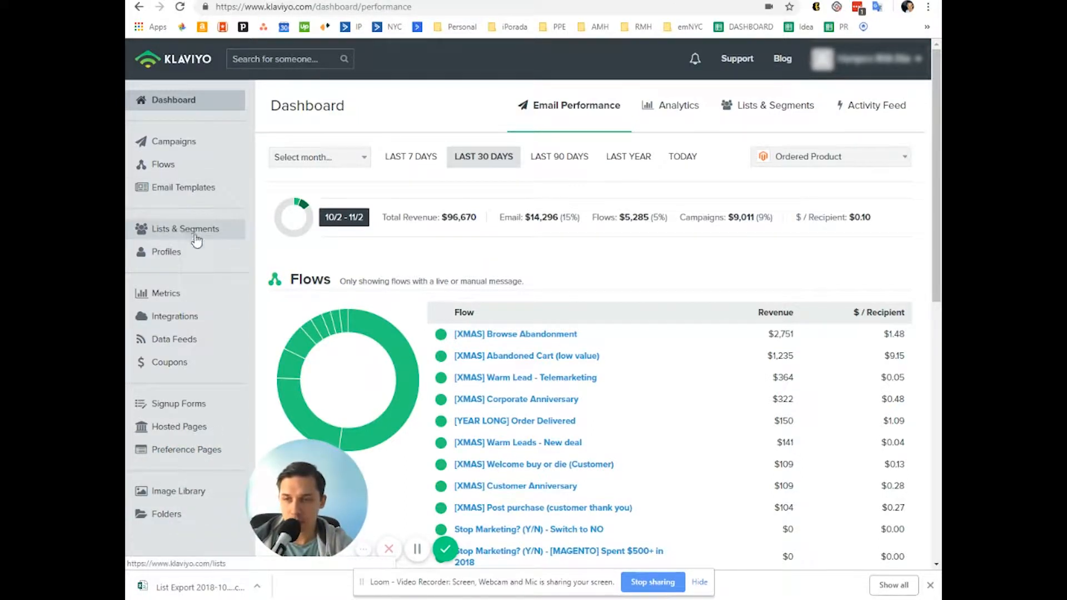
Step: Filter Lists & Segments by 'exclude' to show the four matching exclusion lists and segments
{"action": "left_click", "coordinate": [184, 228]}
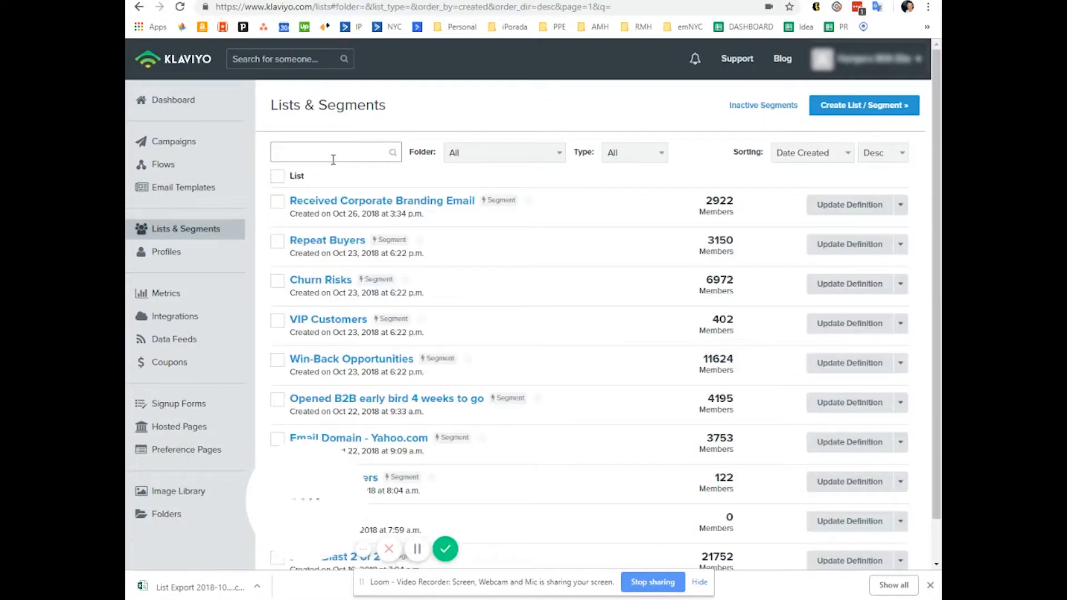
{"action": "type", "text": "exclu"}
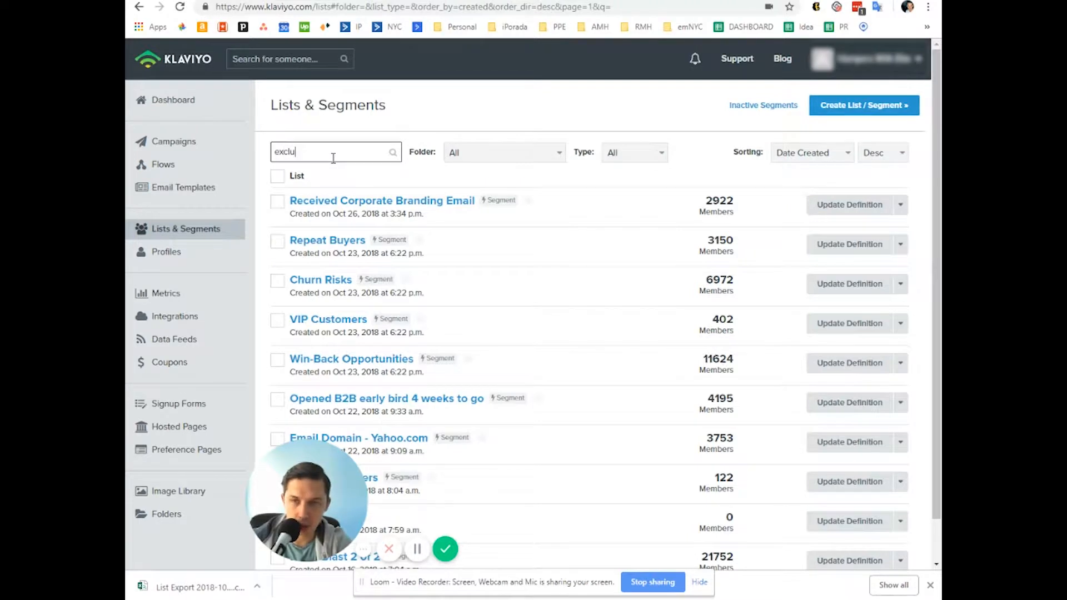
{"action": "type", "text": "de"}
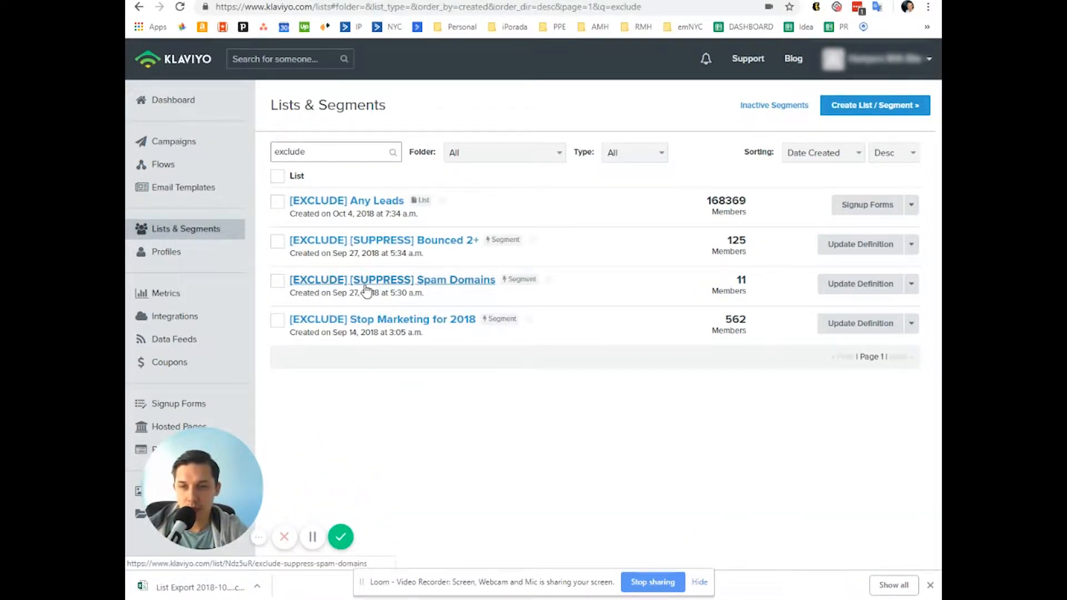
{"action": "mouse_move", "coordinate": [287, 269]}
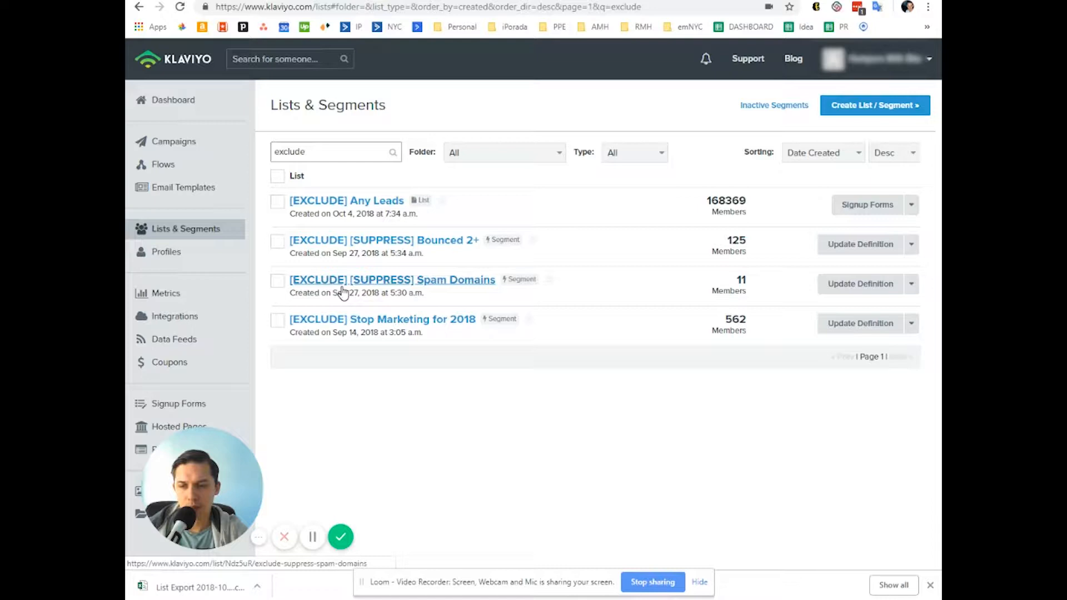
{"action": "mouse_move", "coordinate": [194, 187]}
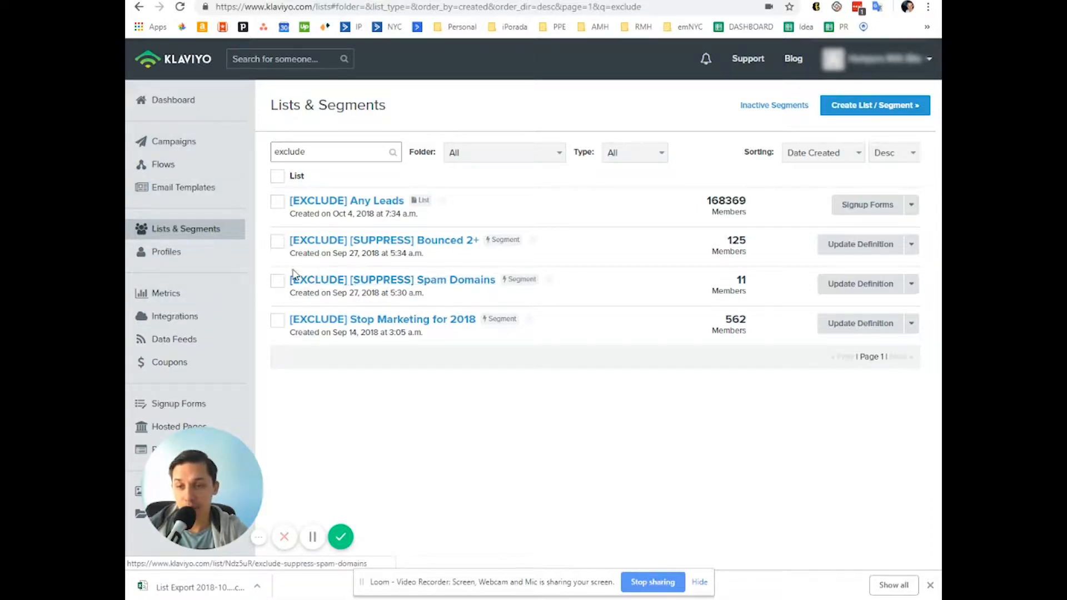
{"action": "mouse_move", "coordinate": [328, 312]}
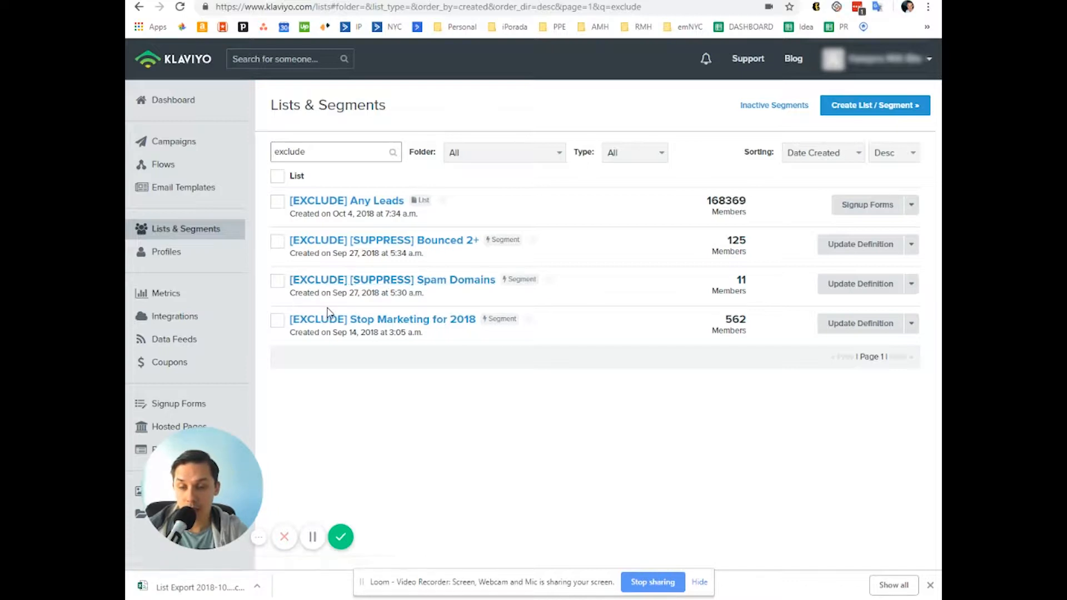
{"action": "mouse_move", "coordinate": [759, 420]}
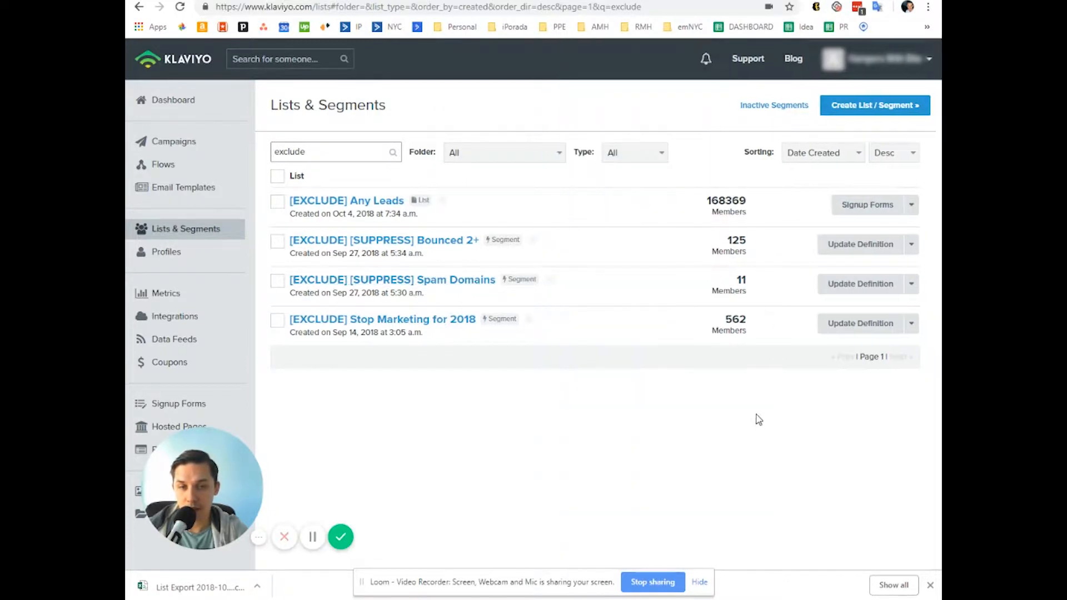
{"action": "mouse_move", "coordinate": [393, 279]}
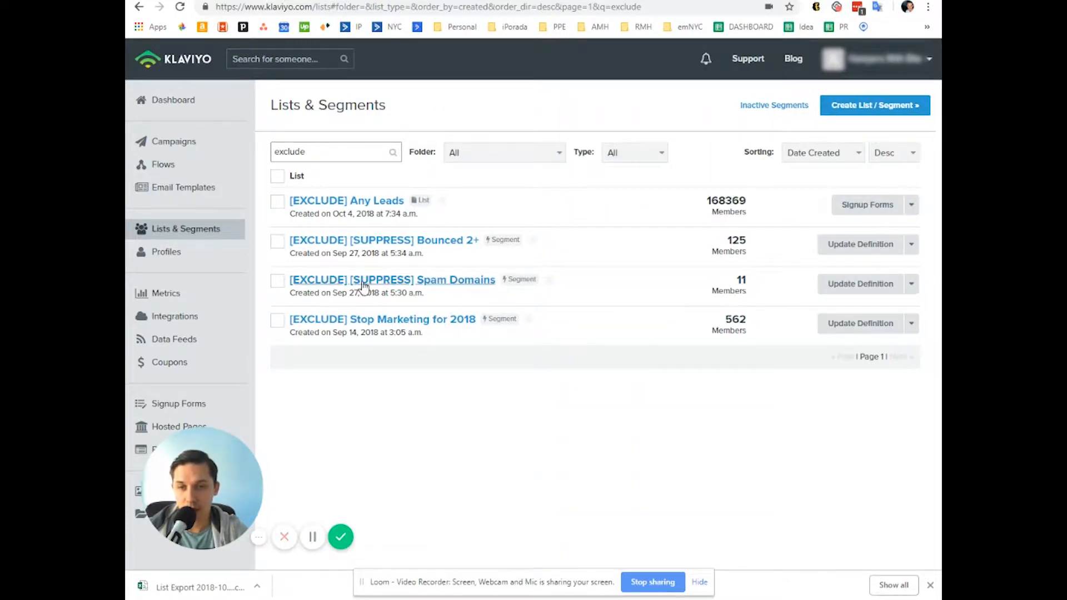
{"action": "mouse_move", "coordinate": [393, 279]}
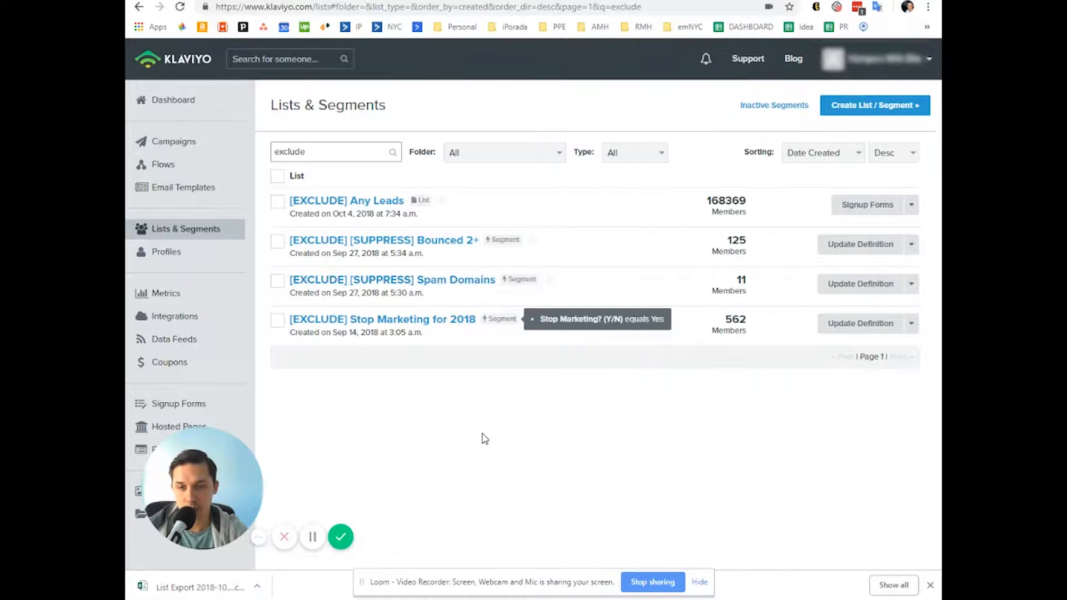
{"action": "mouse_move", "coordinate": [459, 294]}
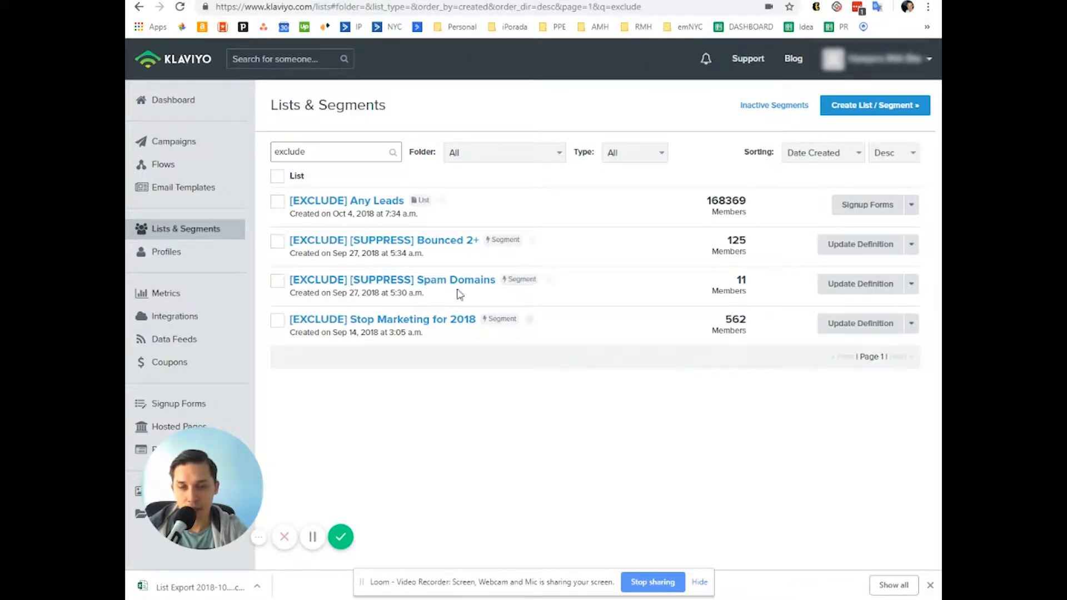
Step: Browse the 11 members of the [EXCLUDE] [SUPPRESS] Spam Domains segment, then return to the overview
{"action": "left_click", "coordinate": [391, 280]}
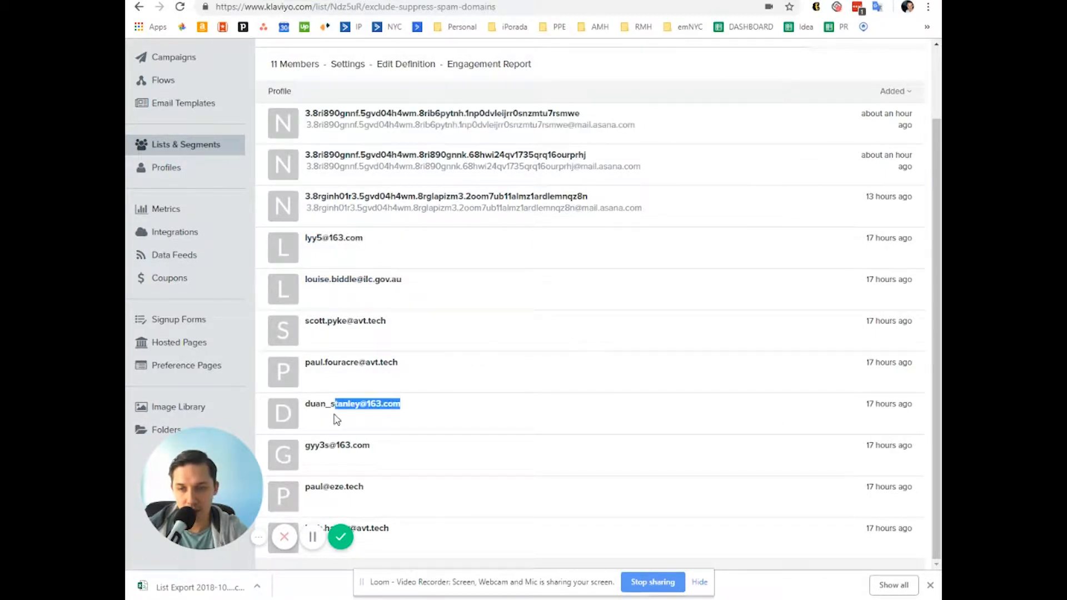
{"action": "scroll", "scroll_direction": "up", "scroll_amount": 3}
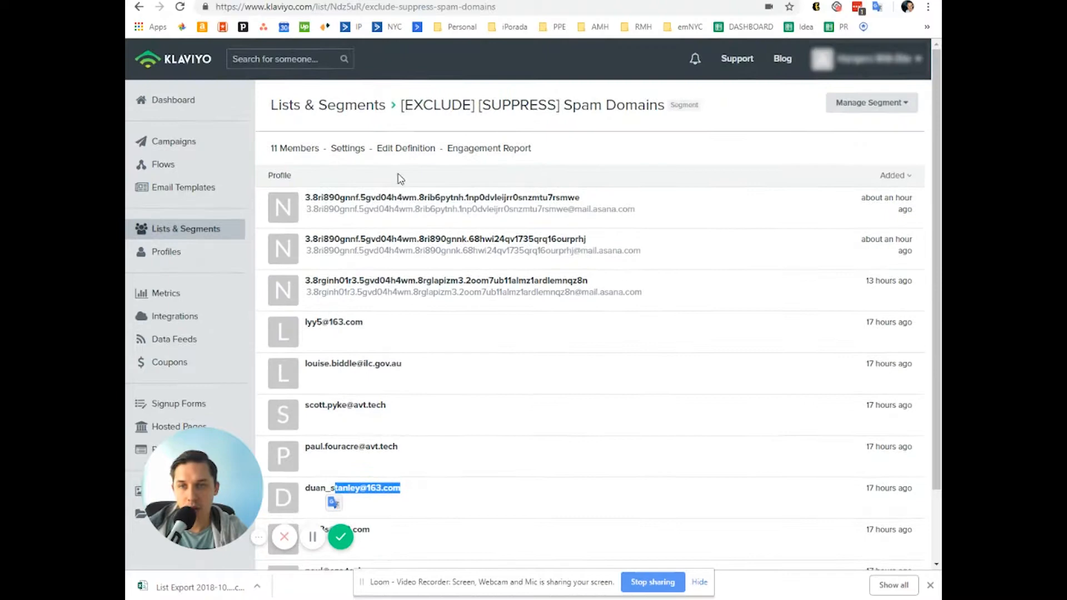
{"action": "mouse_move", "coordinate": [155, 234]}
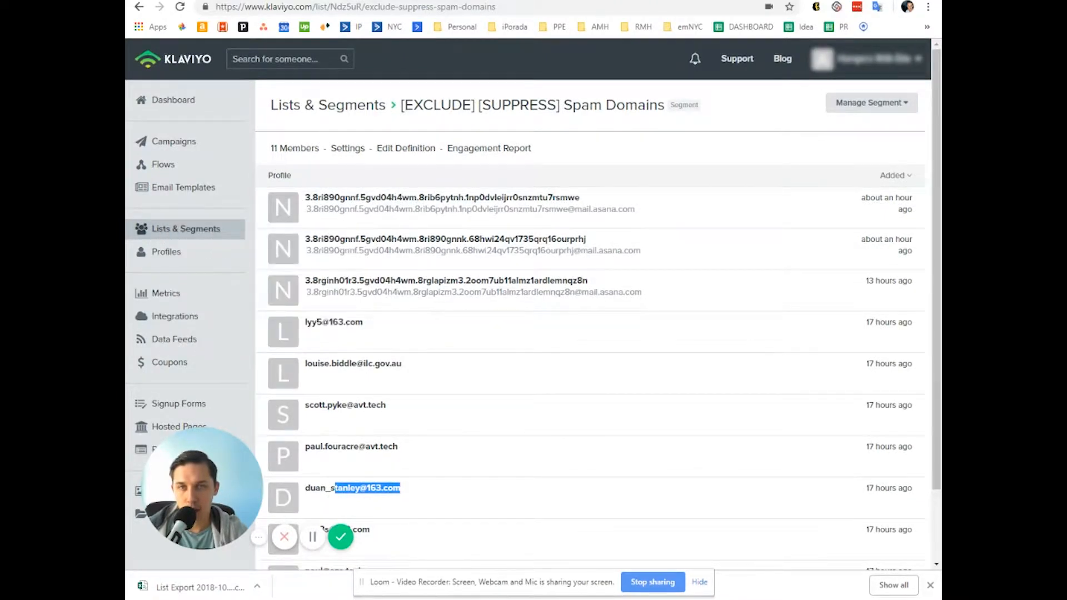
{"action": "left_click", "coordinate": [185, 228]}
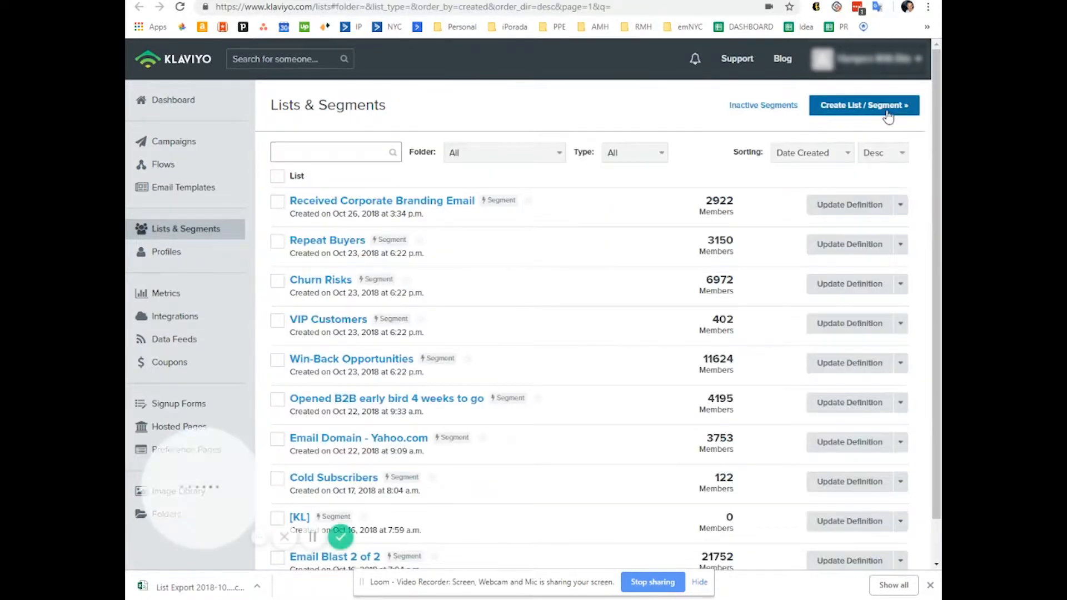
Step: Start a new segment named '[EXCLUDE] [SUPPRESS] Spam Domains Example'
{"action": "left_click", "coordinate": [864, 105]}
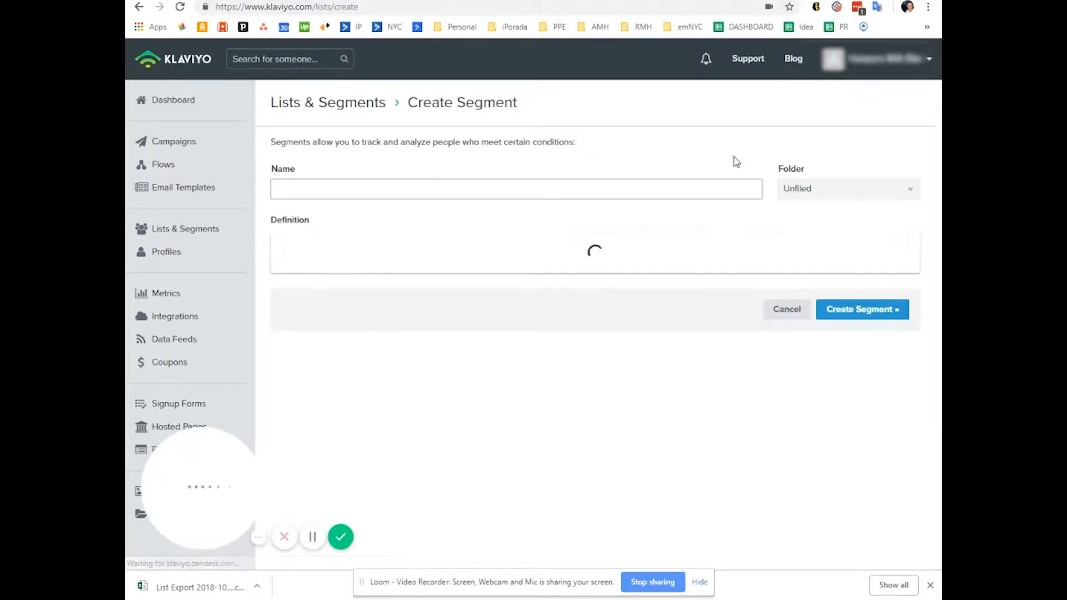
{"action": "type", "text": "[EXCLUDE] [SUPPRESS] Spam Domains Ex"}
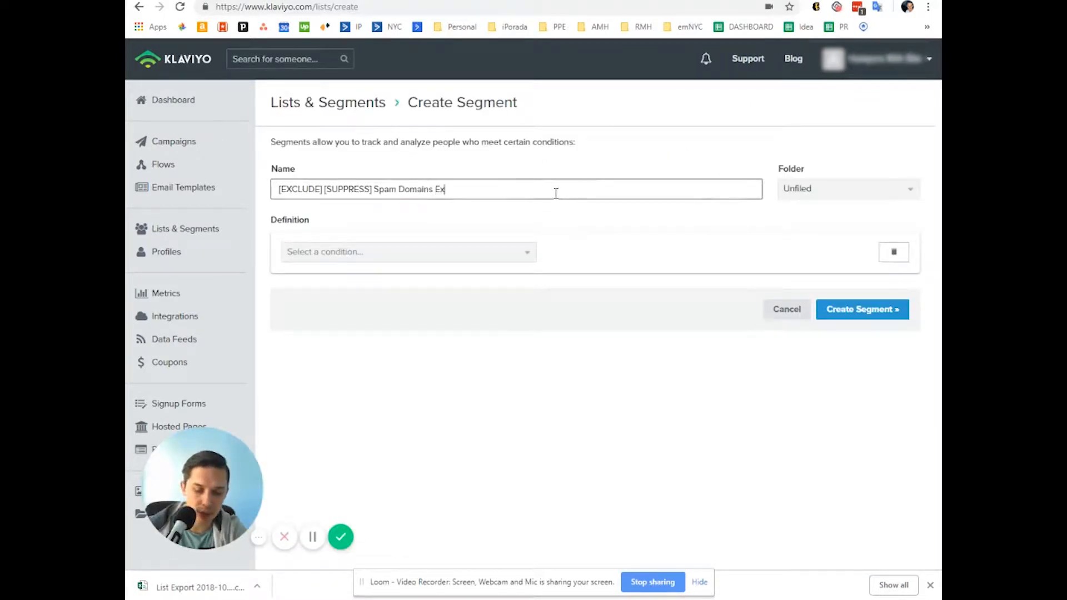
{"action": "type", "text": "ample"}
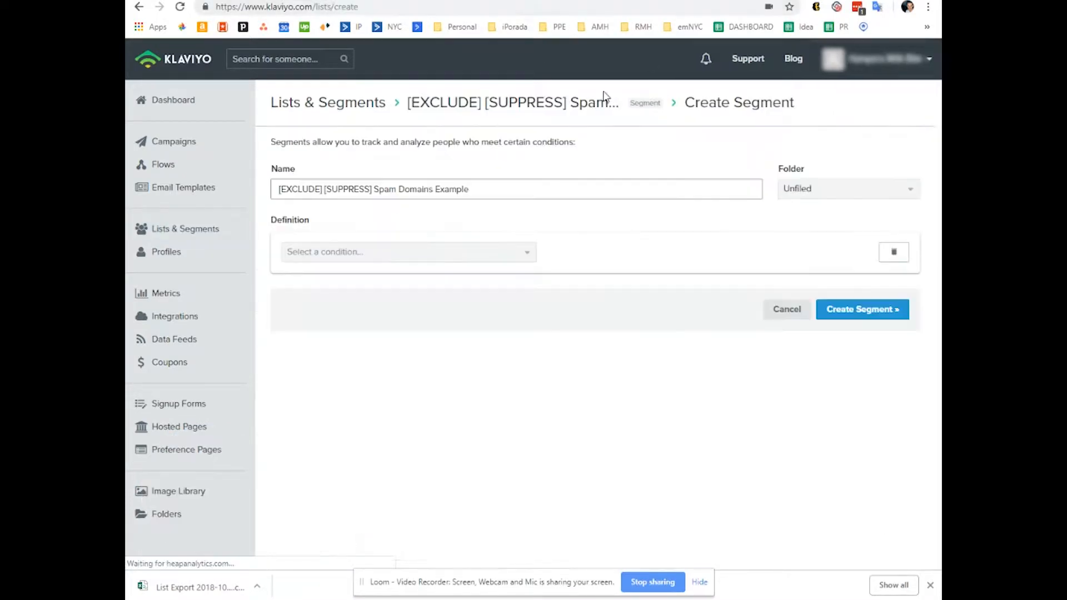
Step: Add the profile property condition Email contains 'gmail.com'
{"action": "left_click", "coordinate": [407, 251]}
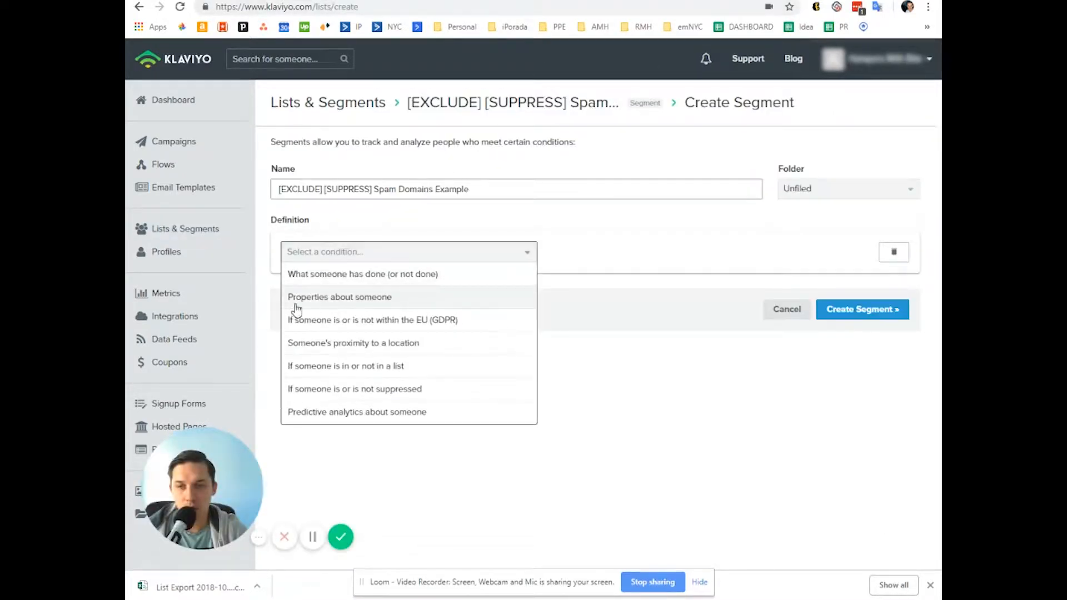
{"action": "left_click", "coordinate": [340, 297]}
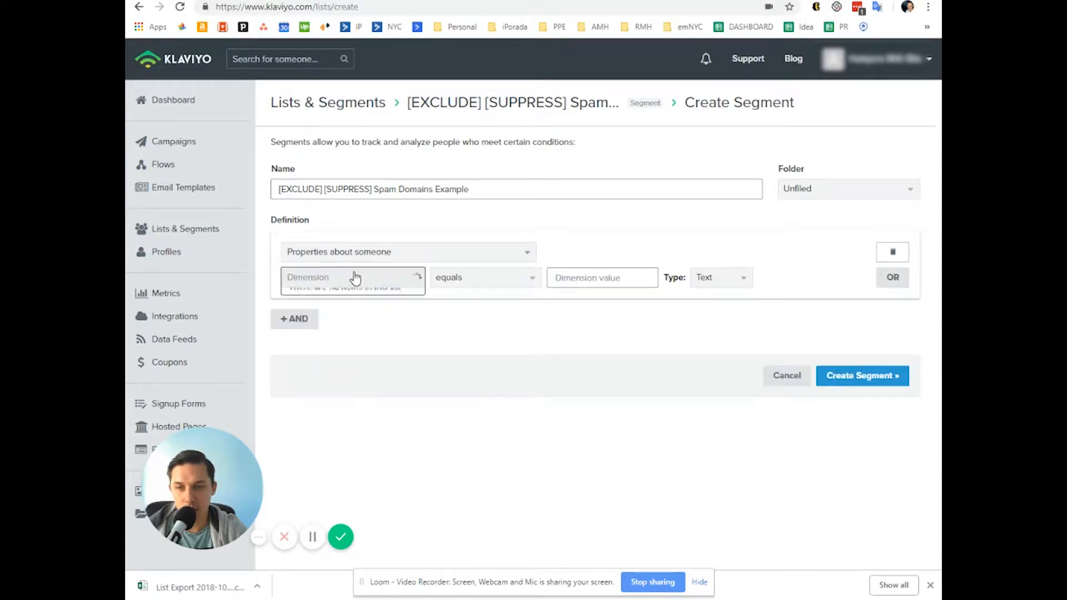
{"action": "left_click", "coordinate": [351, 277]}
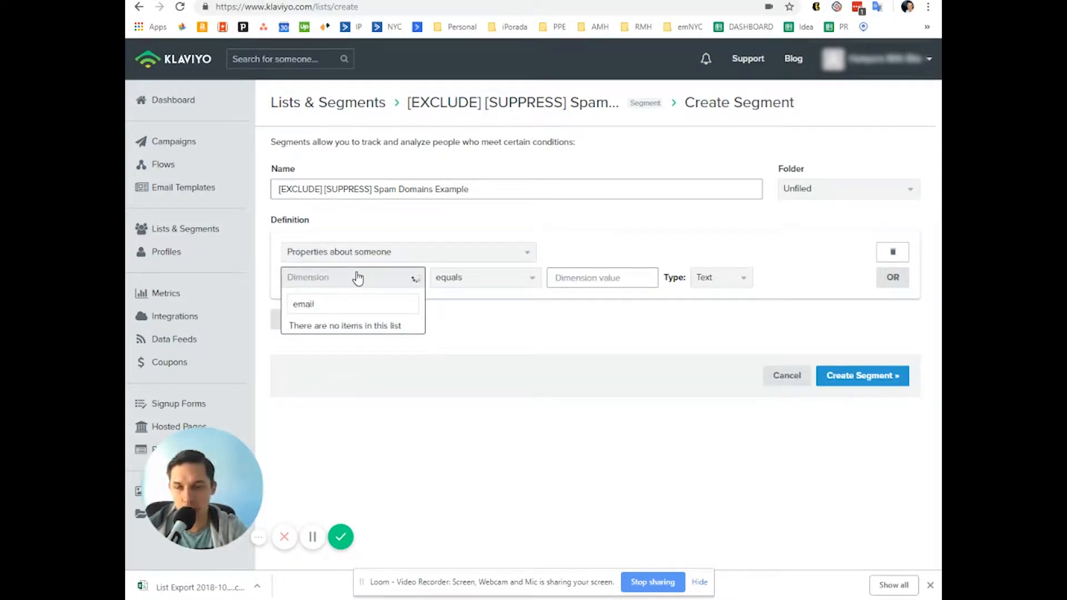
{"action": "left_click", "coordinate": [303, 303]}
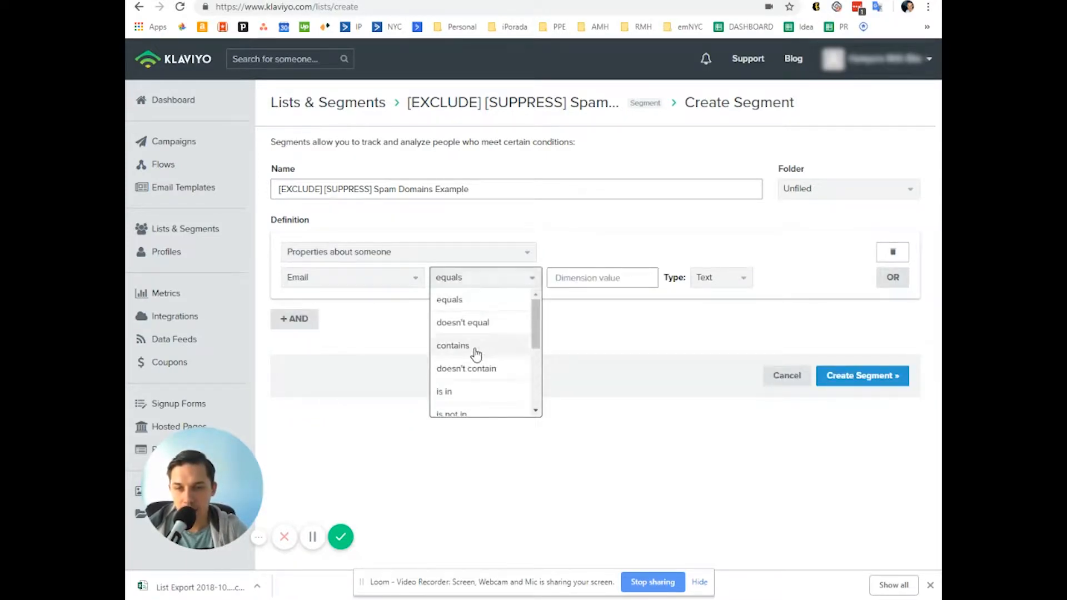
{"action": "left_click", "coordinate": [453, 345]}
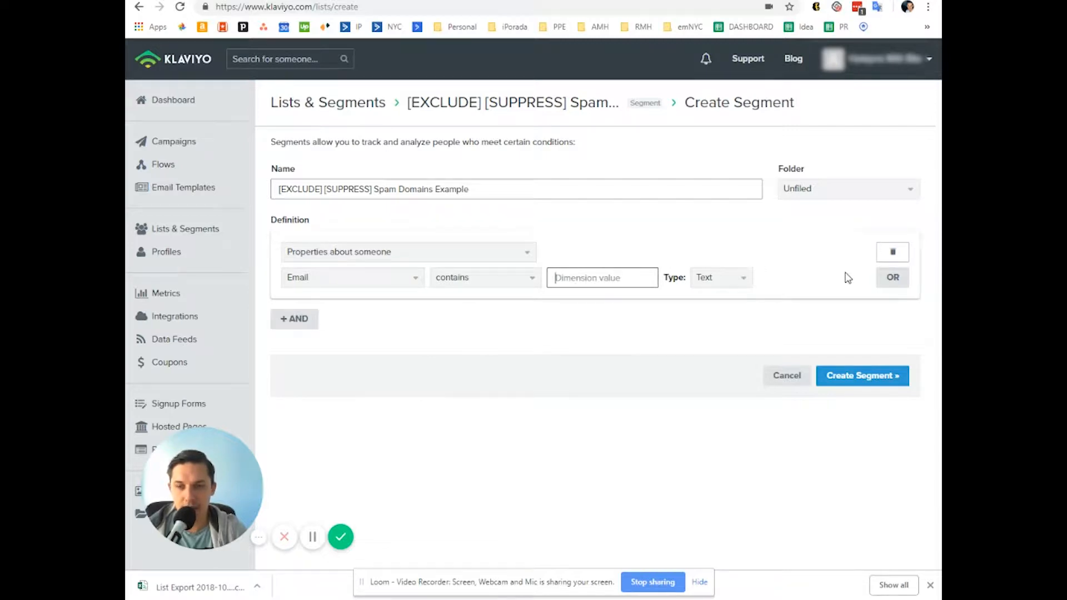
{"action": "mouse_move", "coordinate": [504, 254]}
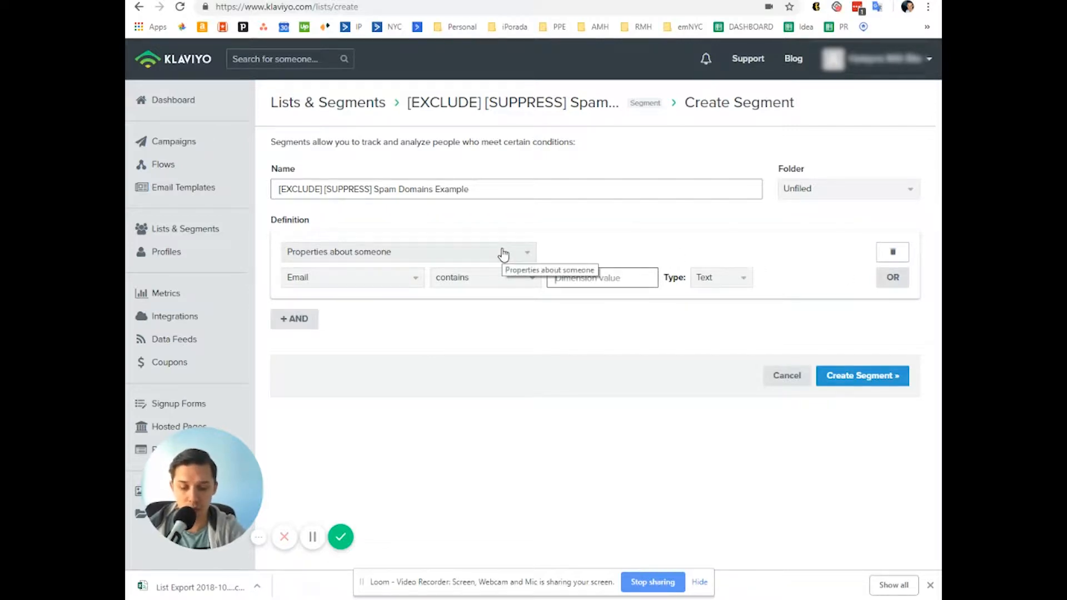
{"action": "type", "text": "gmail.com"}
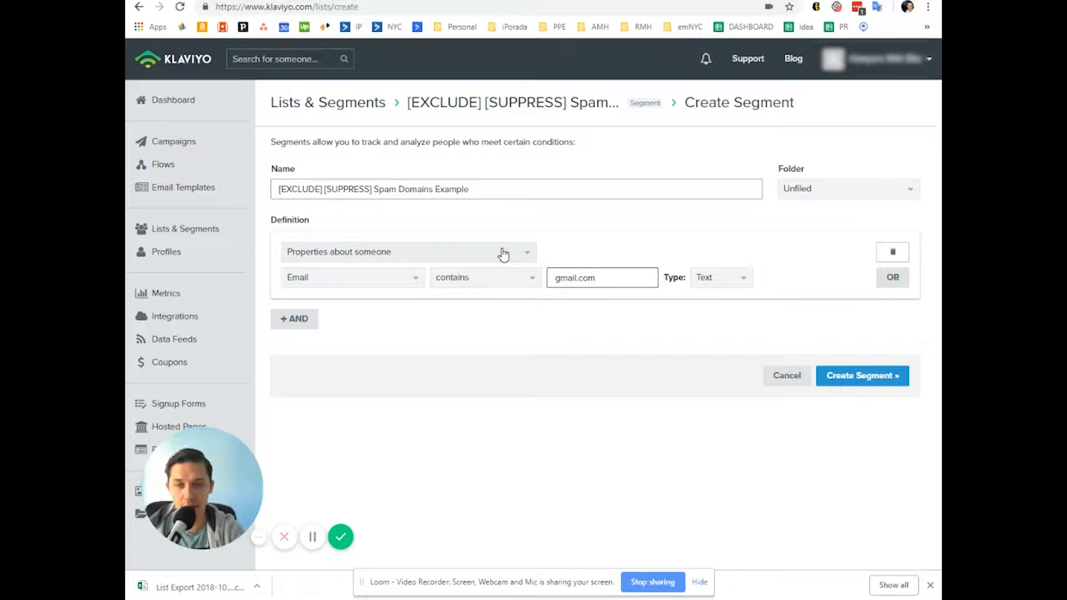
{"action": "mouse_move", "coordinate": [294, 319]}
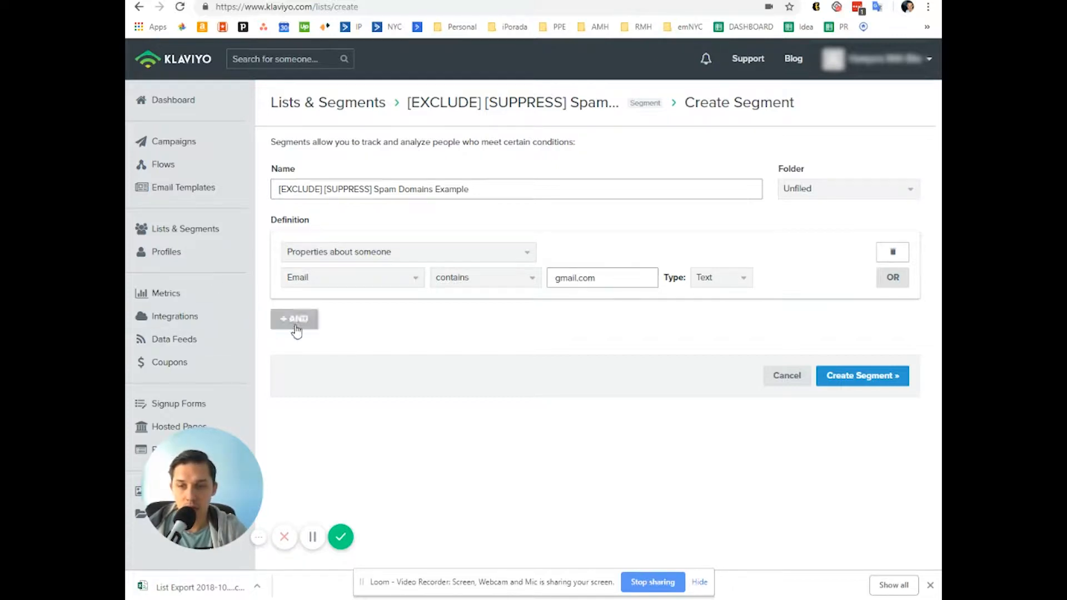
Step: Add an AND condition requiring the person is not suppressed
{"action": "left_click", "coordinate": [294, 318]}
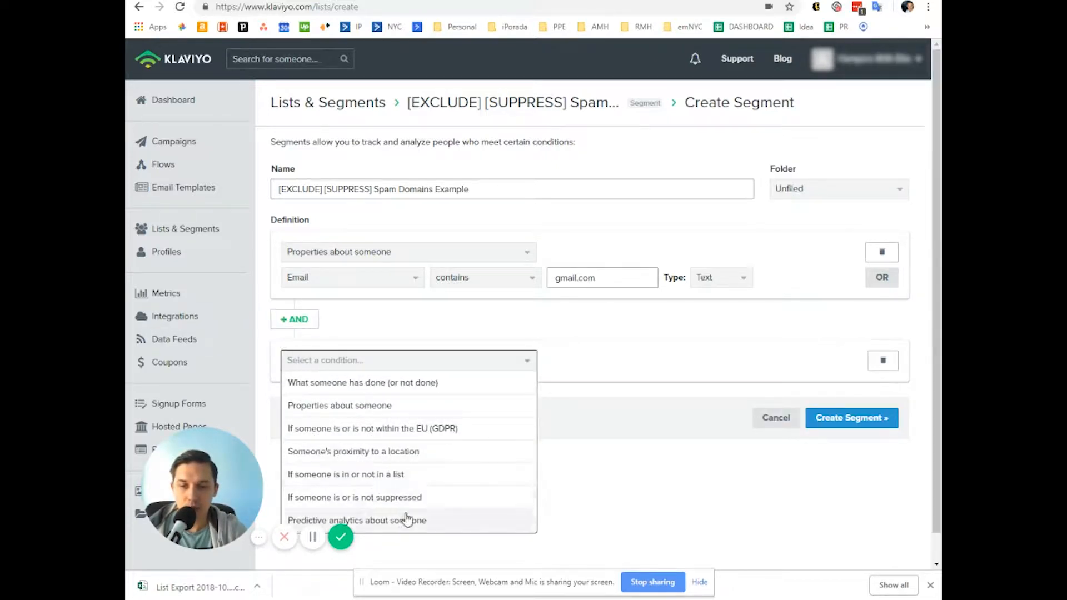
{"action": "left_click", "coordinate": [354, 497]}
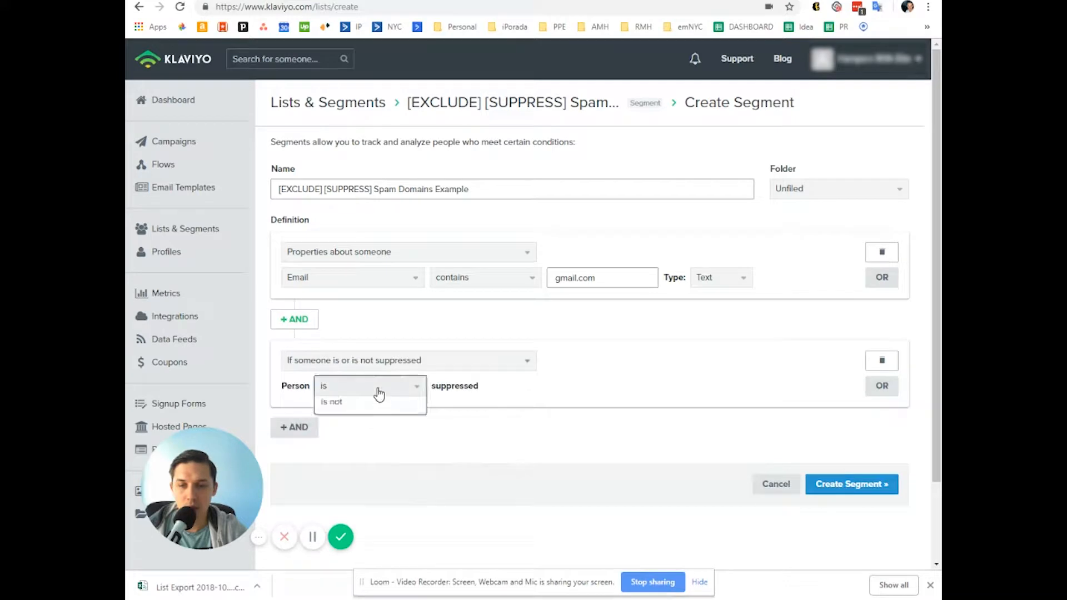
{"action": "left_click", "coordinate": [331, 401]}
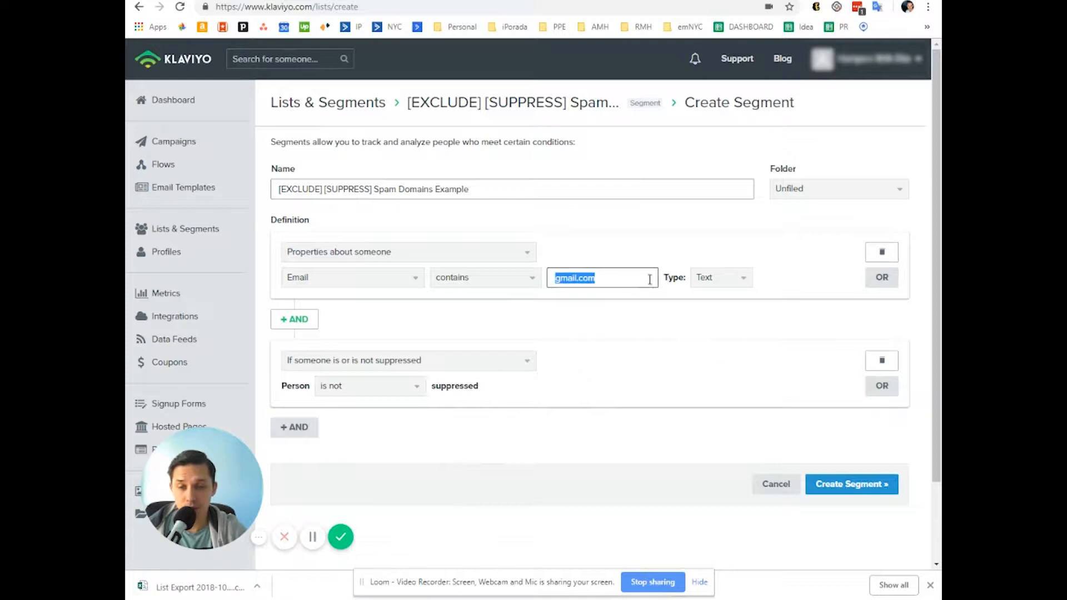
{"action": "mouse_move", "coordinate": [325, 371]}
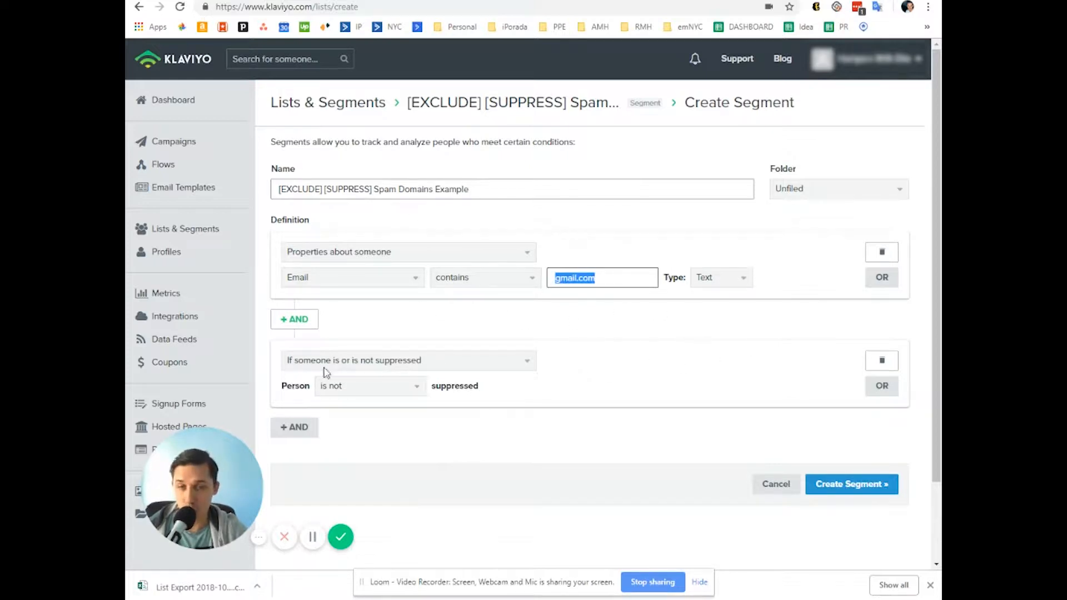
{"action": "mouse_move", "coordinate": [385, 260]}
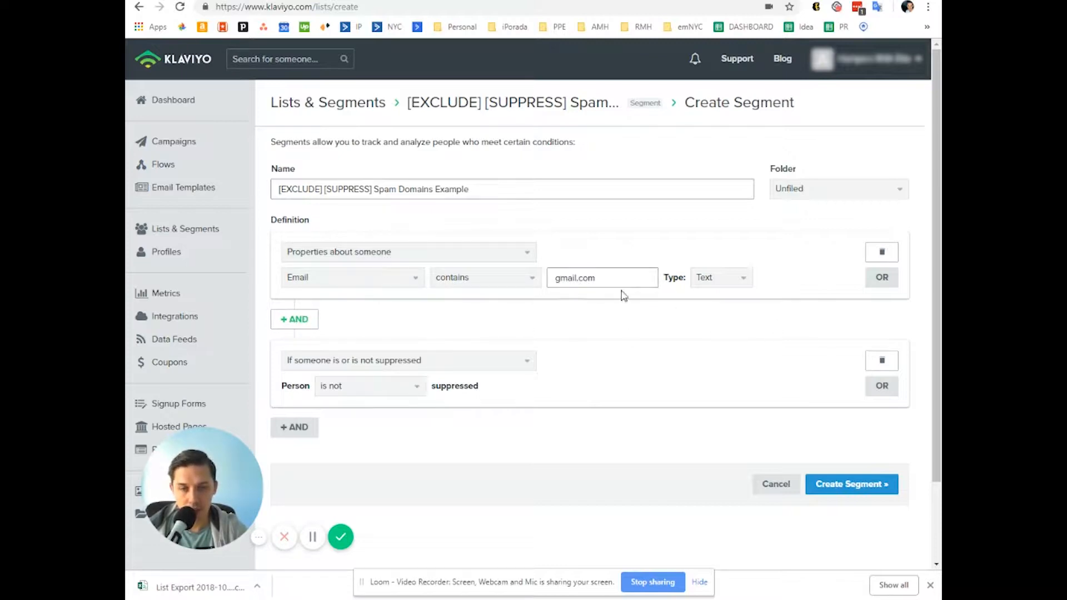
Step: Add an OR condition matching emails that contain 'yahoo.com'
{"action": "left_click", "coordinate": [881, 276]}
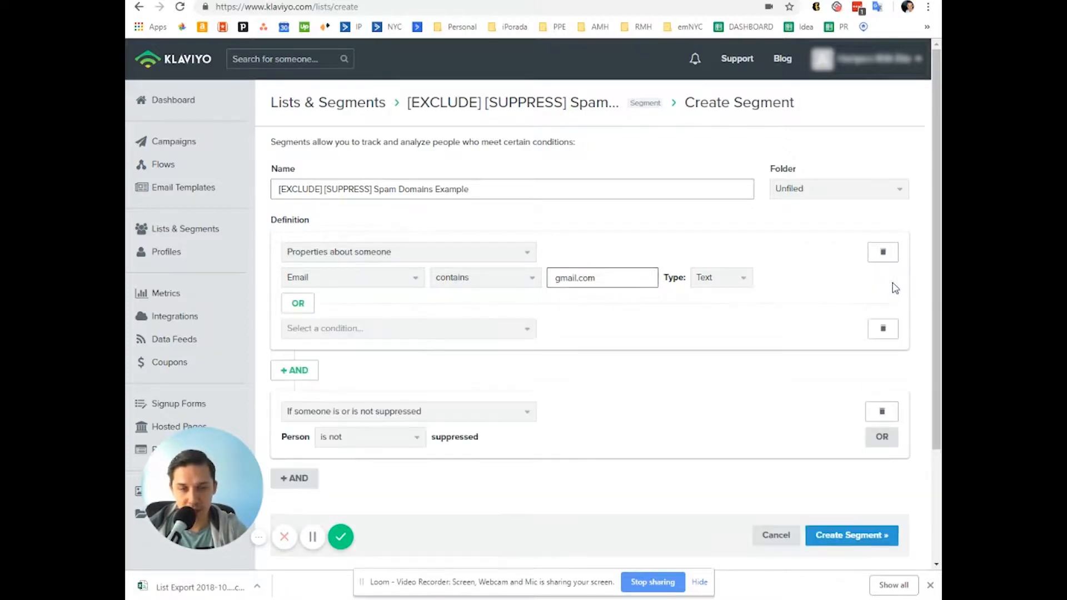
{"action": "mouse_move", "coordinate": [239, 331]}
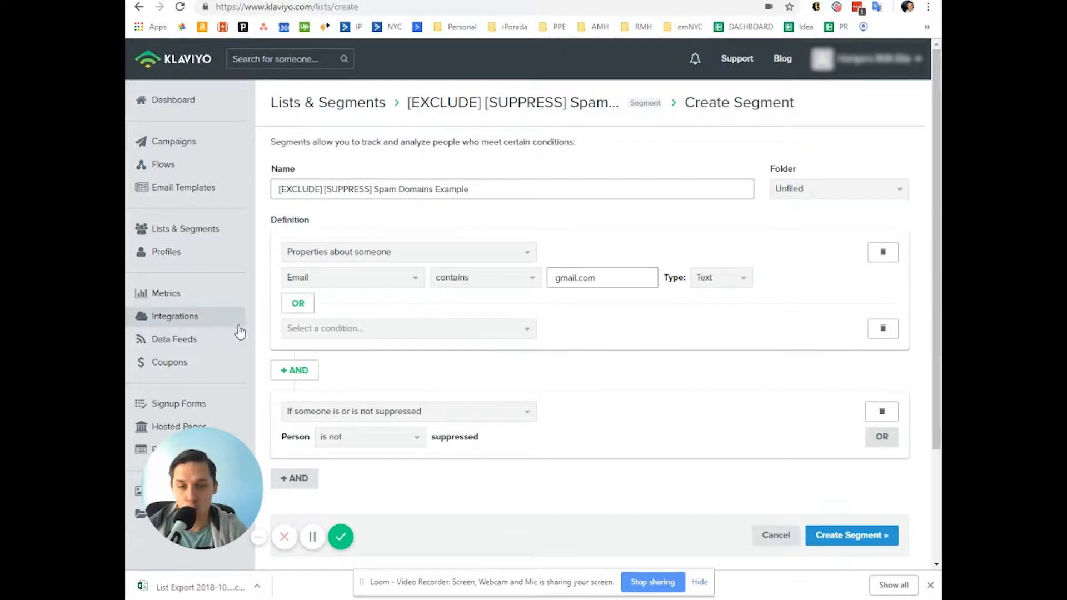
{"action": "left_click", "coordinate": [407, 328]}
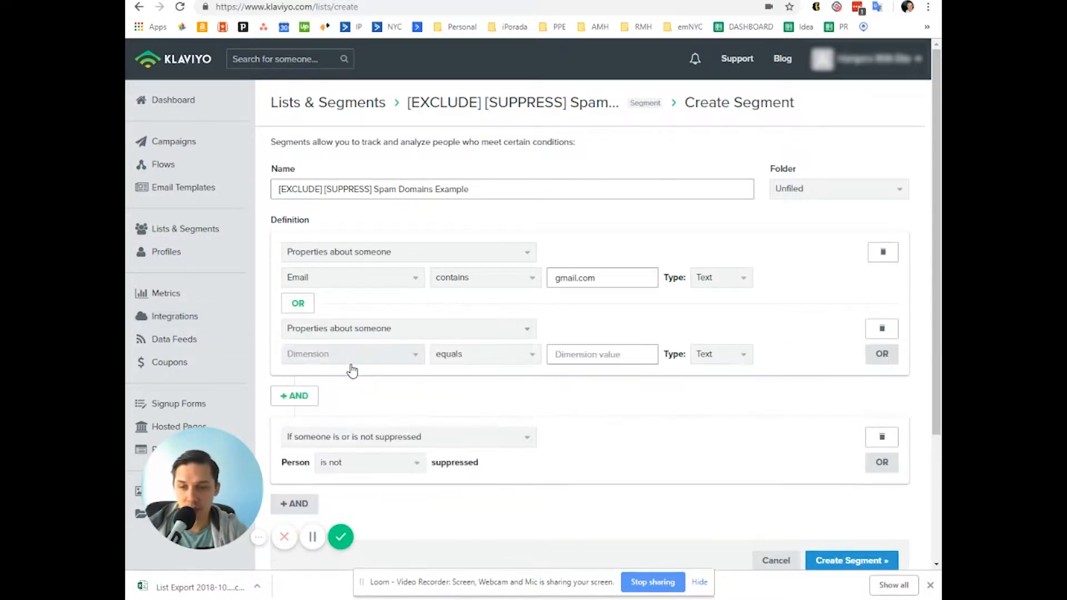
{"action": "left_click", "coordinate": [352, 353]}
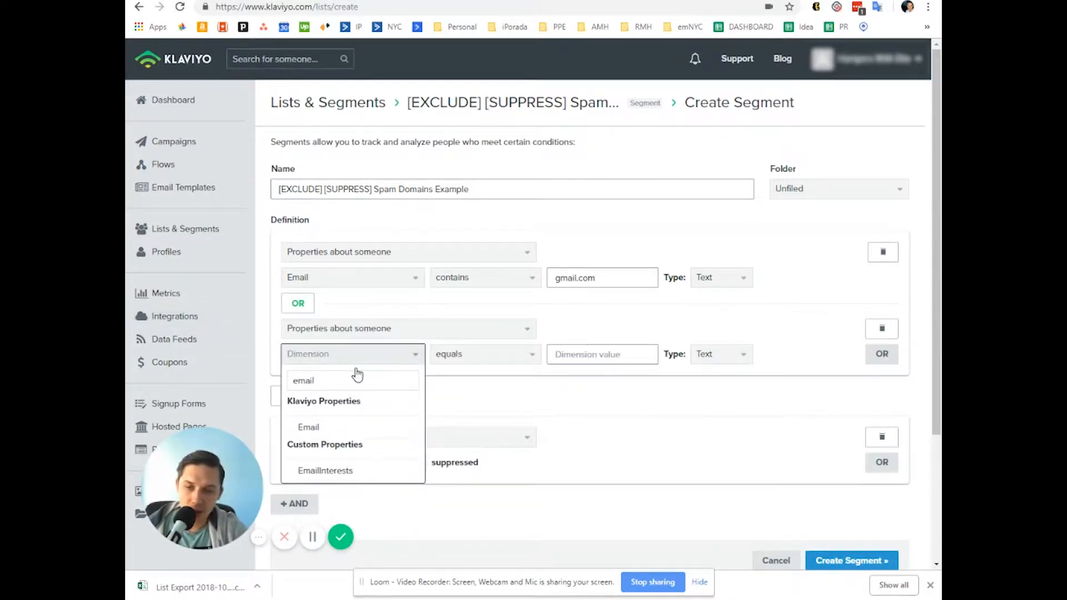
{"action": "left_click", "coordinate": [308, 426]}
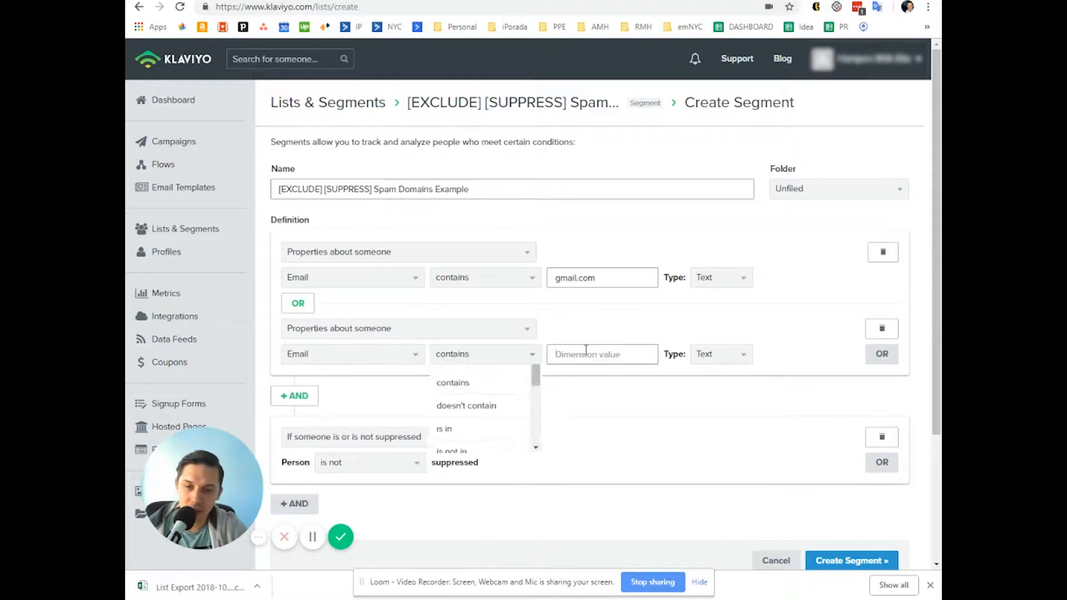
{"action": "type", "text": "yahoo.com"}
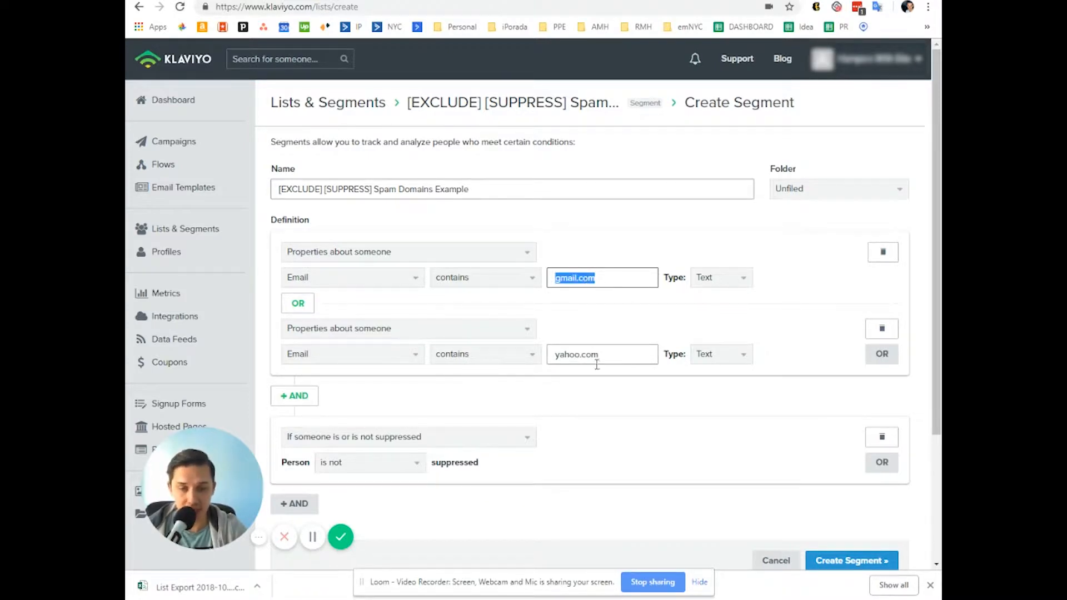
{"action": "double_click", "coordinate": [575, 354]}
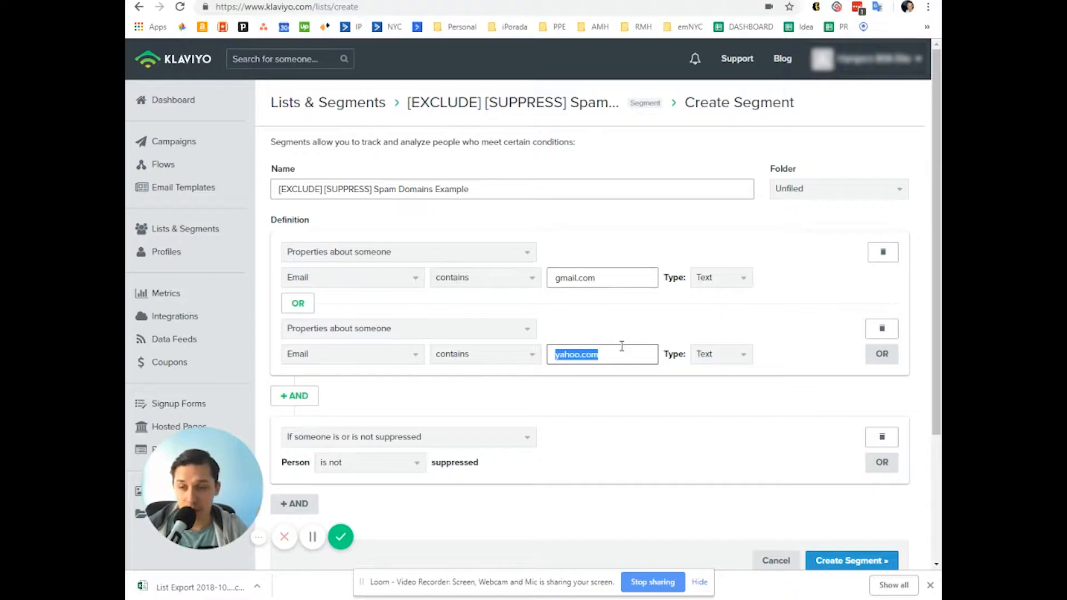
{"action": "mouse_move", "coordinate": [559, 332]}
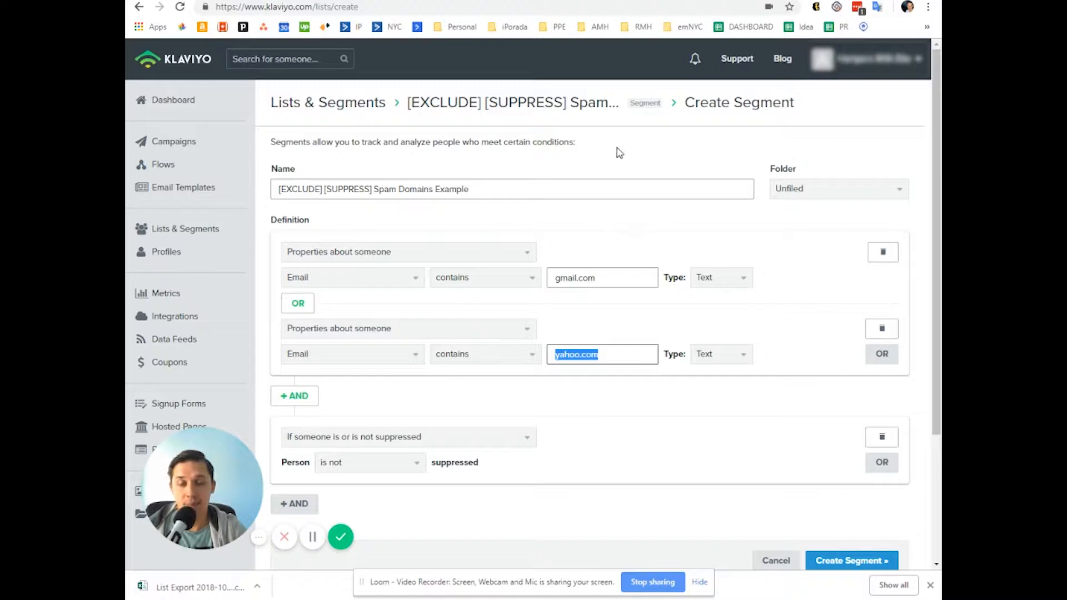
{"action": "mouse_move", "coordinate": [512, 326]}
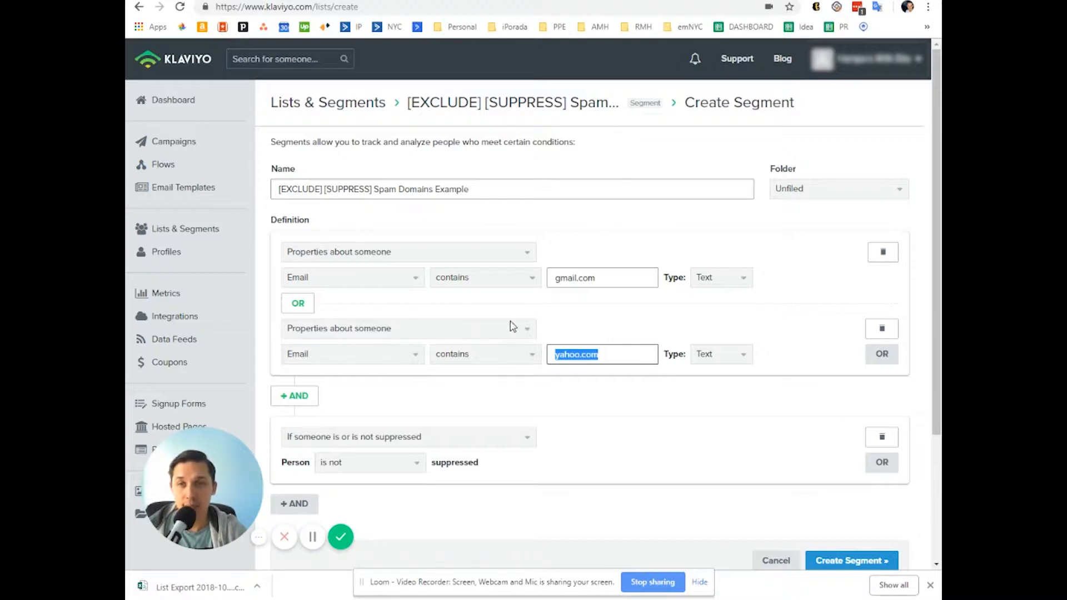
{"action": "mouse_move", "coordinate": [935, 590]}
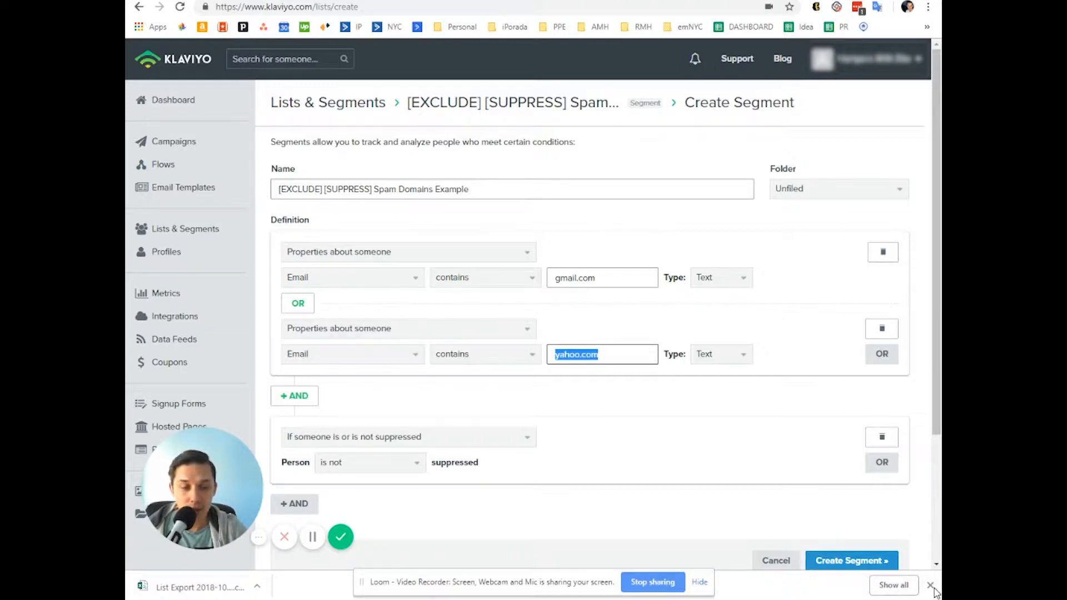
{"action": "left_click", "coordinate": [850, 560]}
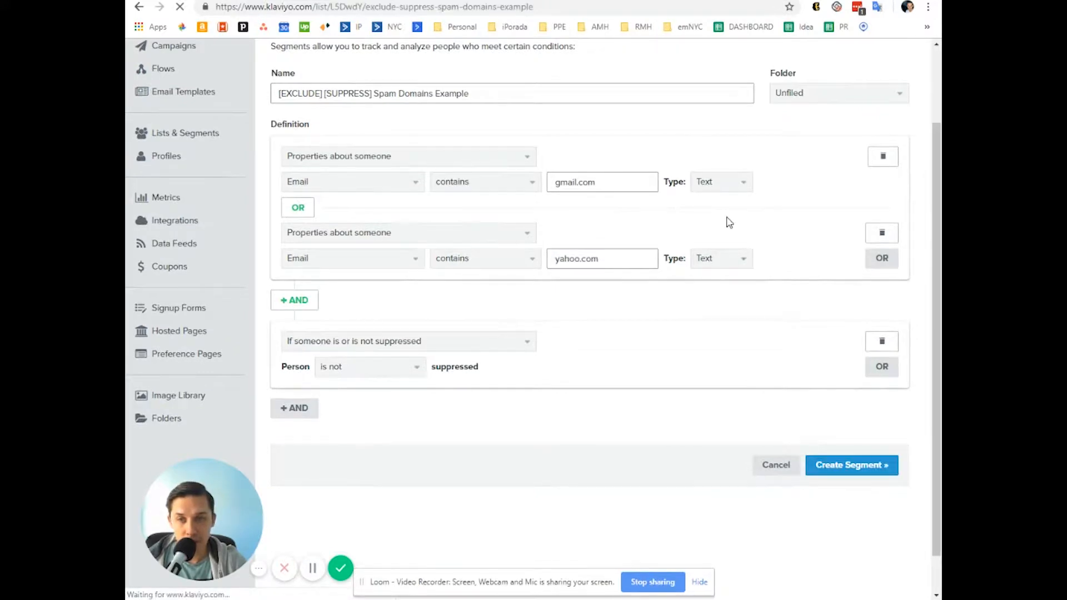
Step: Create the segment and scroll through its 13,361 gmail and yahoo members
{"action": "left_click", "coordinate": [850, 465]}
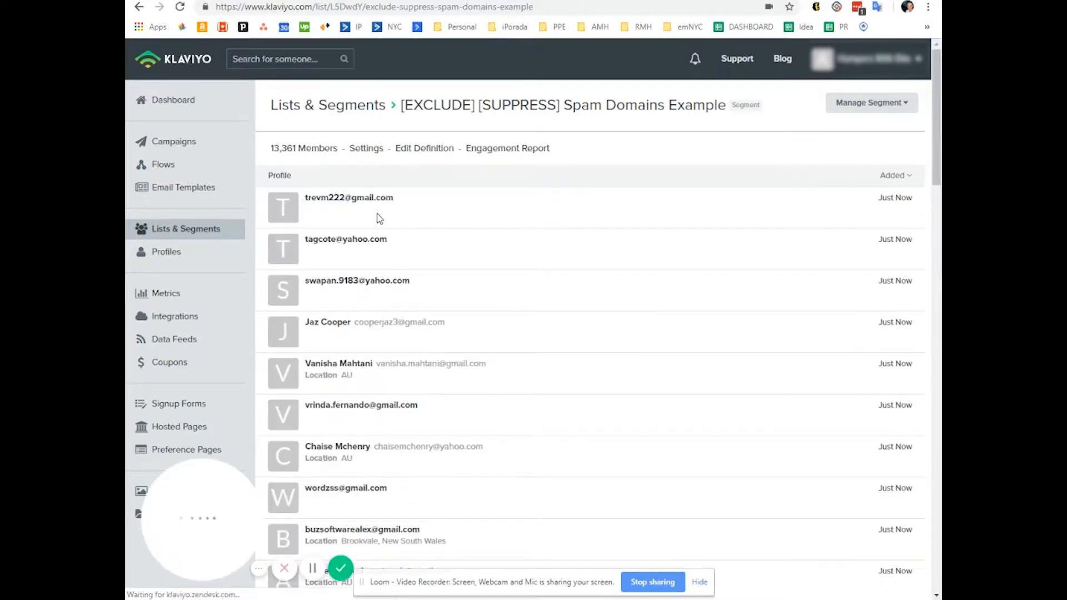
{"action": "scroll", "scroll_direction": "down", "scroll_amount": 3}
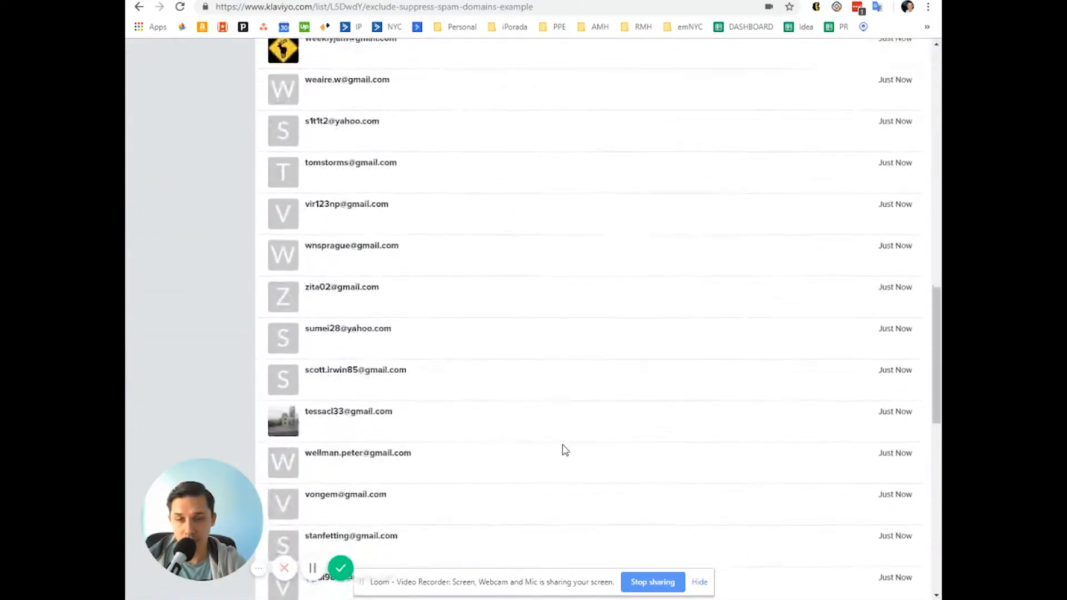
{"action": "scroll", "scroll_direction": "up", "scroll_amount": 3}
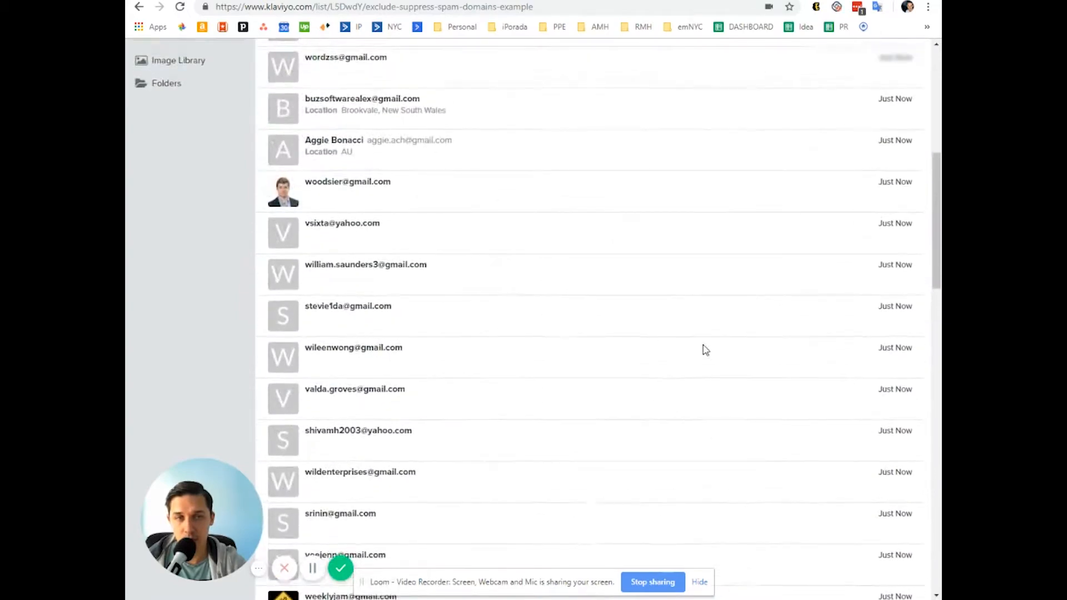
{"action": "scroll", "scroll_direction": "up", "scroll_amount": 3}
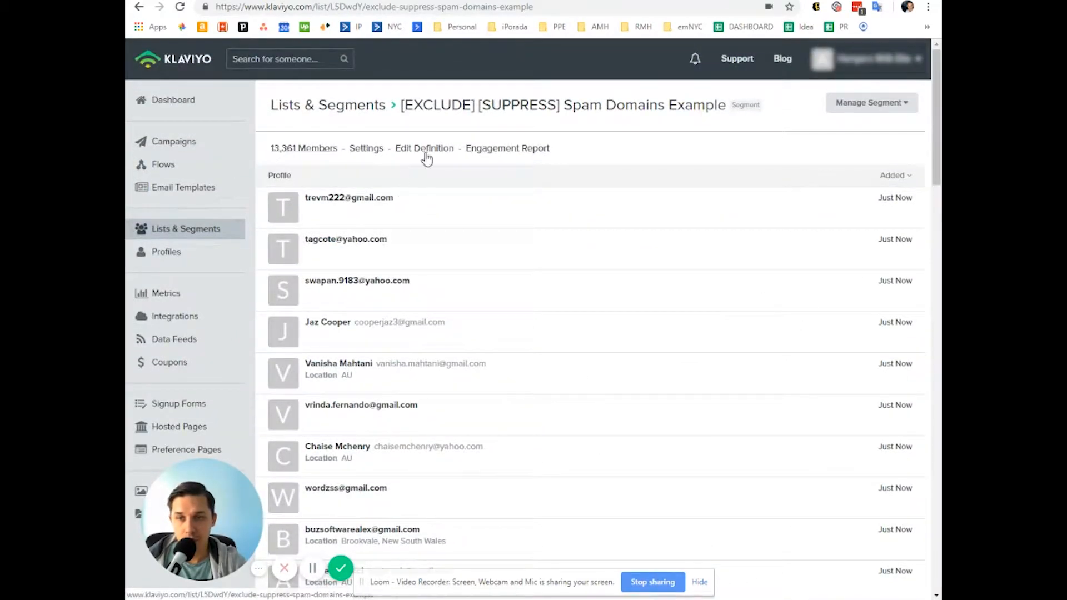
Step: Delete the gmail/yahoo Email condition block, checking the original segment's 163.com member domain
{"action": "left_click", "coordinate": [424, 149]}
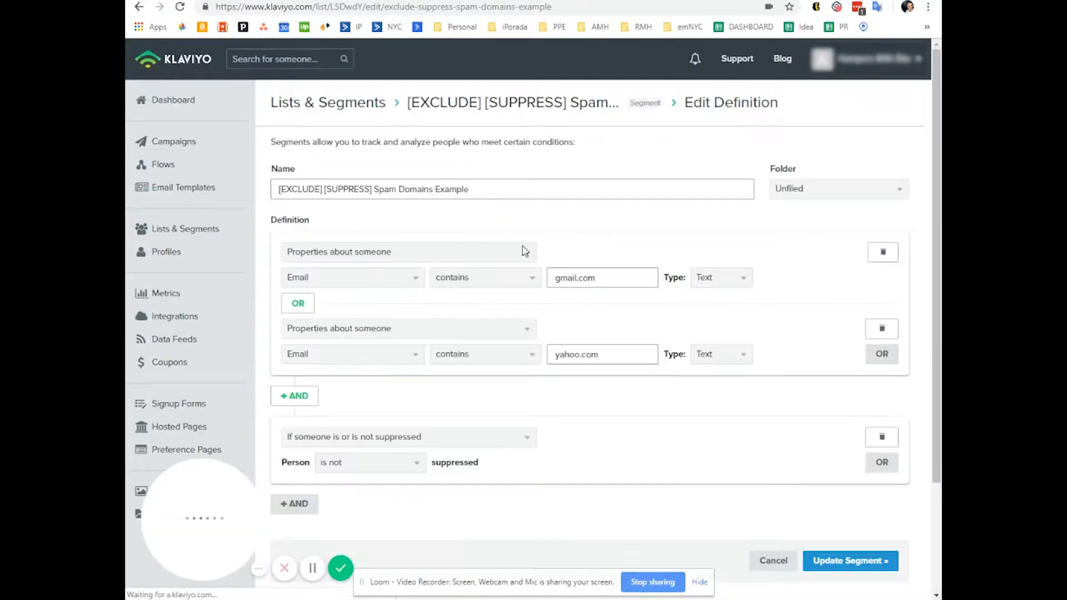
{"action": "left_click", "coordinate": [882, 251]}
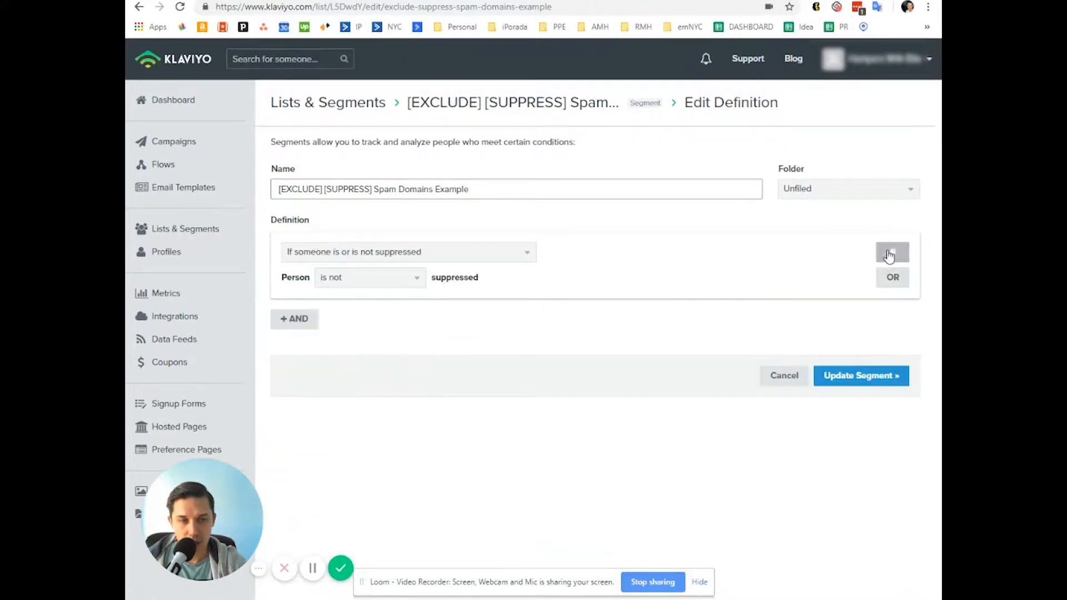
{"action": "left_click", "coordinate": [860, 375]}
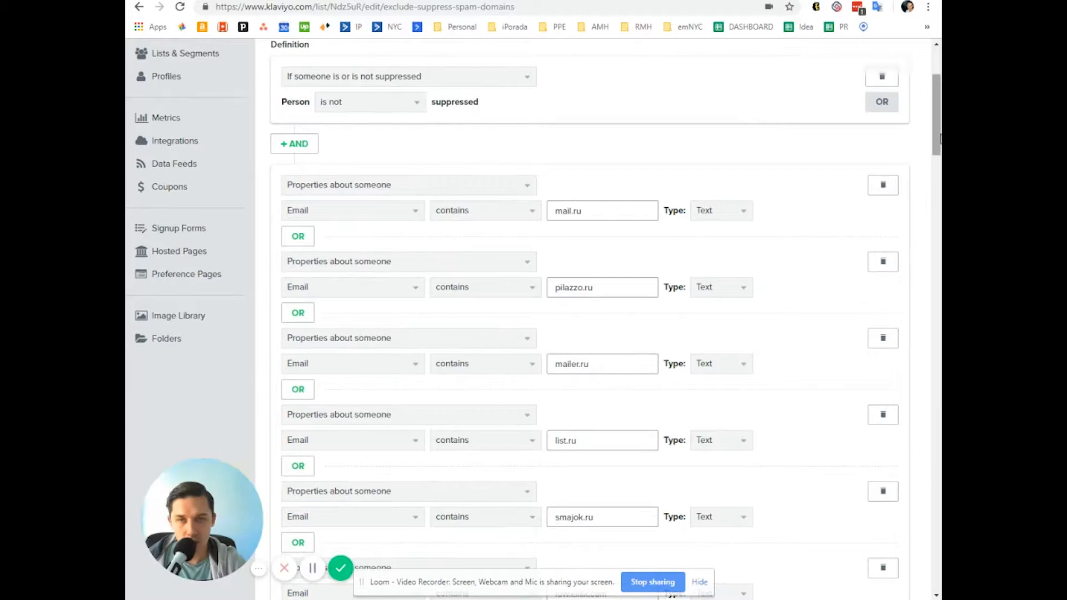
{"action": "scroll", "scroll_direction": "up", "scroll_amount": 3}
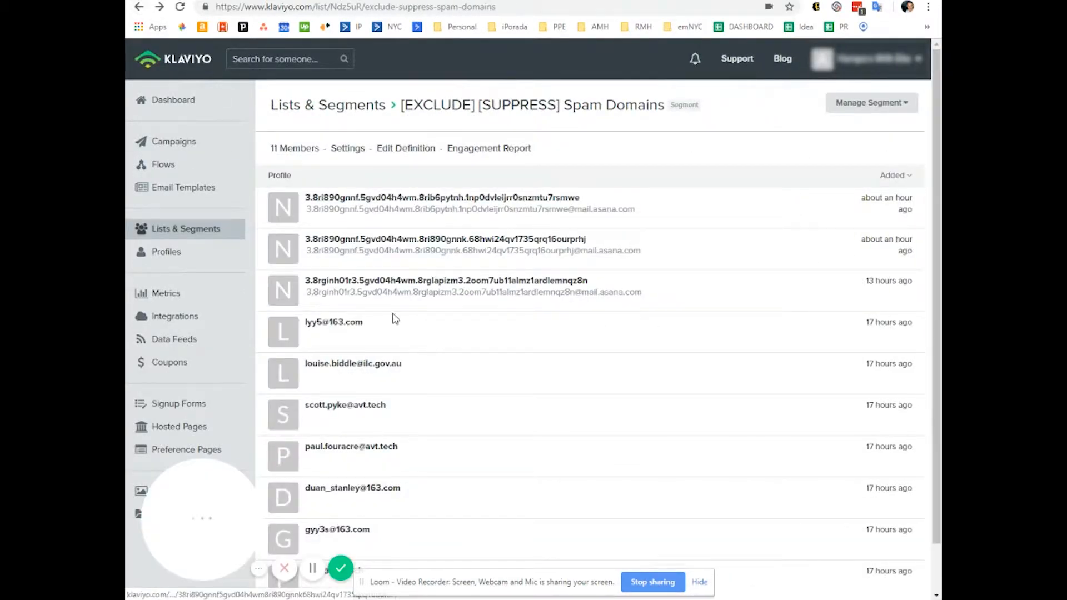
{"action": "double_click", "coordinate": [346, 322]}
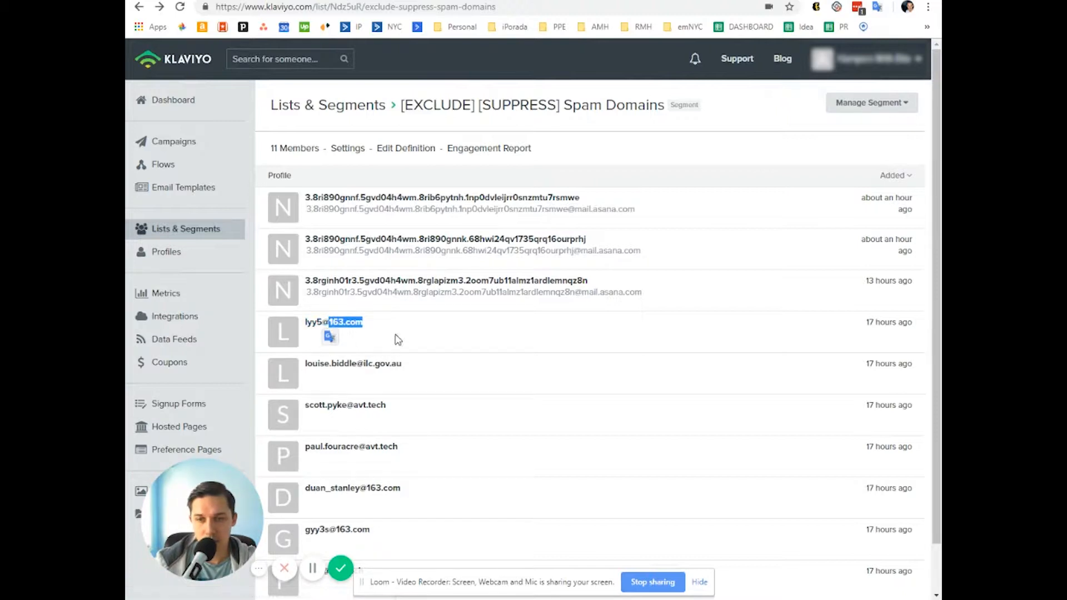
{"action": "left_click", "coordinate": [405, 148]}
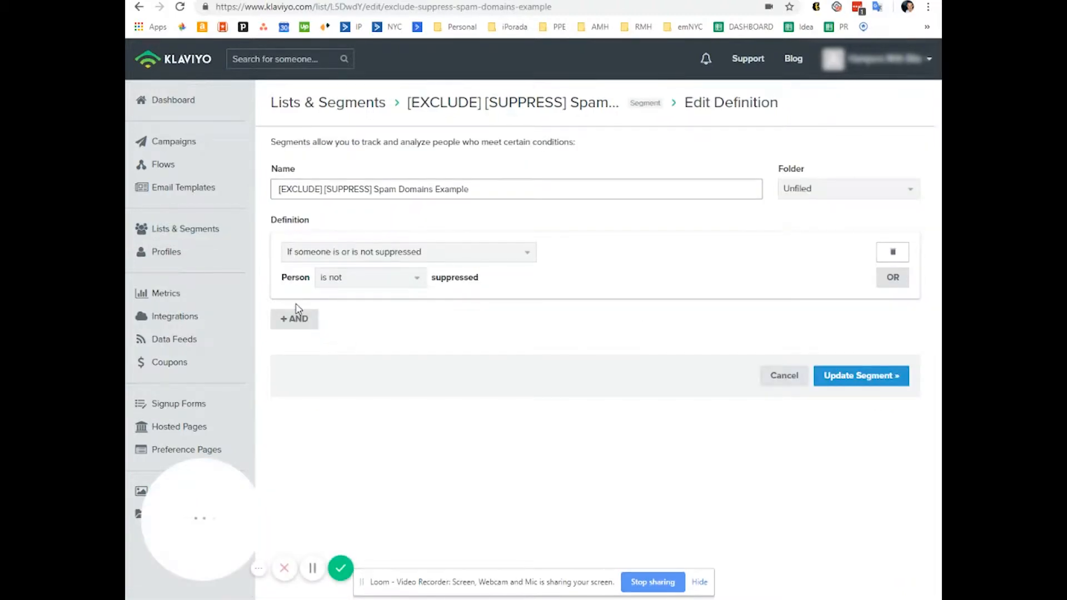
Step: Add an AND condition Email contains '163.com', update the segment, and begin its export
{"action": "left_click", "coordinate": [293, 318]}
{"action": "type", "text": "email"}
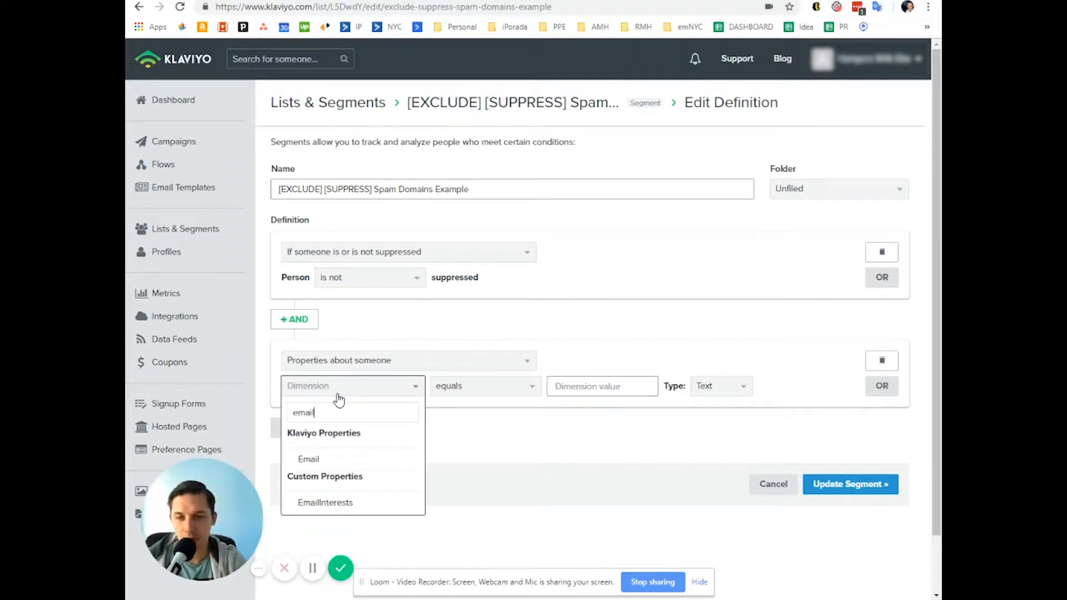
{"action": "left_click", "coordinate": [308, 459]}
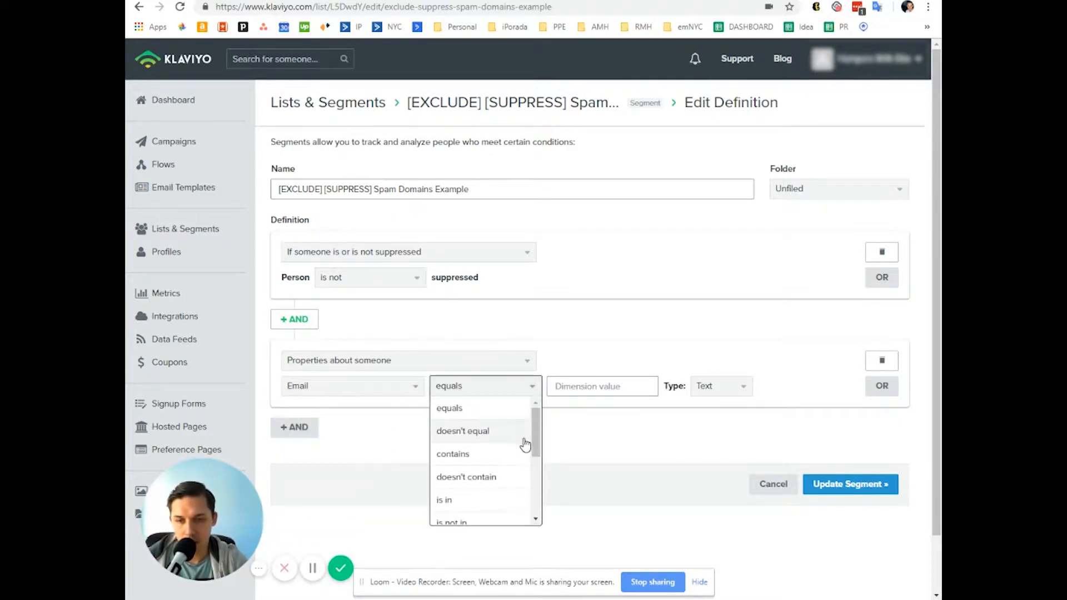
{"action": "left_click", "coordinate": [453, 454]}
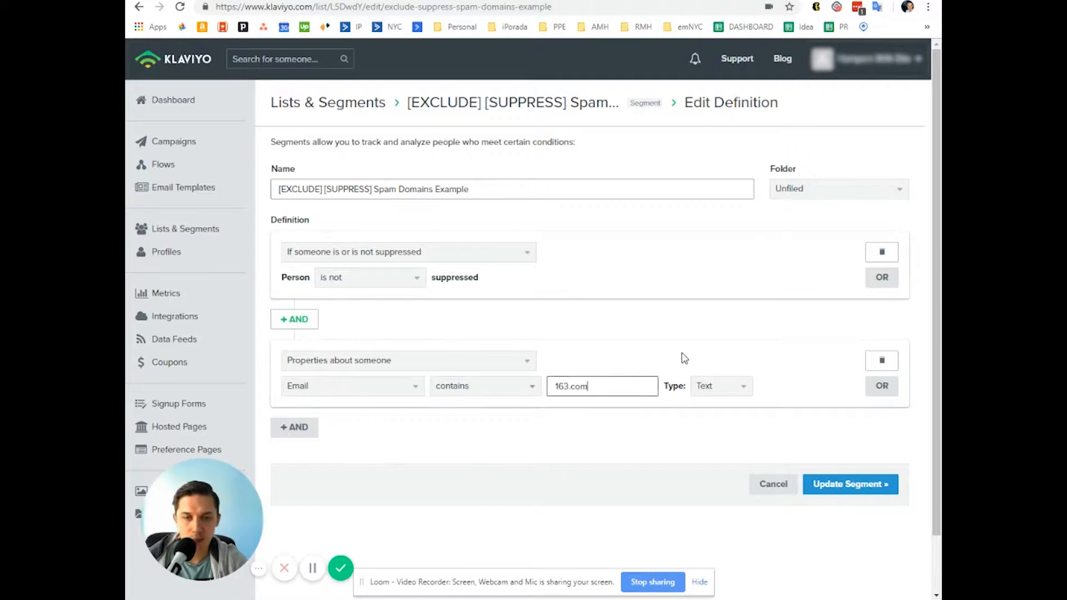
{"action": "left_click", "coordinate": [848, 484]}
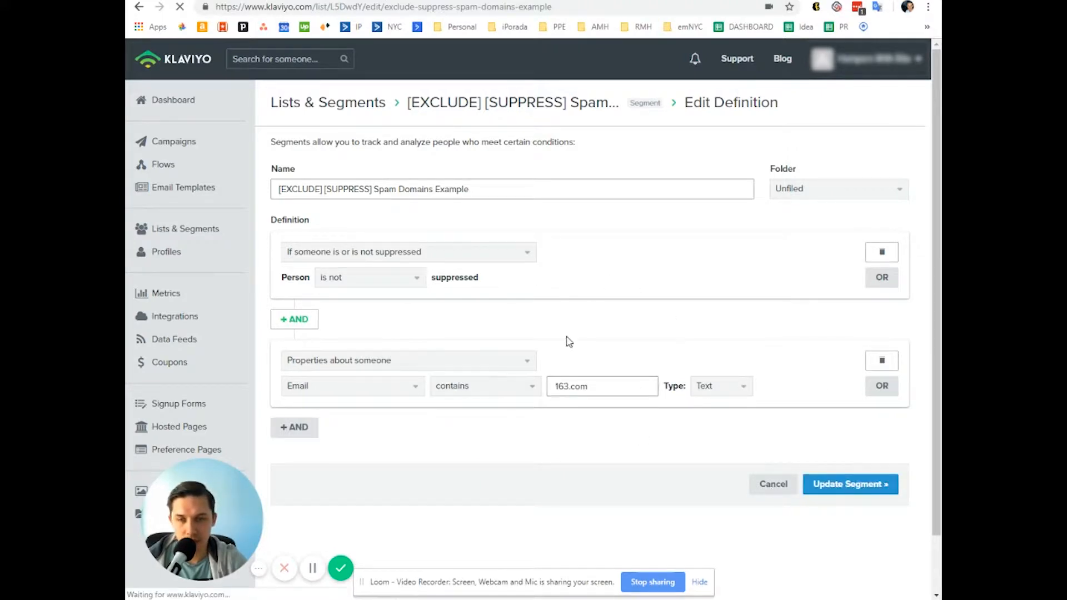
{"action": "left_click", "coordinate": [849, 483]}
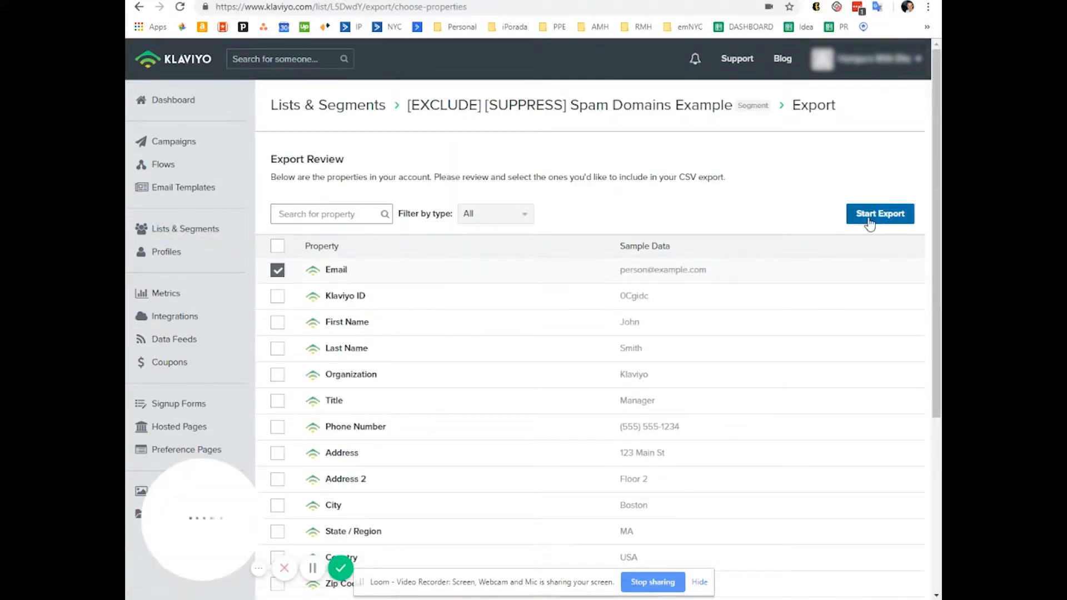
Step: Export the three 163.com profiles to CSV and return to the segment page
{"action": "left_click", "coordinate": [879, 214]}
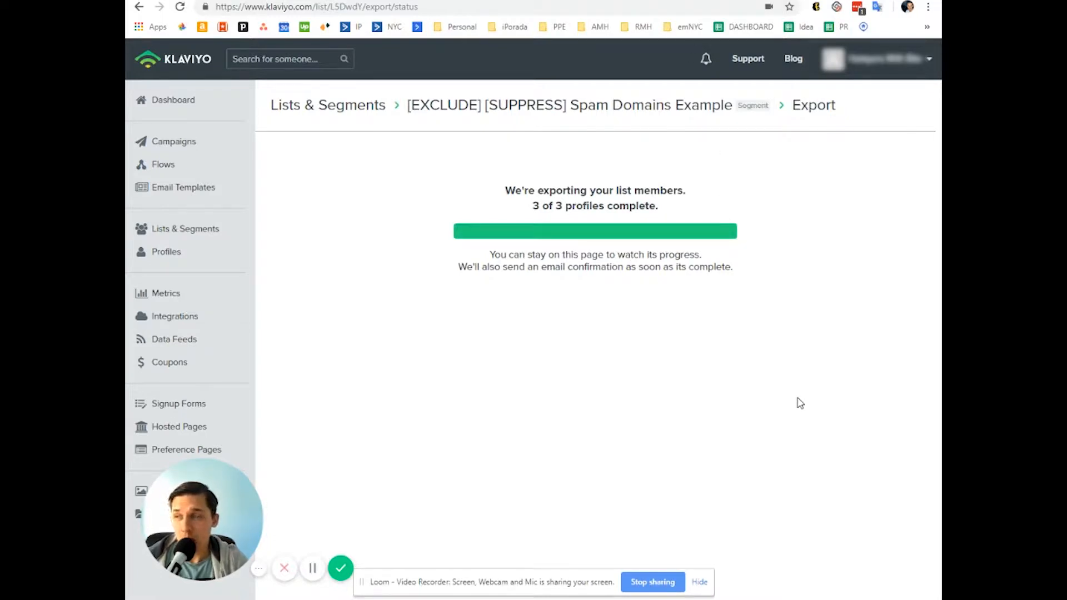
{"action": "mouse_move", "coordinate": [251, 214]}
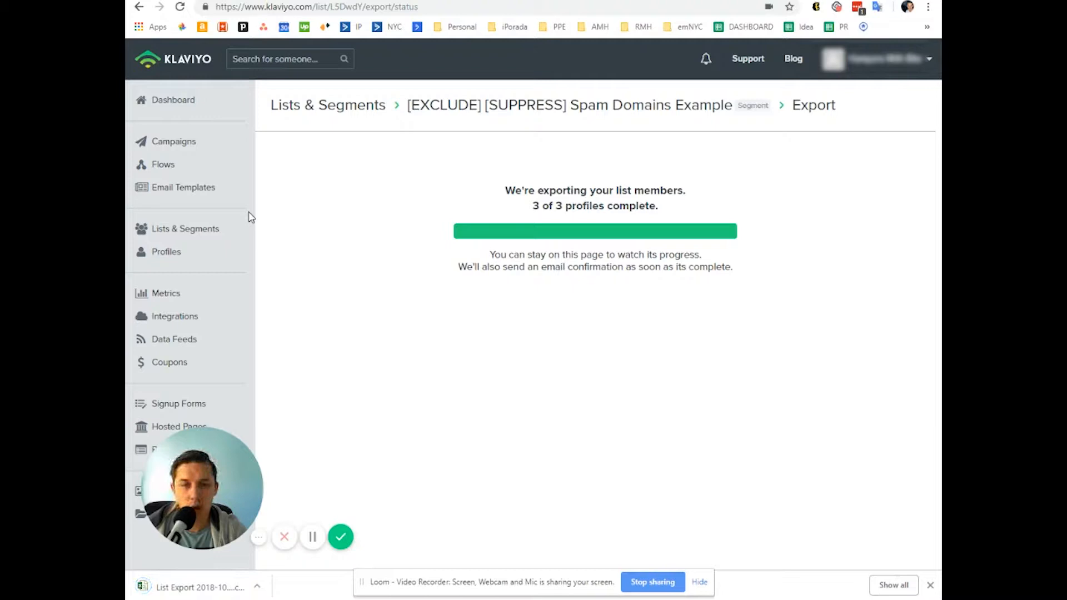
{"action": "left_click", "coordinate": [569, 105]}
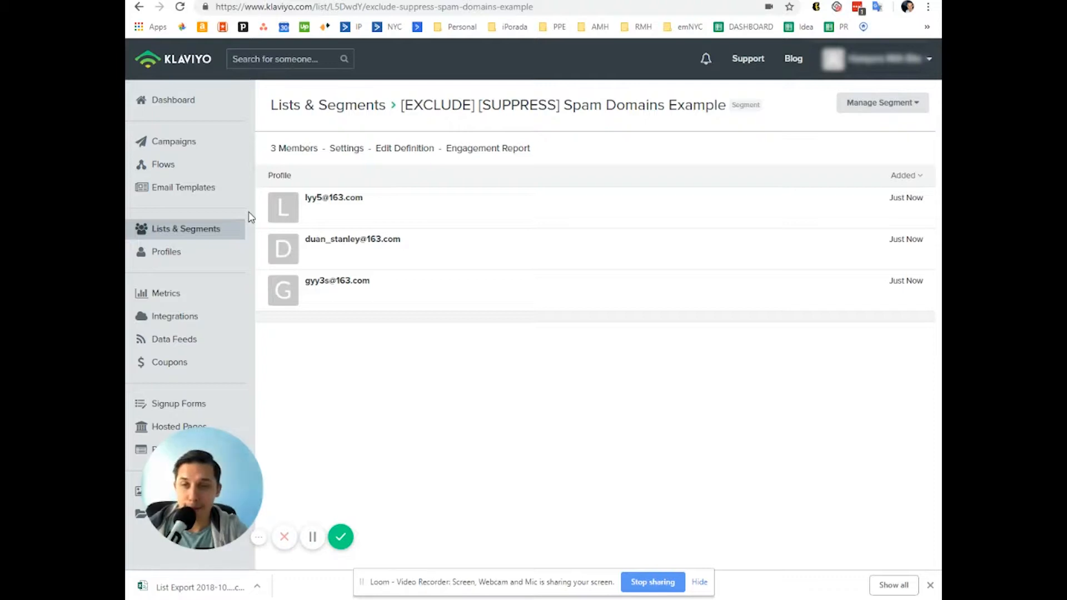
Step: Upload 'List Export 2018-10-31 (1)' to the suppression list, then delete the example segment
{"action": "left_click", "coordinate": [166, 252]}
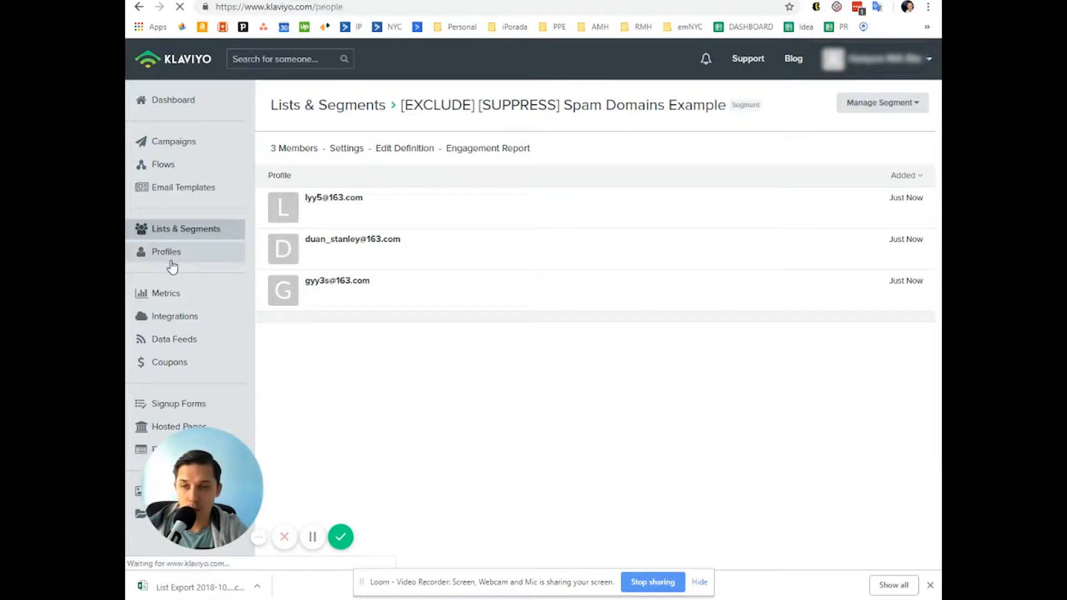
{"action": "left_click", "coordinate": [166, 252]}
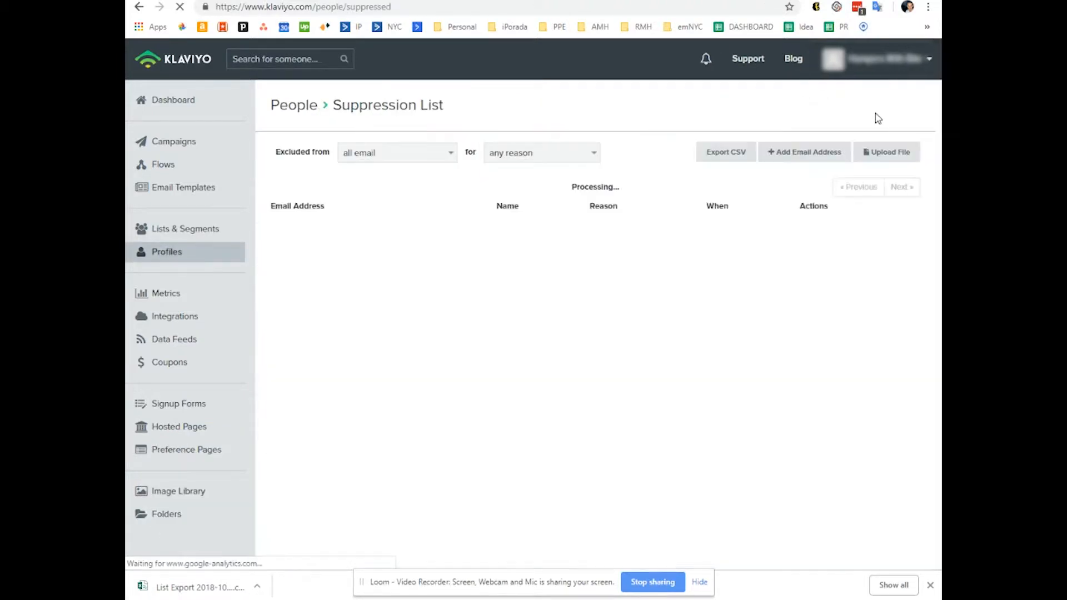
{"action": "left_click", "coordinate": [886, 151]}
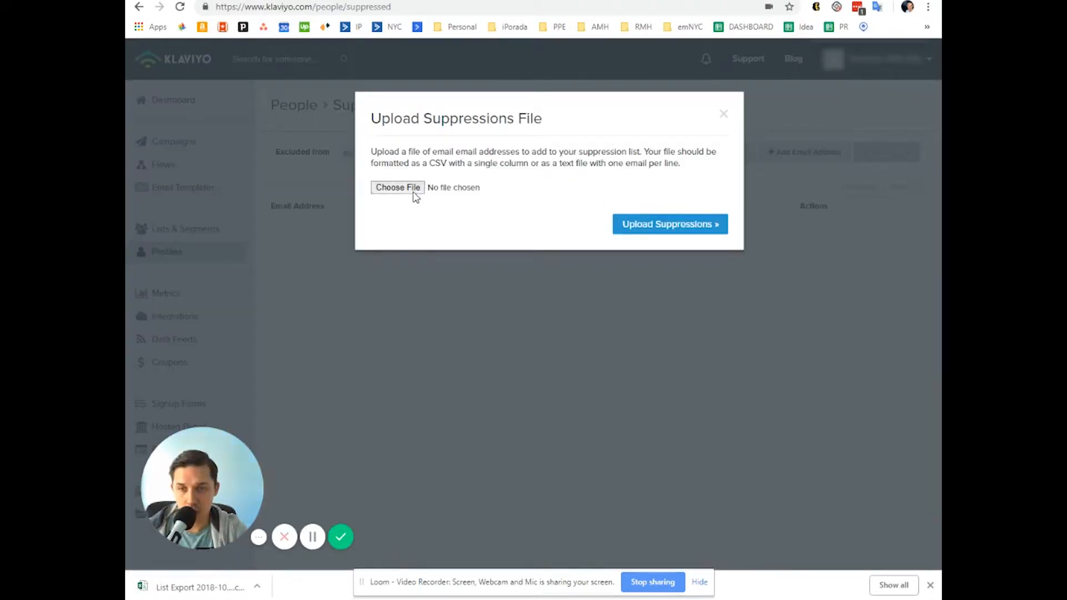
{"action": "left_click", "coordinate": [397, 187]}
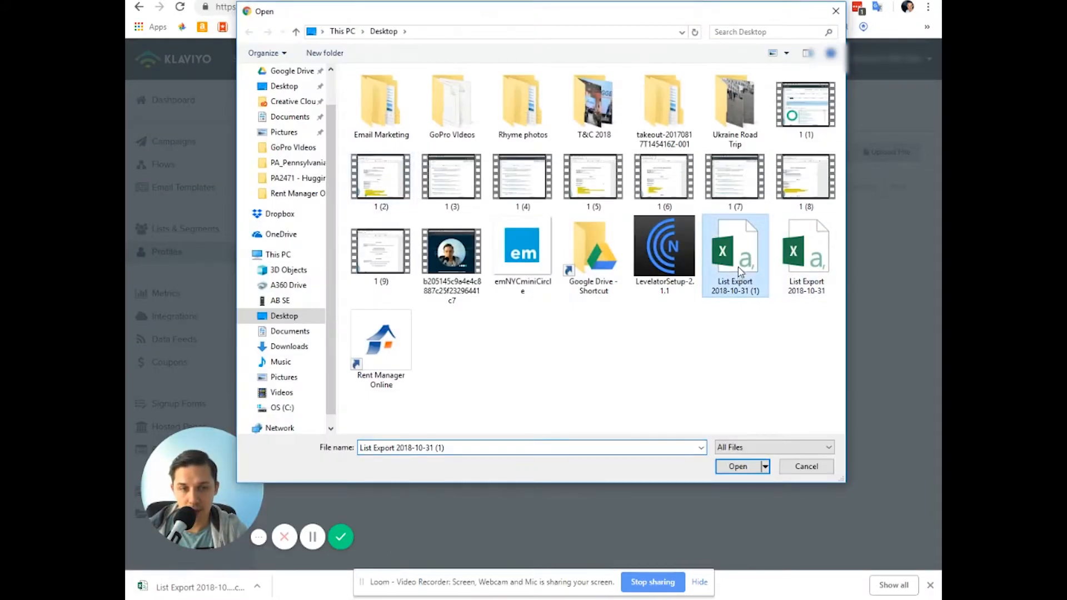
{"action": "left_click", "coordinate": [736, 466]}
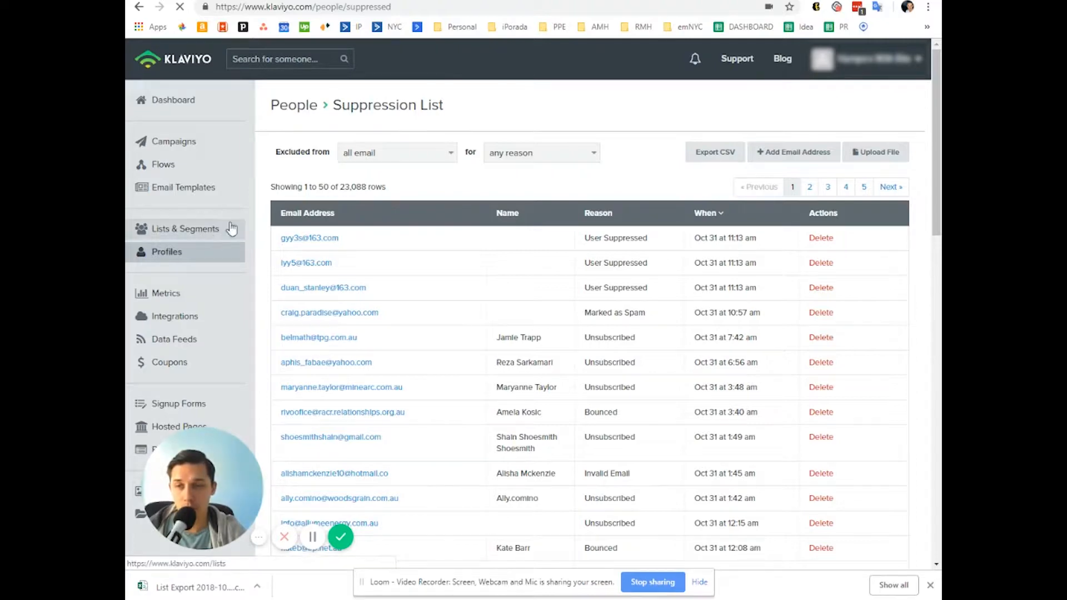
{"action": "left_click", "coordinate": [185, 228]}
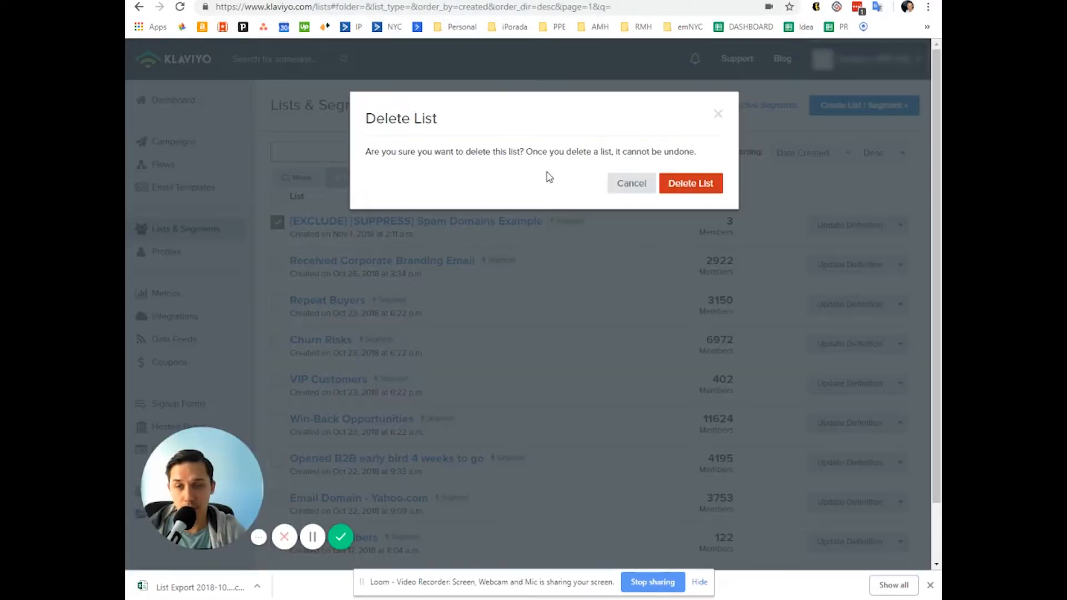
{"action": "left_click", "coordinate": [690, 183]}
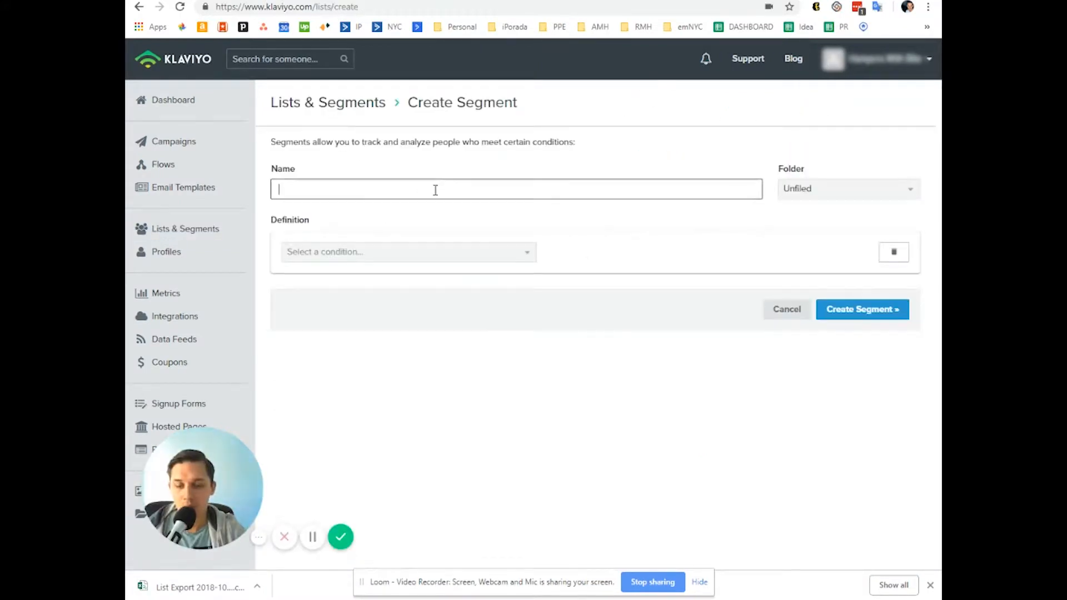
Step: Enter 'Received Email at least 10 times and opened zero times' as the segment name
{"action": "type", "text": "Received Em"}
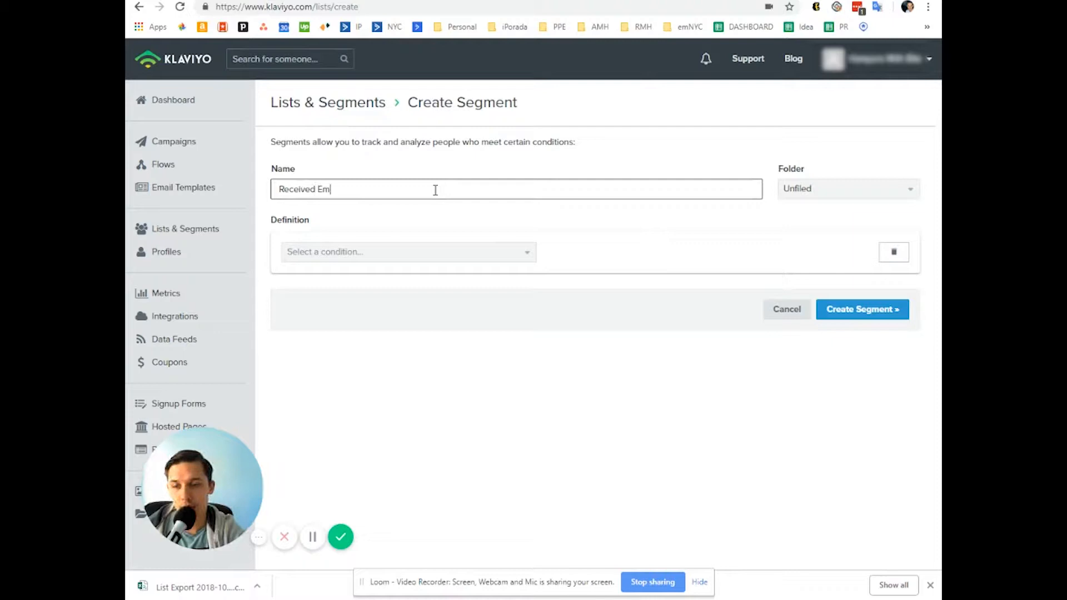
{"action": "type", "text": "ail at least"}
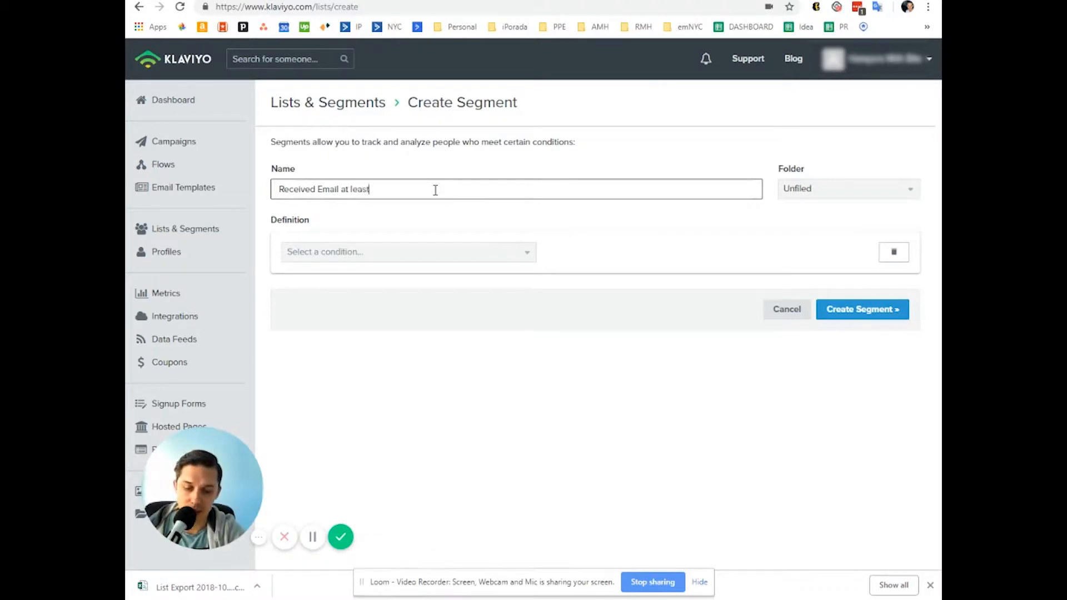
{"action": "type", "text": "10 times"}
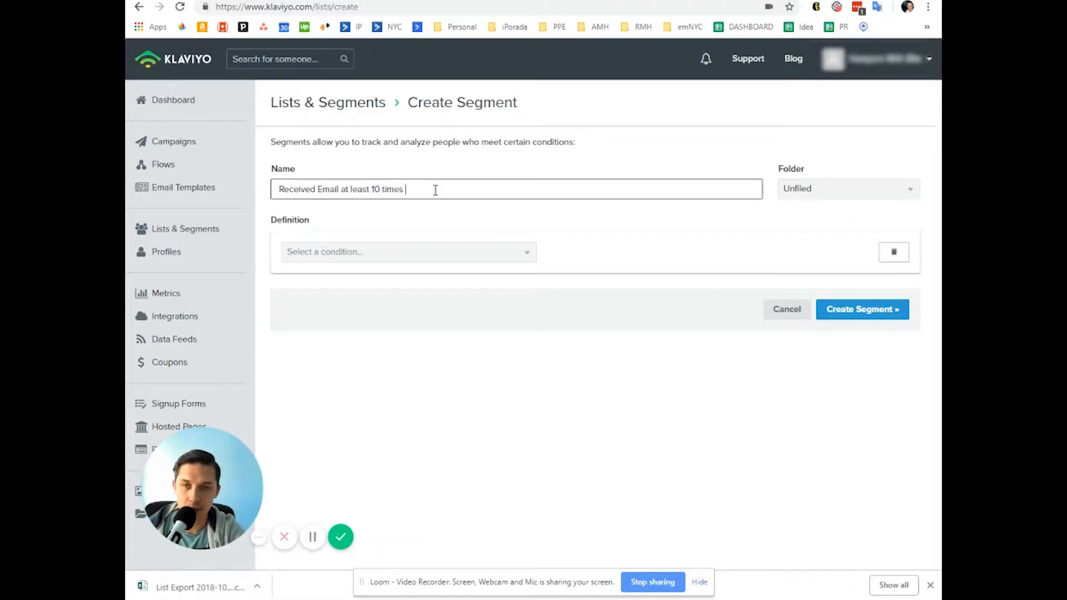
{"action": "type", "text": "and open"}
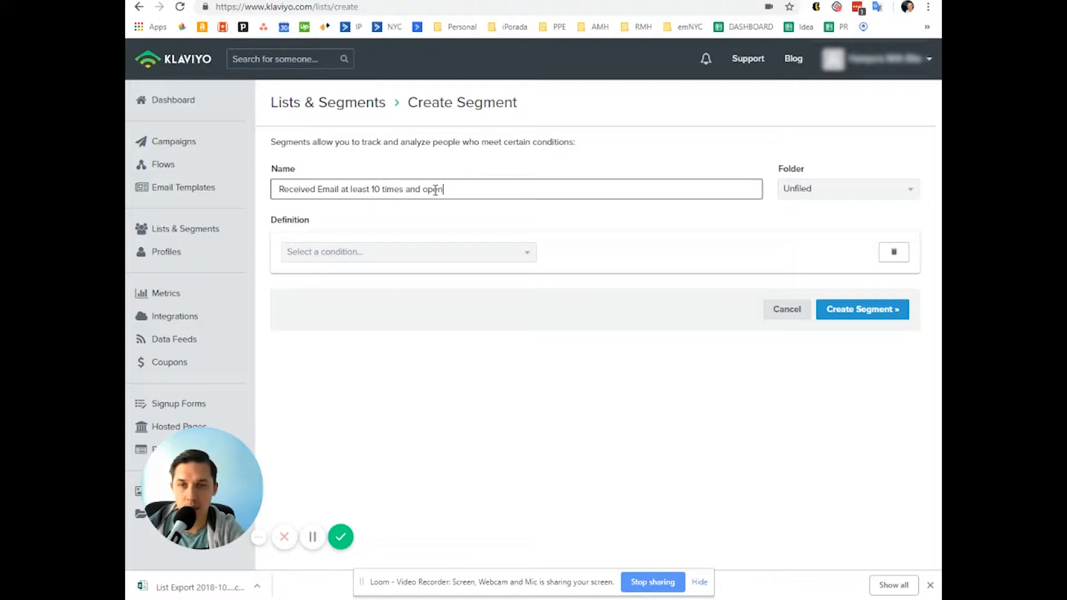
{"action": "type", "text": "ened zero times"}
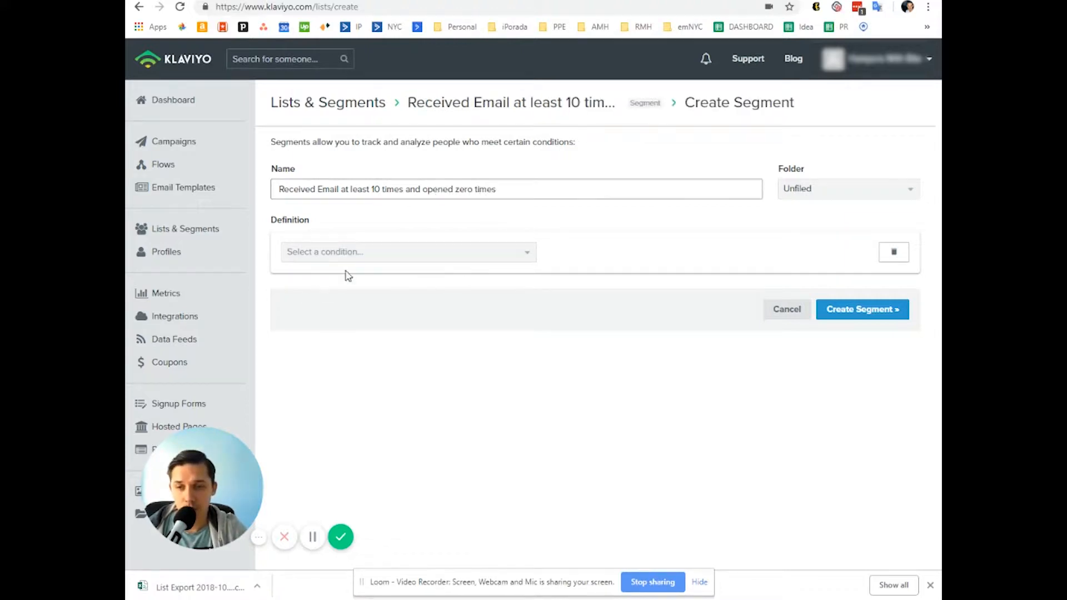
Step: Add the first condition: Received Email at least 10 times
{"action": "left_click", "coordinate": [406, 251]}
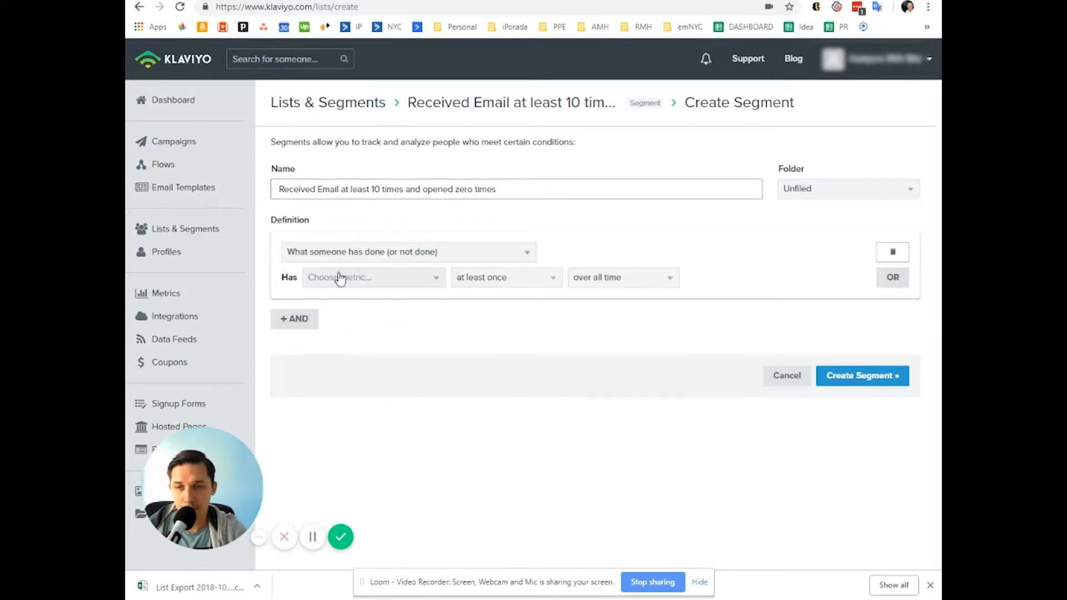
{"action": "left_click", "coordinate": [506, 277]}
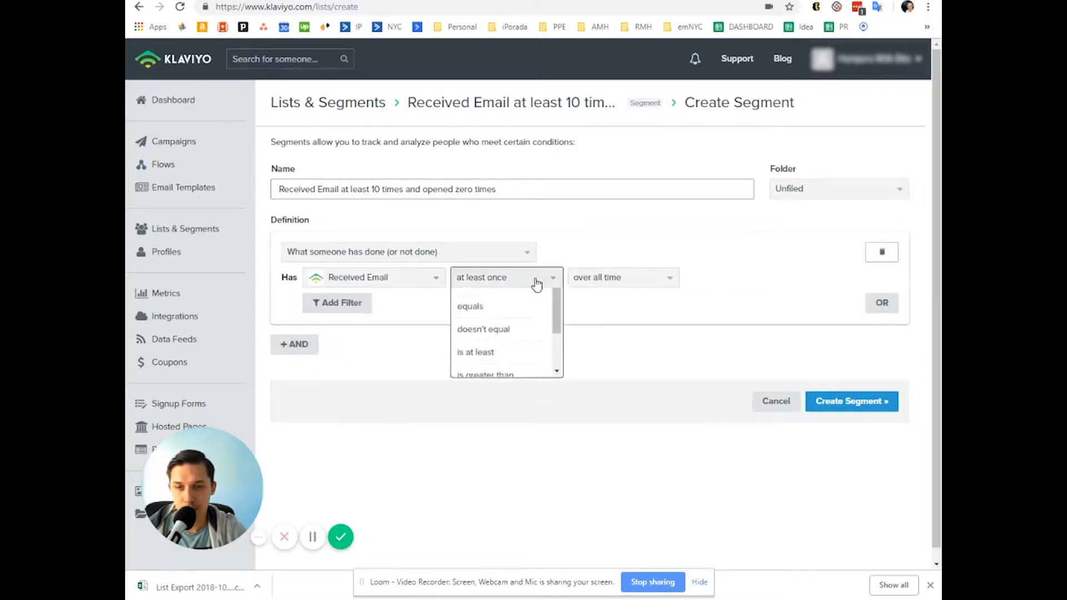
{"action": "scroll", "scroll_direction": "up", "scroll_amount": 3}
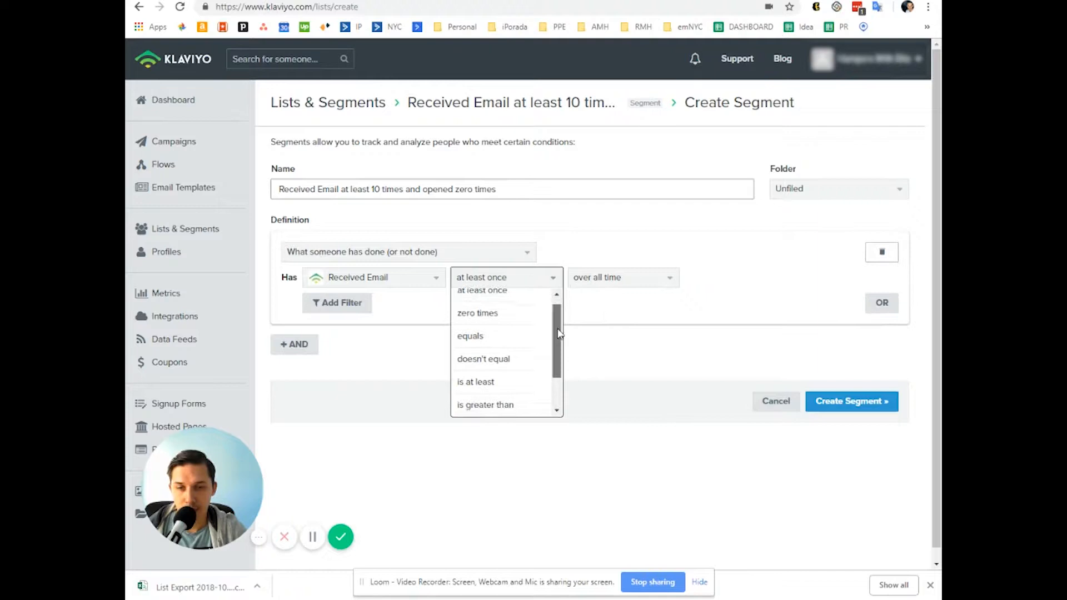
{"action": "left_click", "coordinate": [475, 382]}
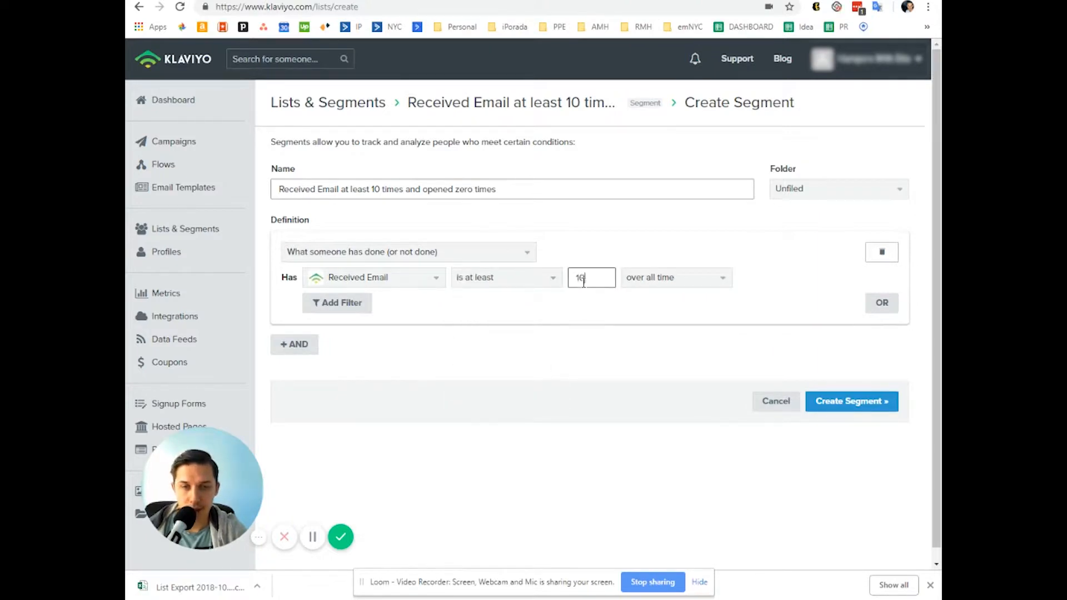
Step: Add Opened Email zero times and Placed Order zero times conditions, then create the segment
{"action": "left_click", "coordinate": [294, 344]}
{"action": "type", "text": "opene"}
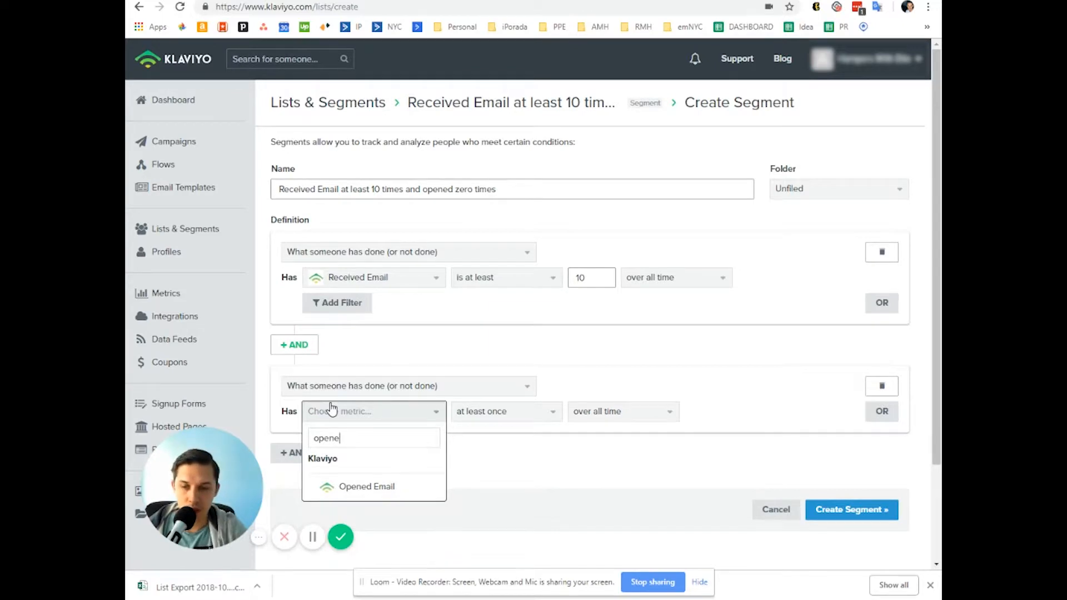
{"action": "left_click", "coordinate": [366, 485]}
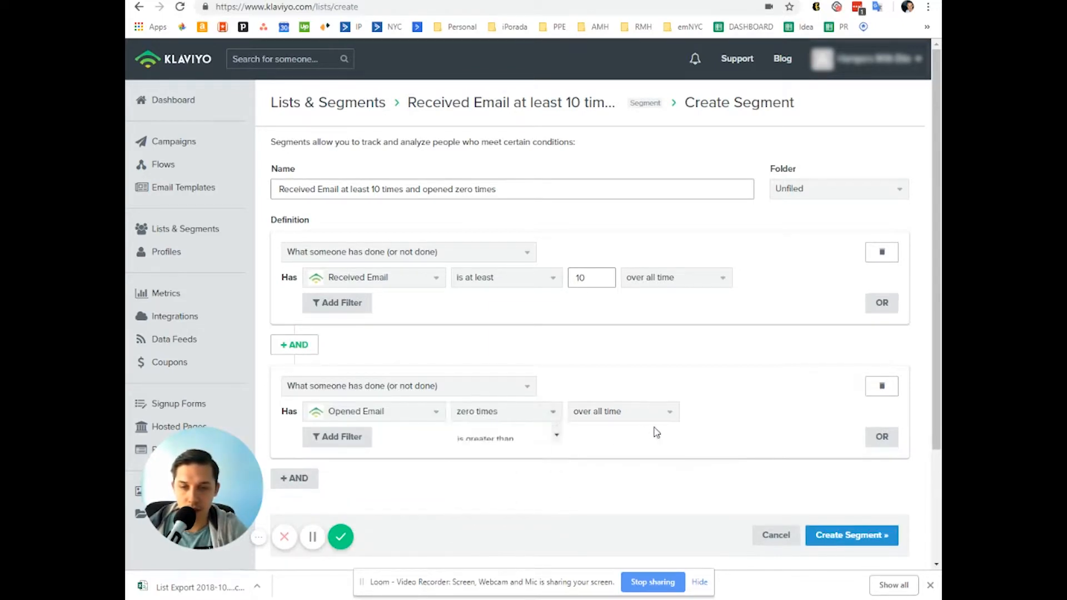
{"action": "left_click", "coordinate": [293, 477]}
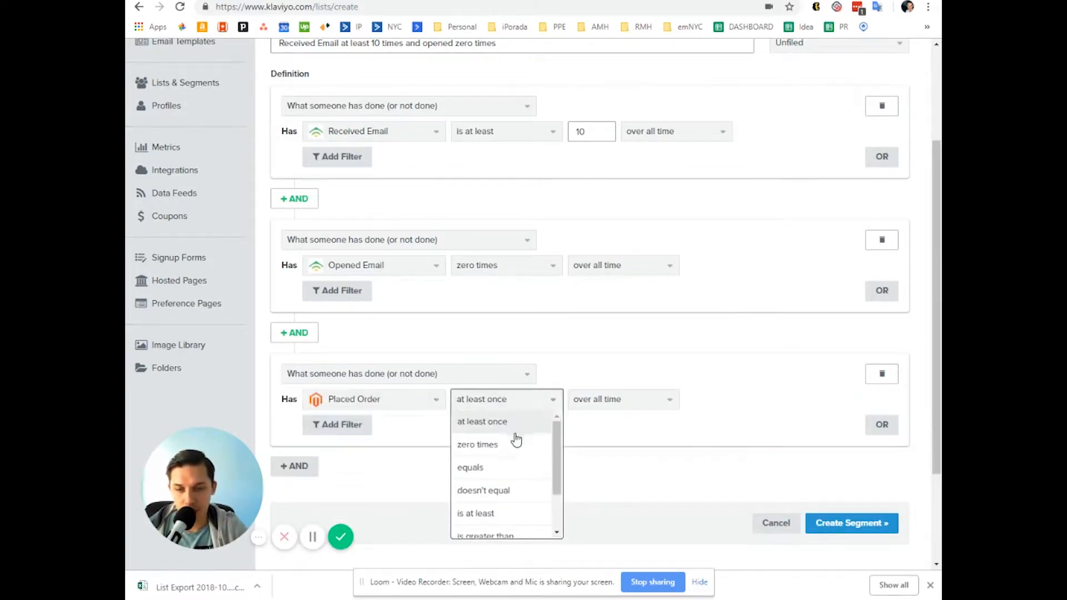
{"action": "left_click", "coordinate": [477, 444]}
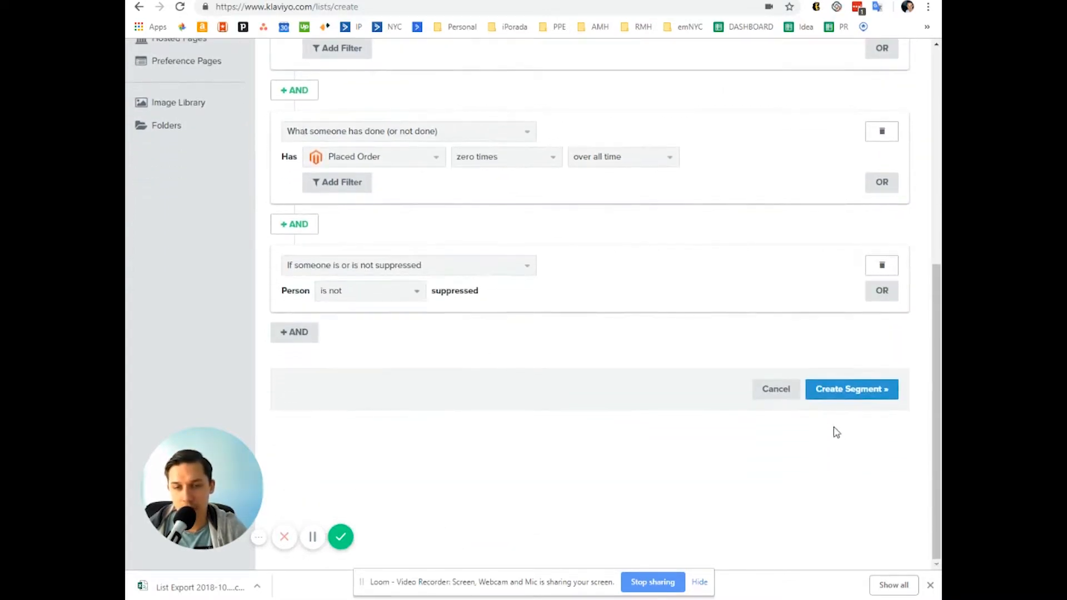
{"action": "left_click", "coordinate": [851, 388]}
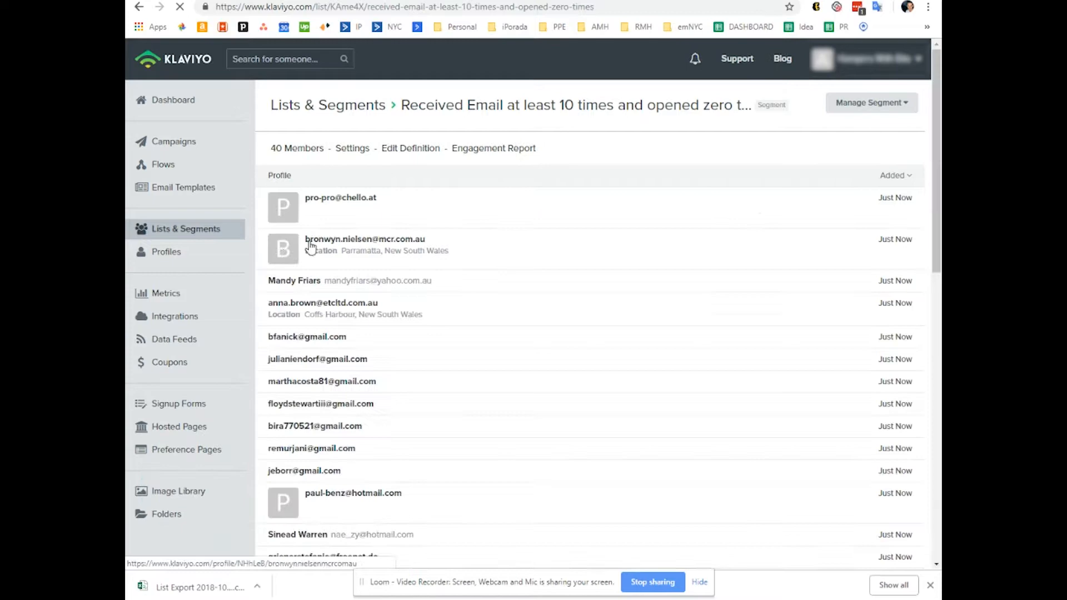
Step: Scroll through the 40 segment members, then reopen the segment definition for editing
{"action": "scroll", "scroll_direction": "down", "scroll_amount": 3}
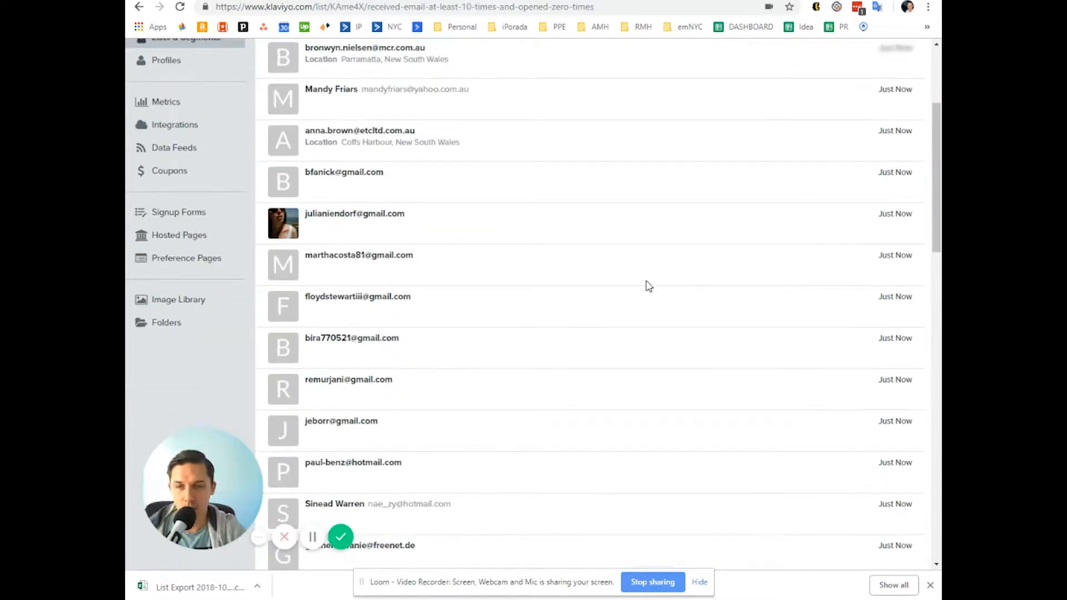
{"action": "scroll", "scroll_direction": "up", "scroll_amount": 3}
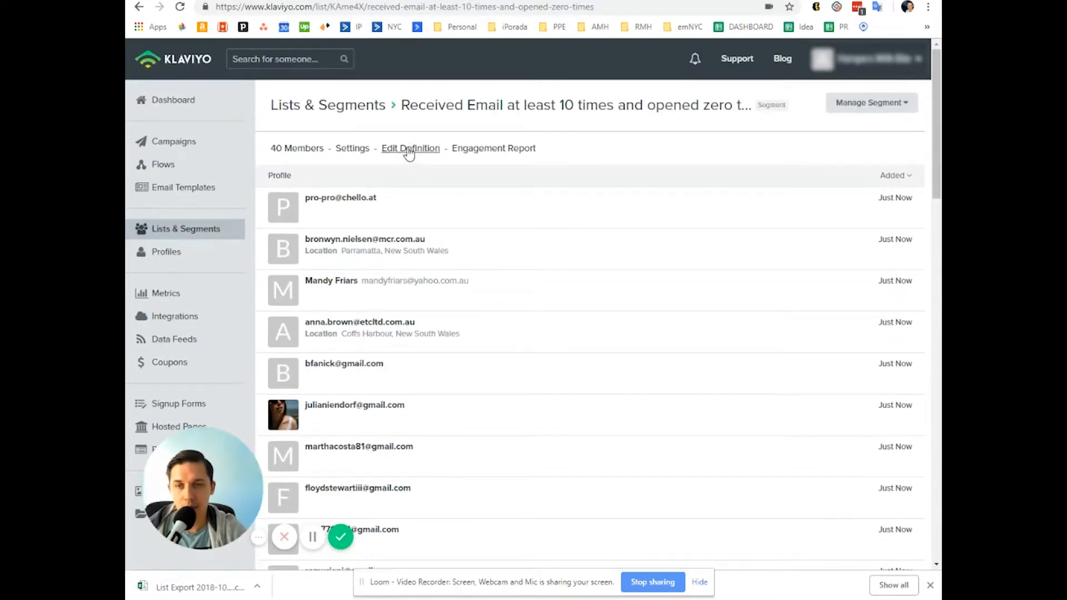
{"action": "left_click", "coordinate": [410, 147]}
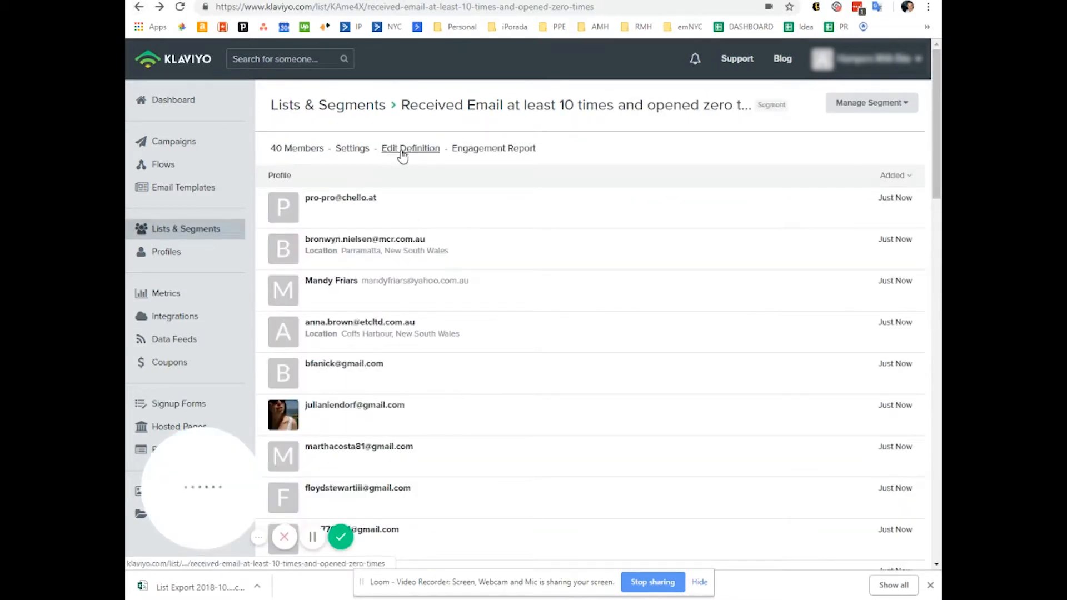
{"action": "left_click", "coordinate": [410, 149]}
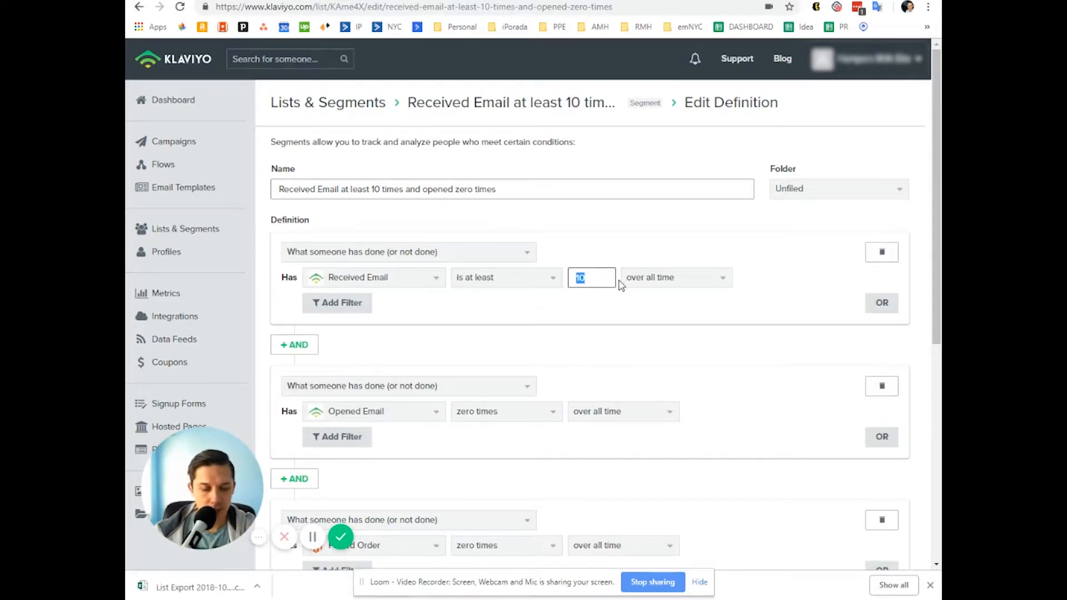
Step: Add a profile-property condition on Email with the value gmail.com
{"action": "scroll", "scroll_direction": "down", "scroll_amount": 3}
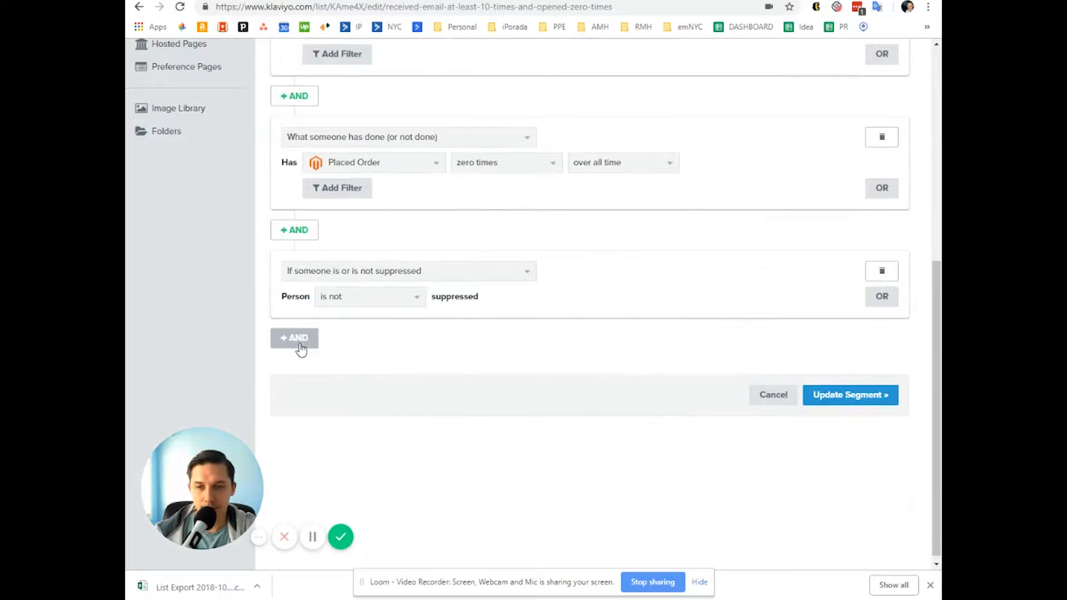
{"action": "left_click", "coordinate": [294, 338]}
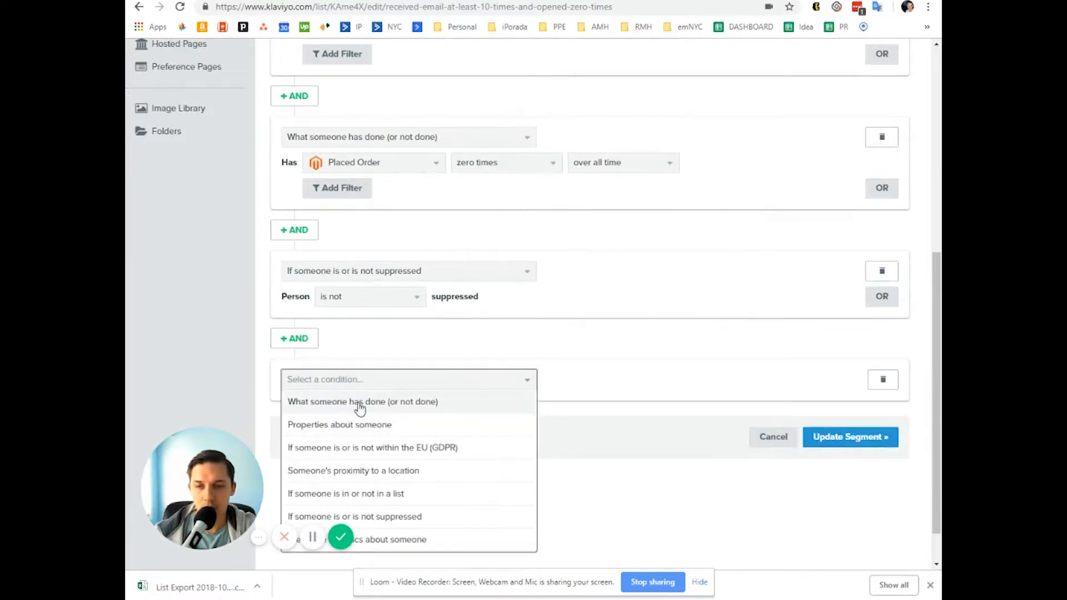
{"action": "left_click", "coordinate": [362, 401]}
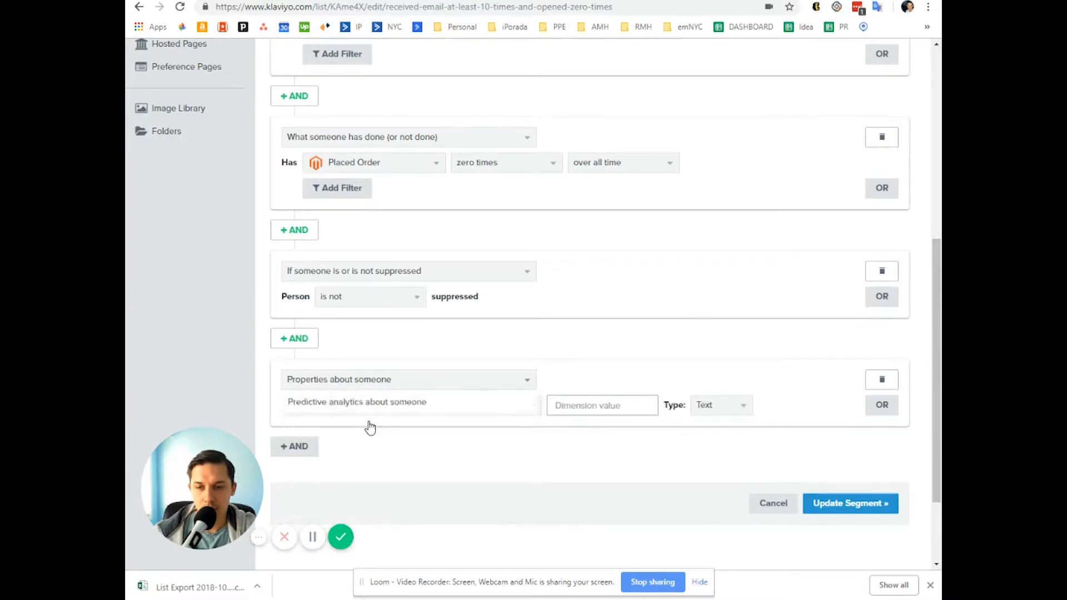
{"action": "type", "text": "email"}
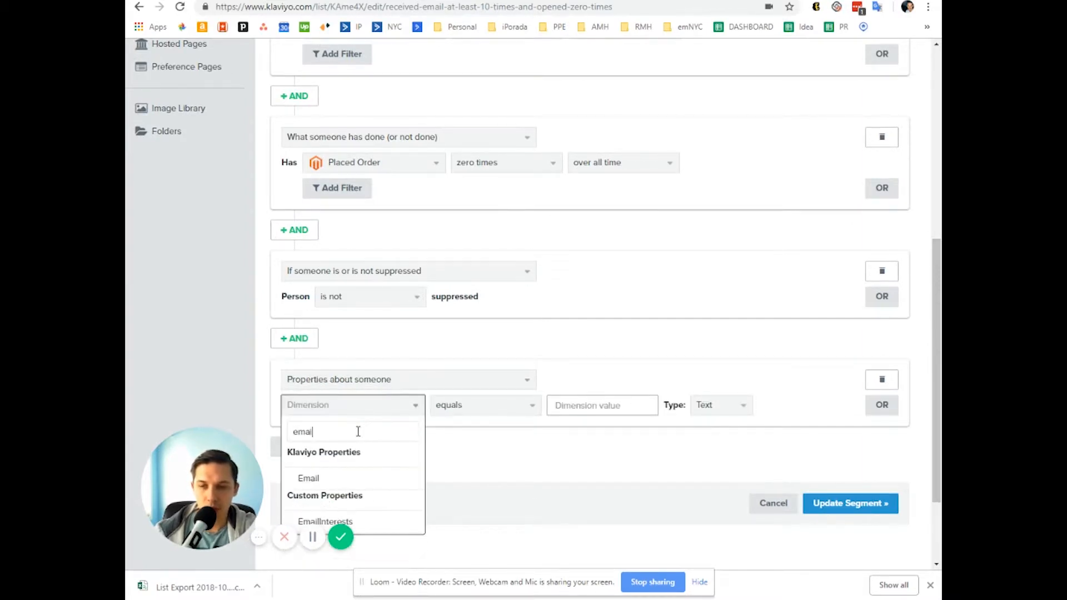
{"action": "left_click", "coordinate": [308, 477]}
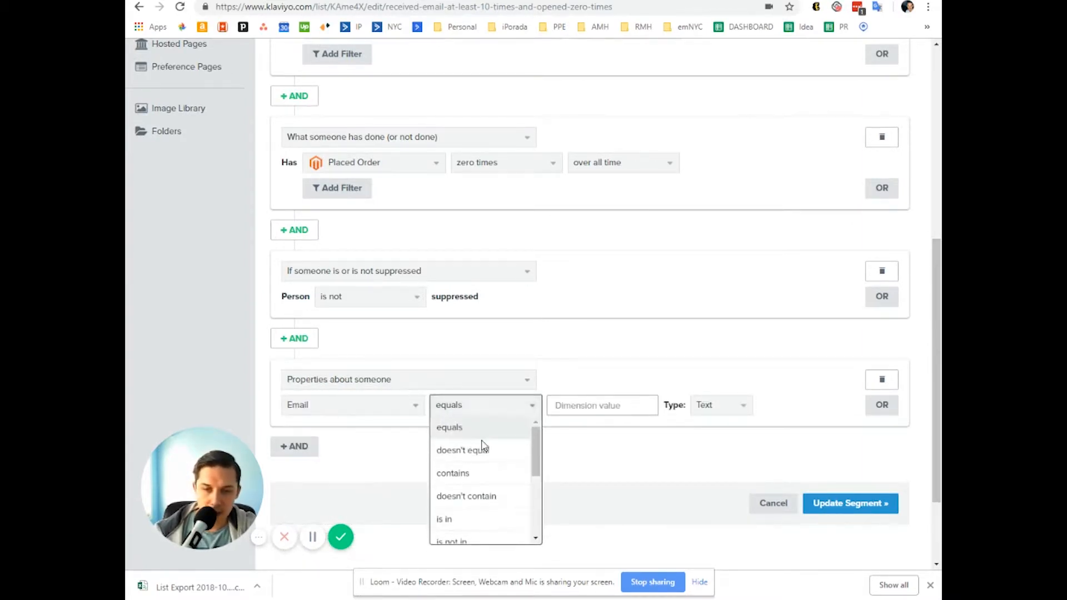
{"action": "left_click", "coordinate": [453, 473]}
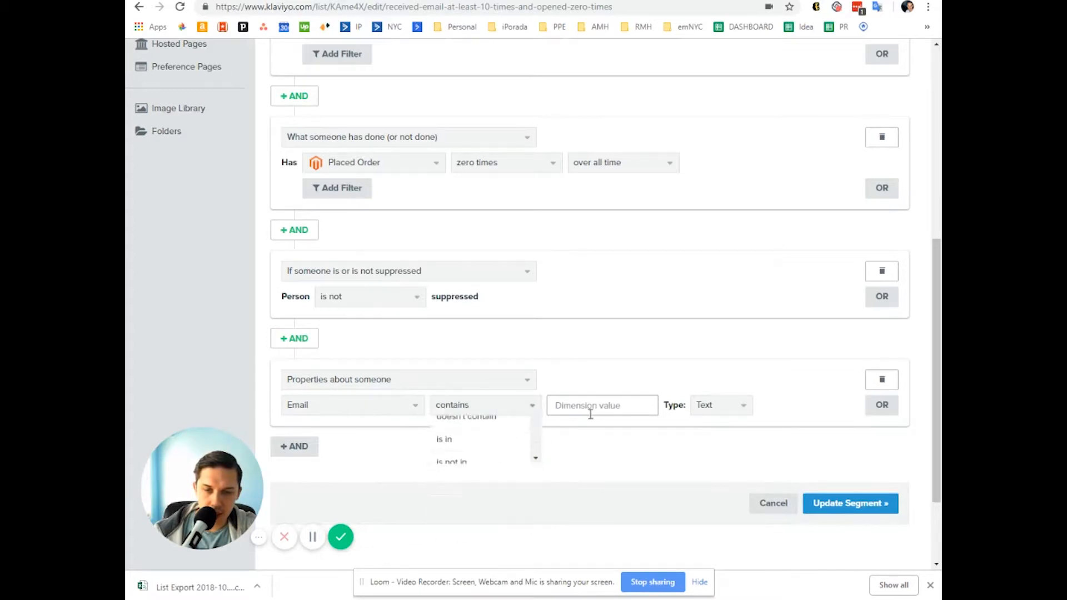
{"action": "type", "text": "gmail.com"}
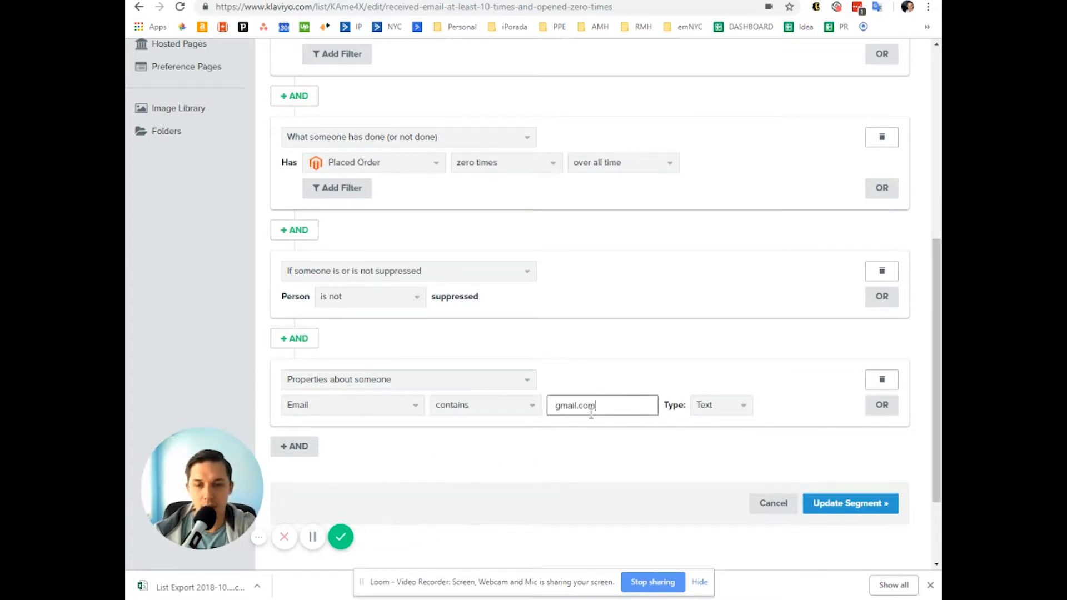
Step: Add an OR condition Email doesn't contain yahoo.com and update the segment
{"action": "left_click", "coordinate": [882, 405]}
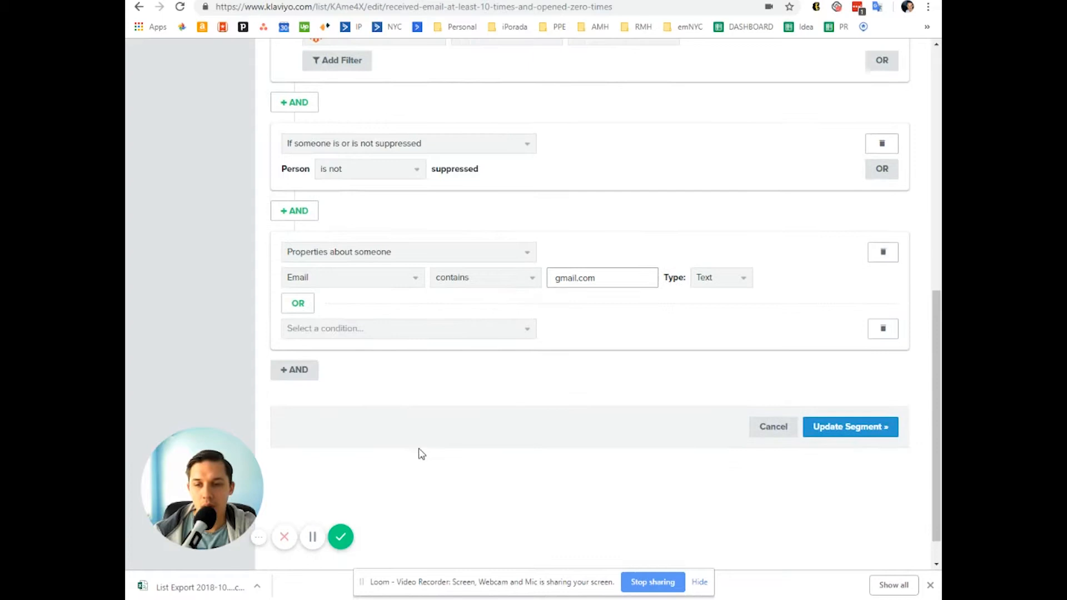
{"action": "left_click", "coordinate": [407, 328]}
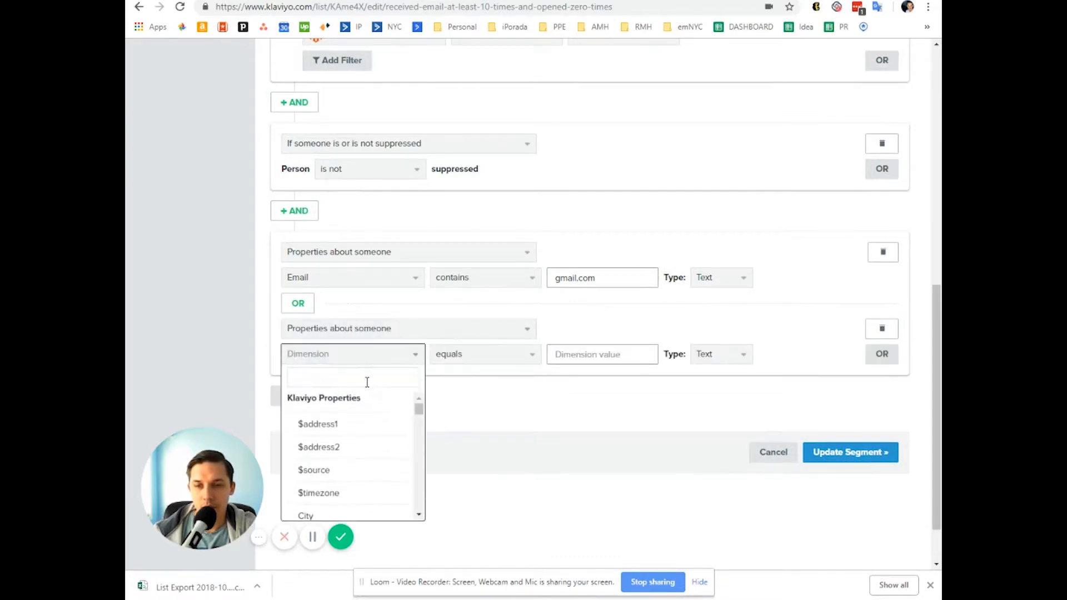
{"action": "type", "text": "email"}
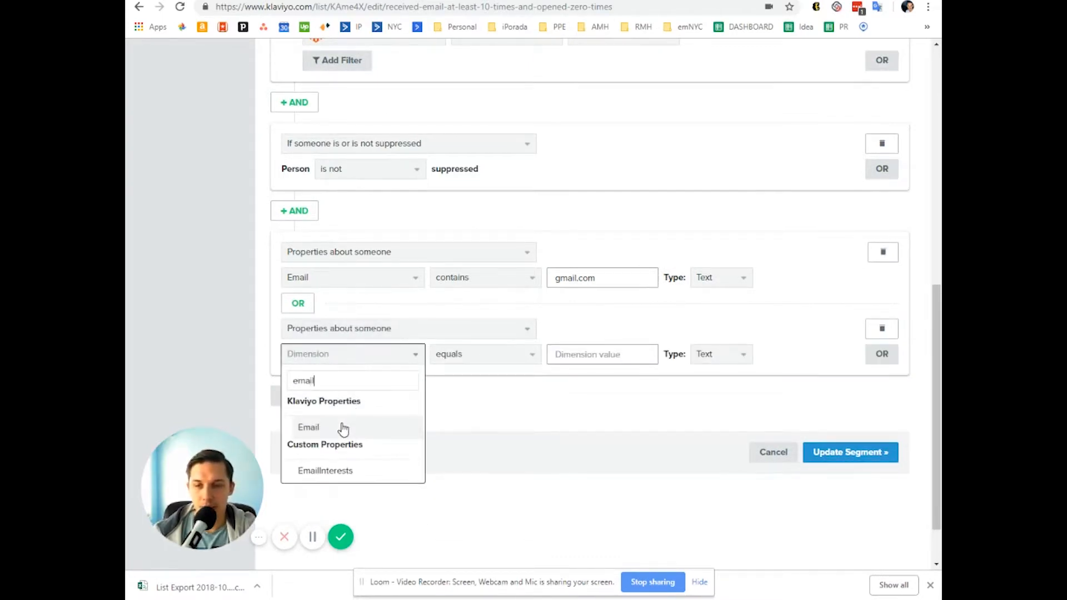
{"action": "left_click", "coordinate": [309, 427]}
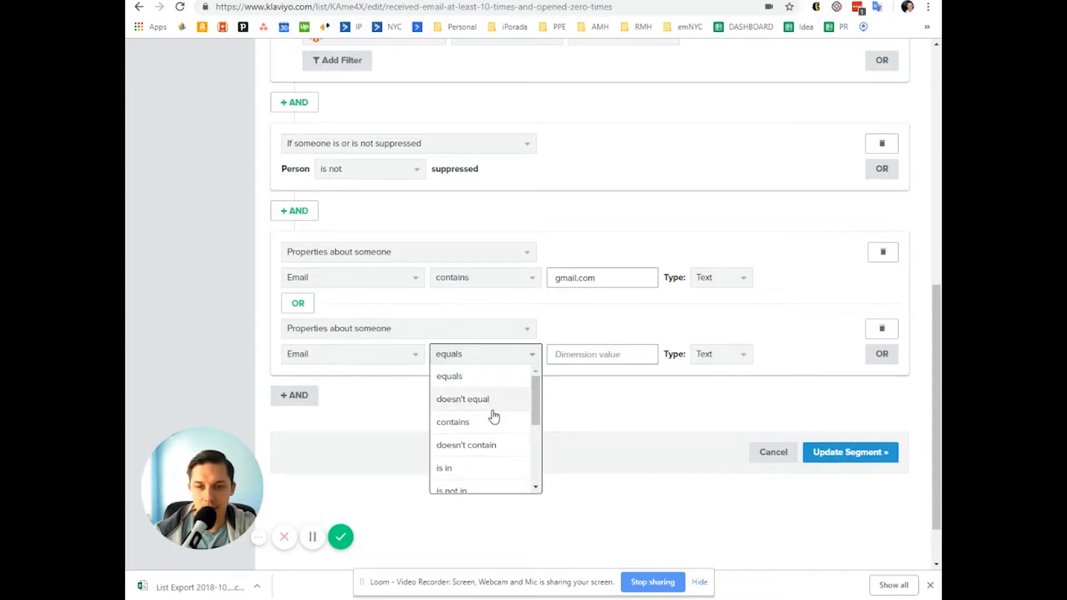
{"action": "left_click", "coordinate": [463, 399]}
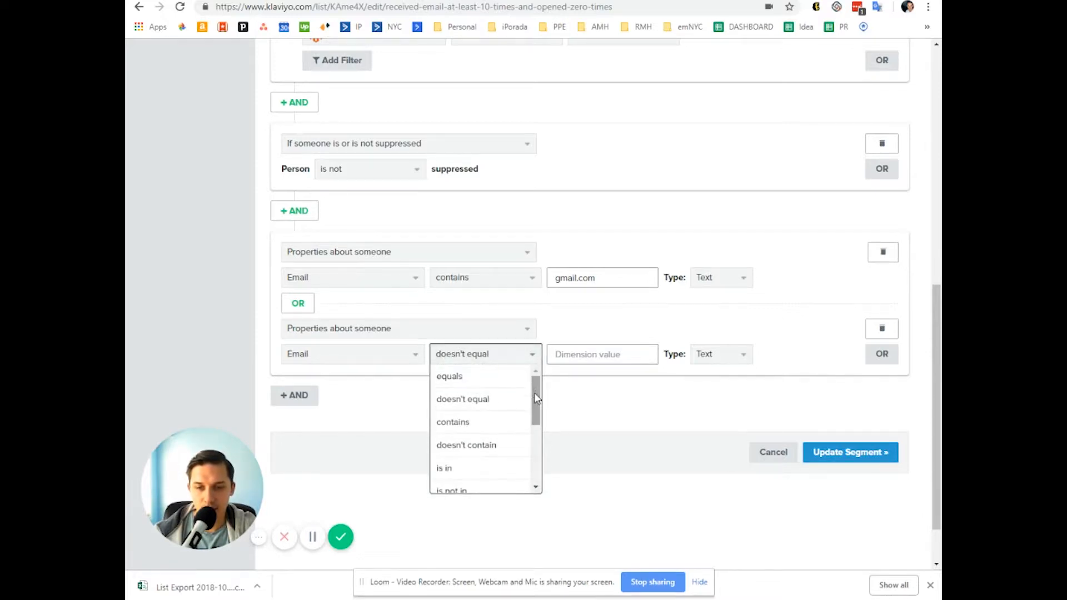
{"action": "left_click", "coordinate": [466, 445]}
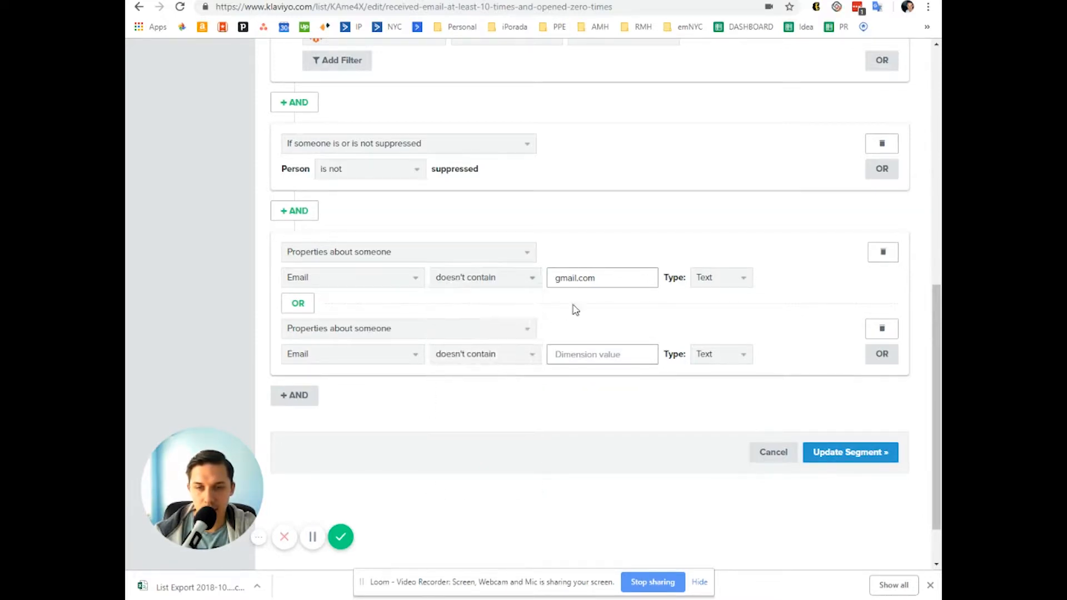
{"action": "type", "text": "yahoo.co"}
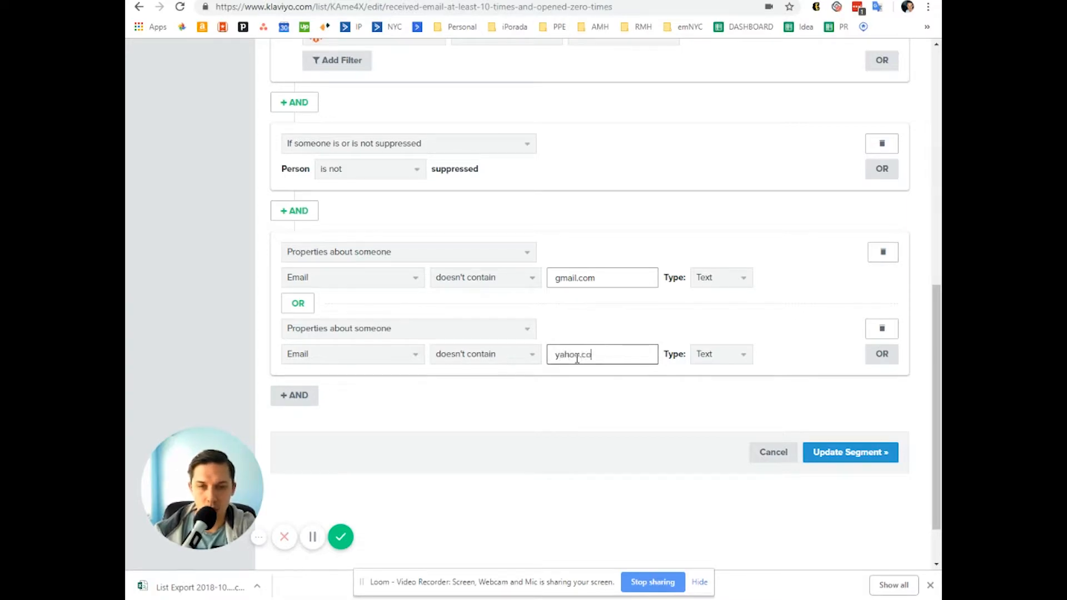
{"action": "left_click", "coordinate": [849, 452]}
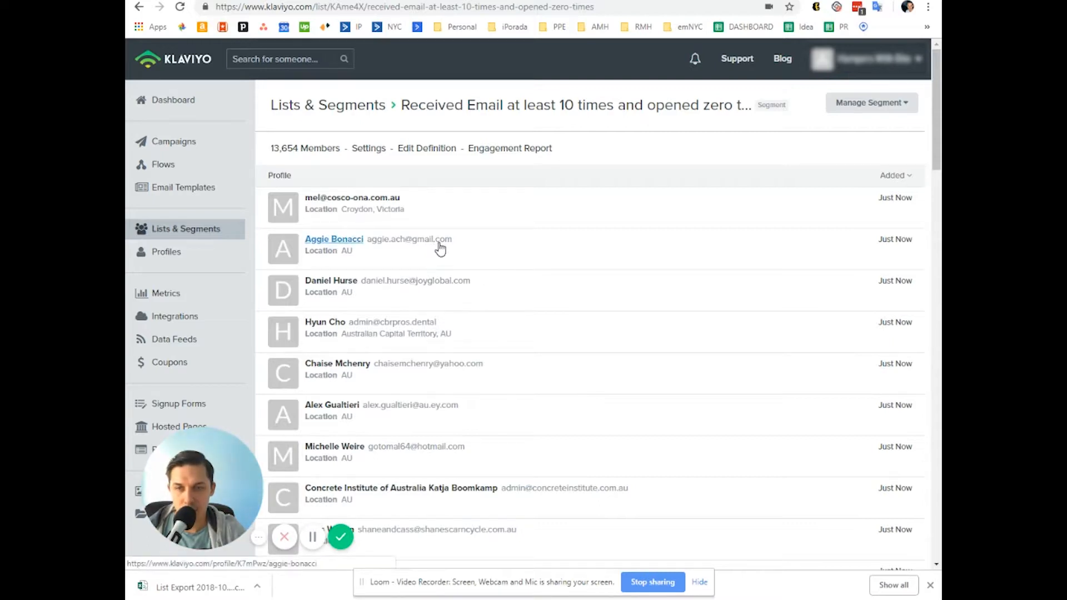
Step: Scroll the 13,654-member list, where Gmail and Yahoo addresses still appear
{"action": "scroll", "scroll_direction": "down", "scroll_amount": 3}
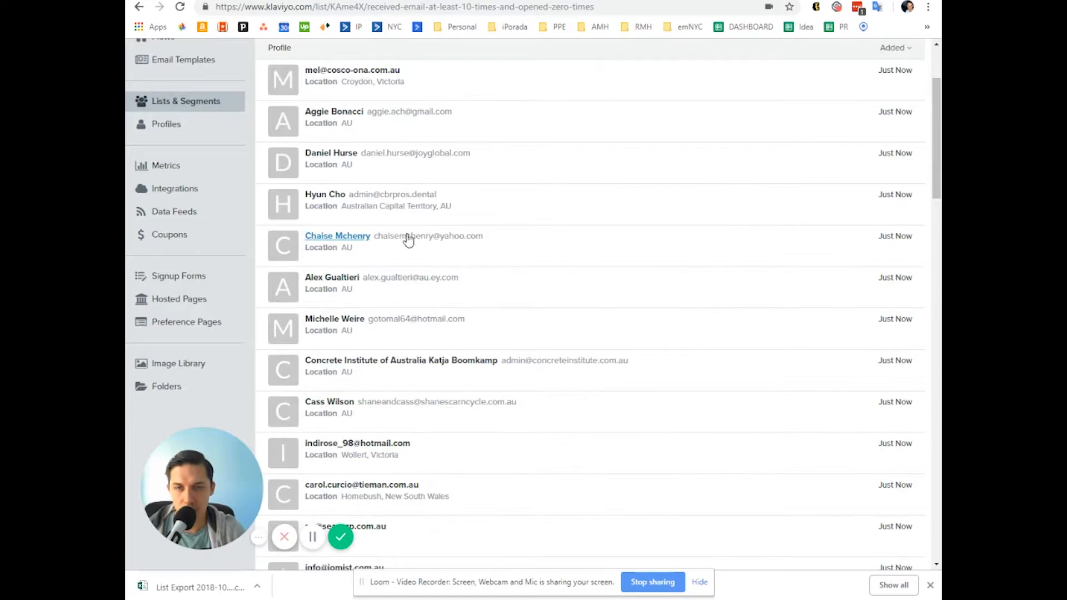
{"action": "mouse_move", "coordinate": [501, 280]}
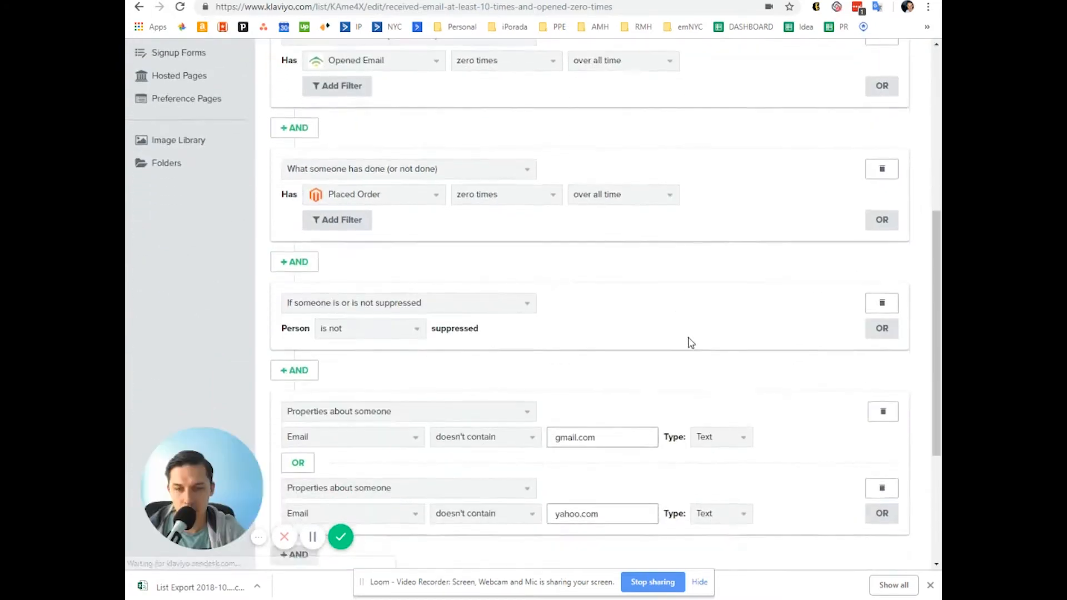
Step: Re-save the definition with the gmail.com and yahoo.com exclusions unchanged
{"action": "scroll", "scroll_direction": "down", "scroll_amount": 3}
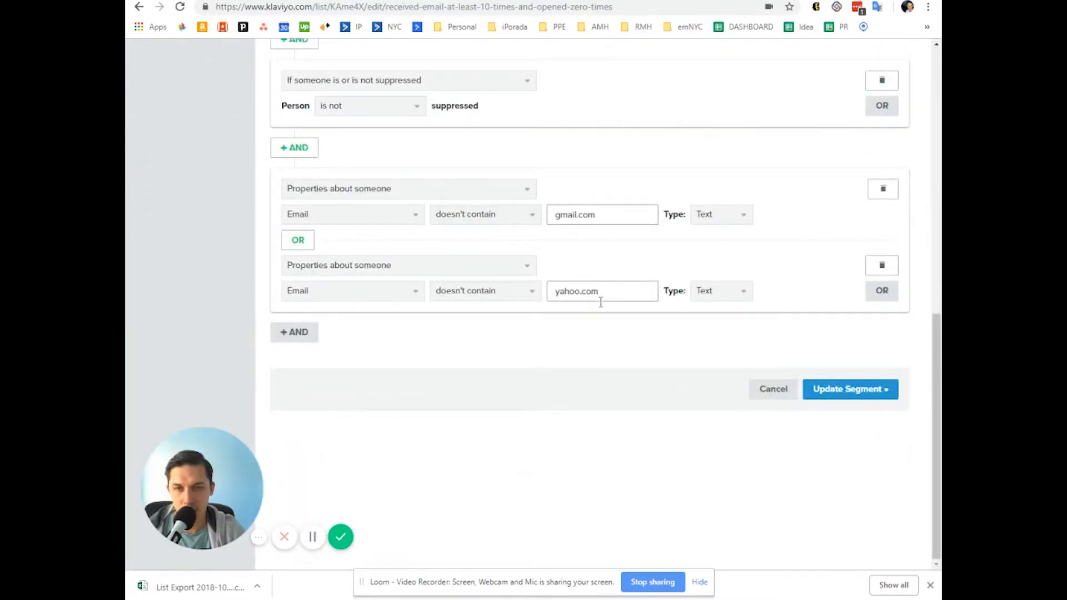
{"action": "mouse_move", "coordinate": [843, 407]}
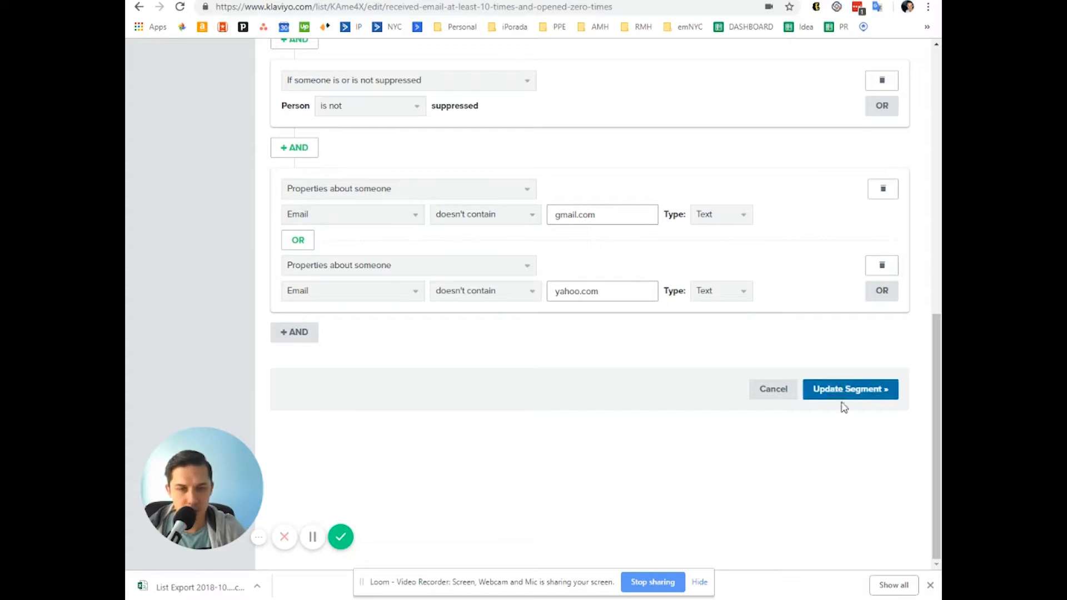
{"action": "left_click", "coordinate": [849, 388]}
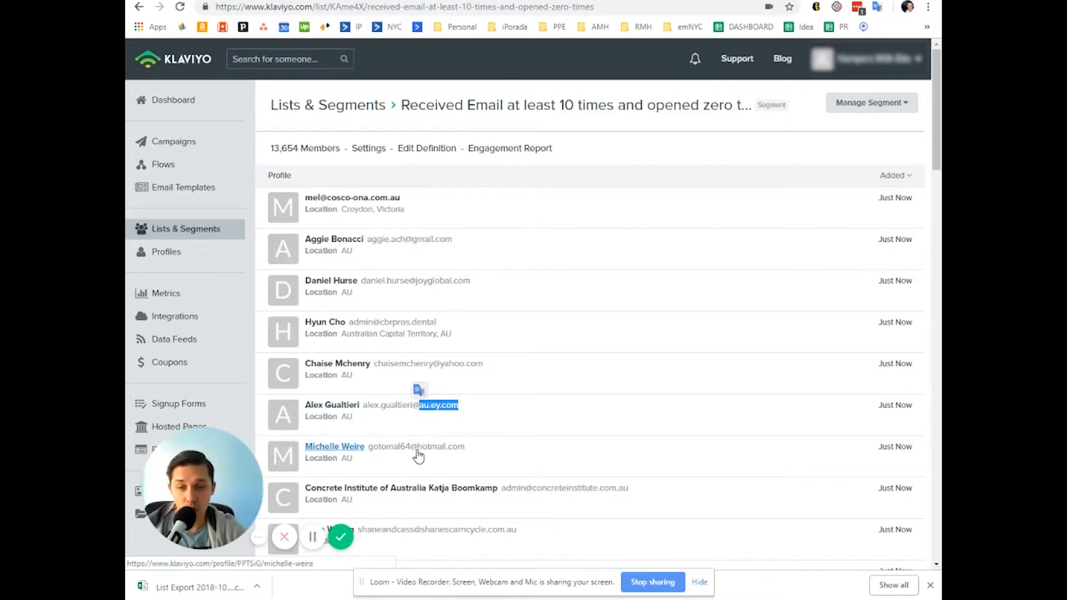
{"action": "mouse_move", "coordinate": [424, 417]}
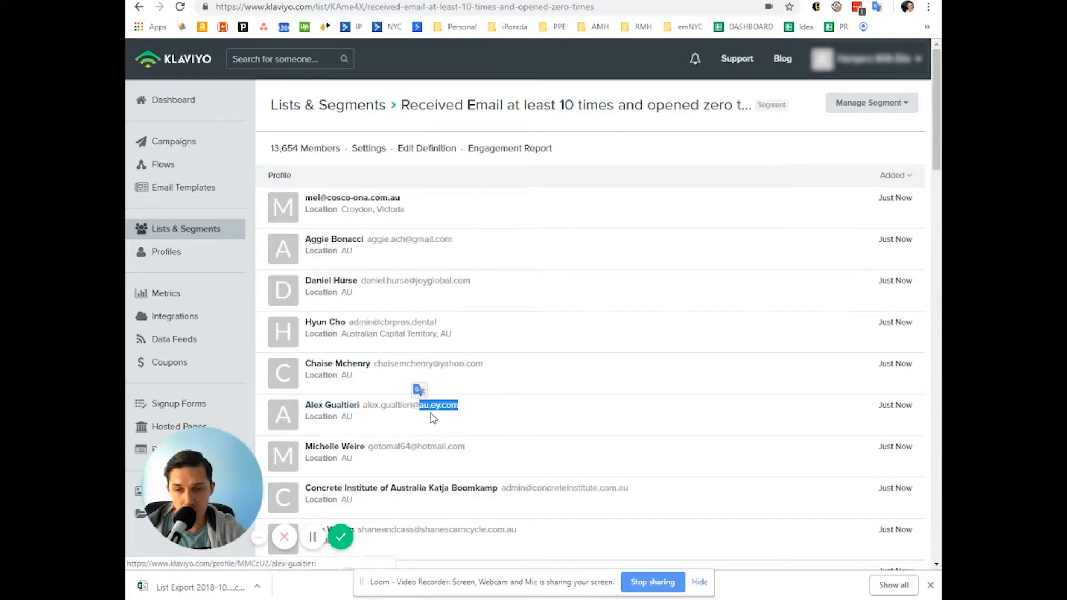
{"action": "mouse_move", "coordinate": [480, 418]}
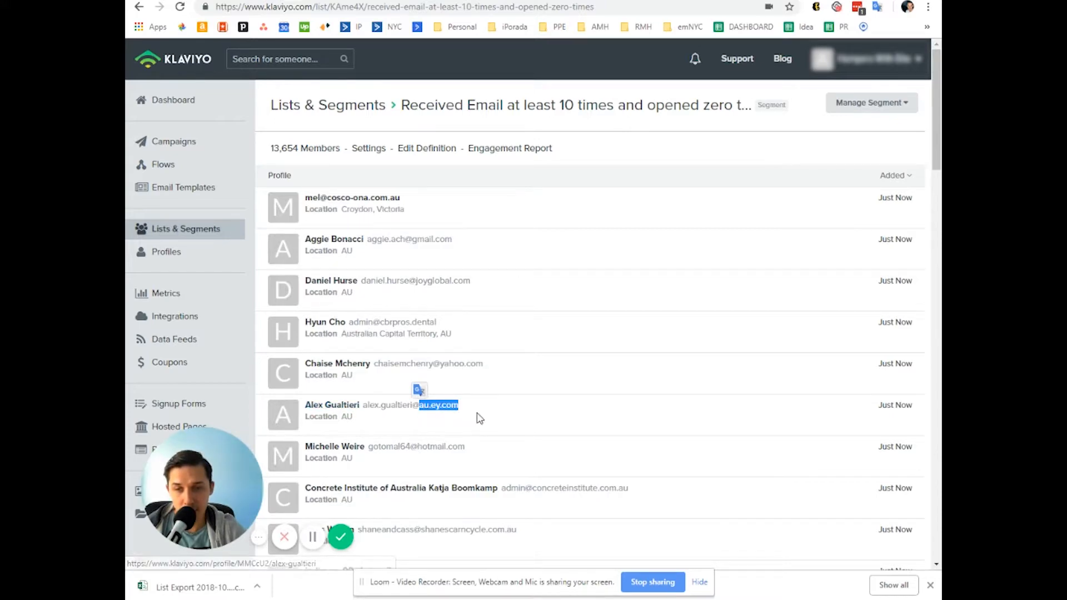
Step: Scroll the member list and advance to page 2 of the 13,654 members
{"action": "scroll", "scroll_direction": "down", "scroll_amount": 3}
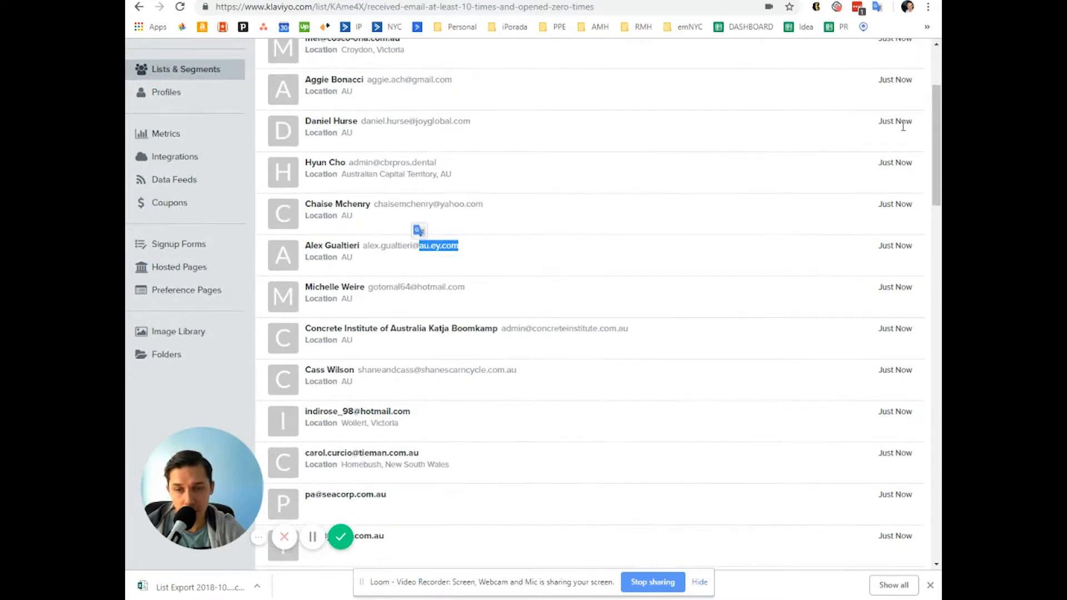
{"action": "mouse_move", "coordinate": [647, 360]}
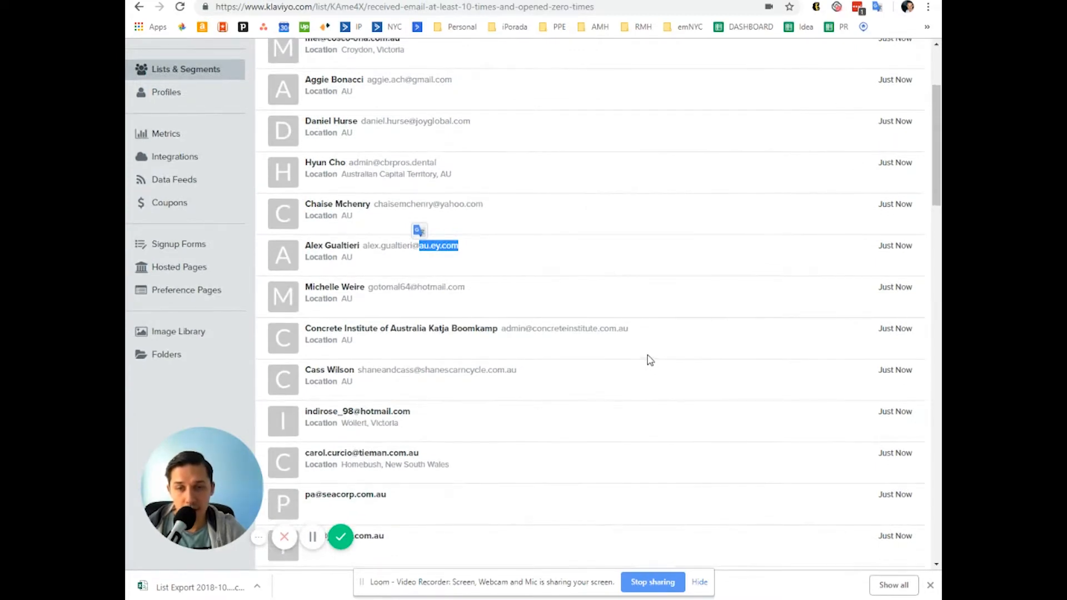
{"action": "scroll", "scroll_direction": "down", "scroll_amount": 3}
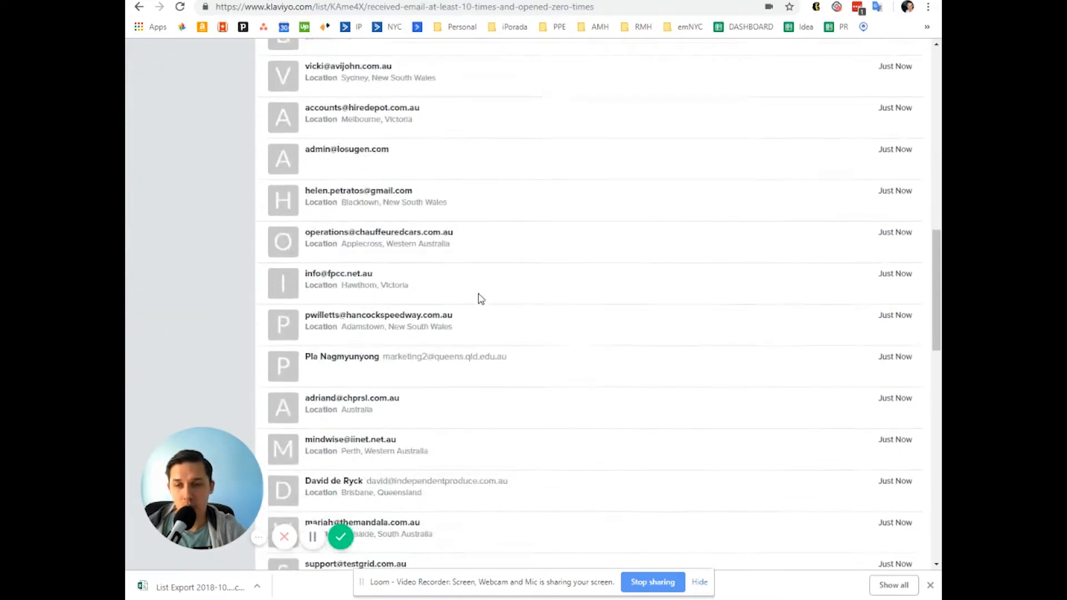
{"action": "scroll", "scroll_direction": "down", "scroll_amount": 3}
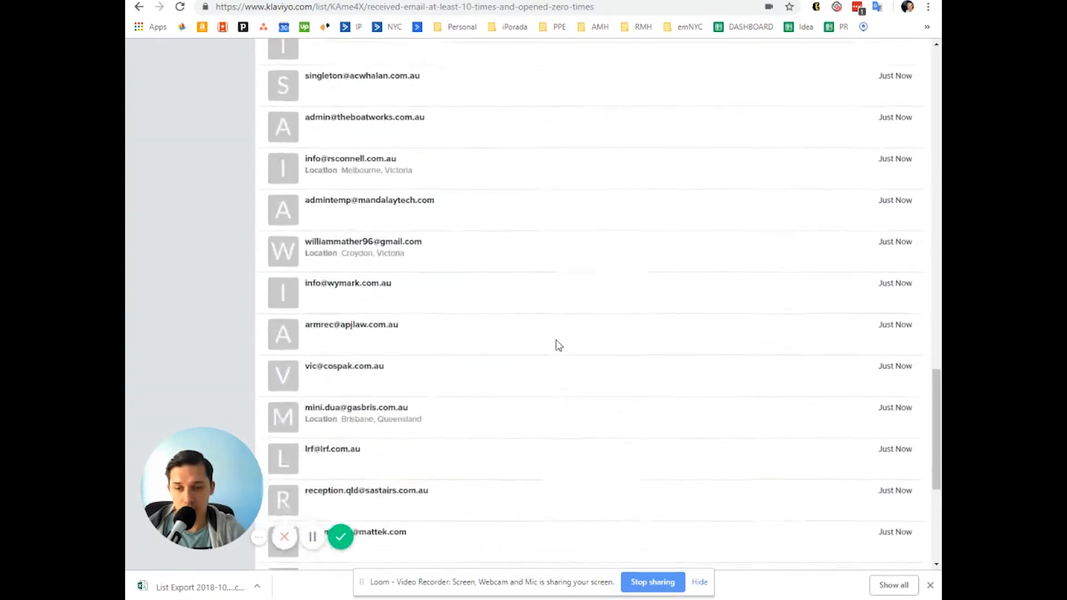
{"action": "scroll", "scroll_direction": "down", "scroll_amount": 3}
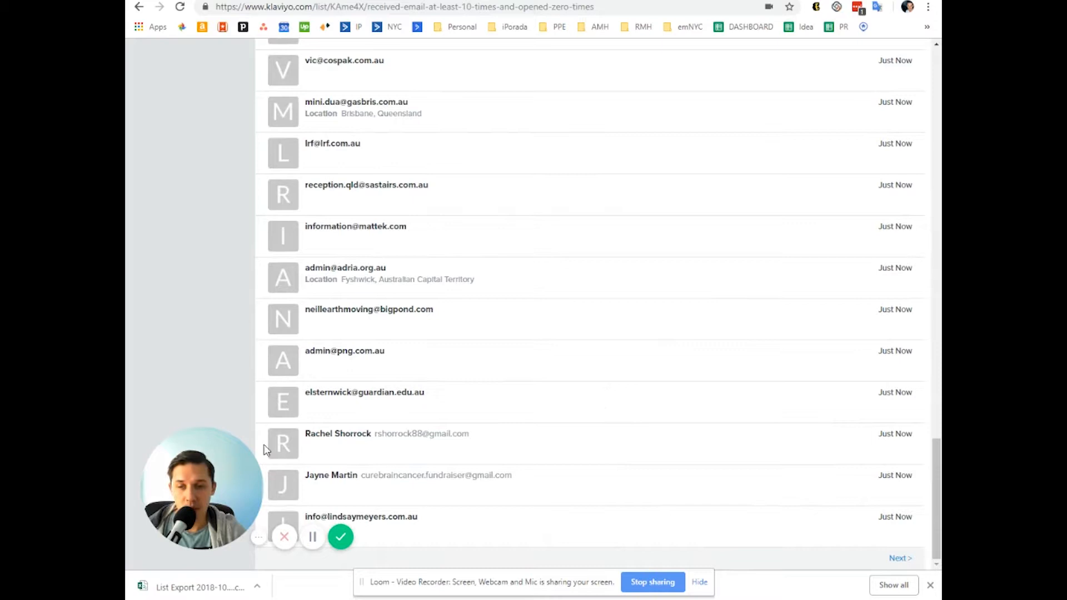
{"action": "mouse_move", "coordinate": [468, 345]}
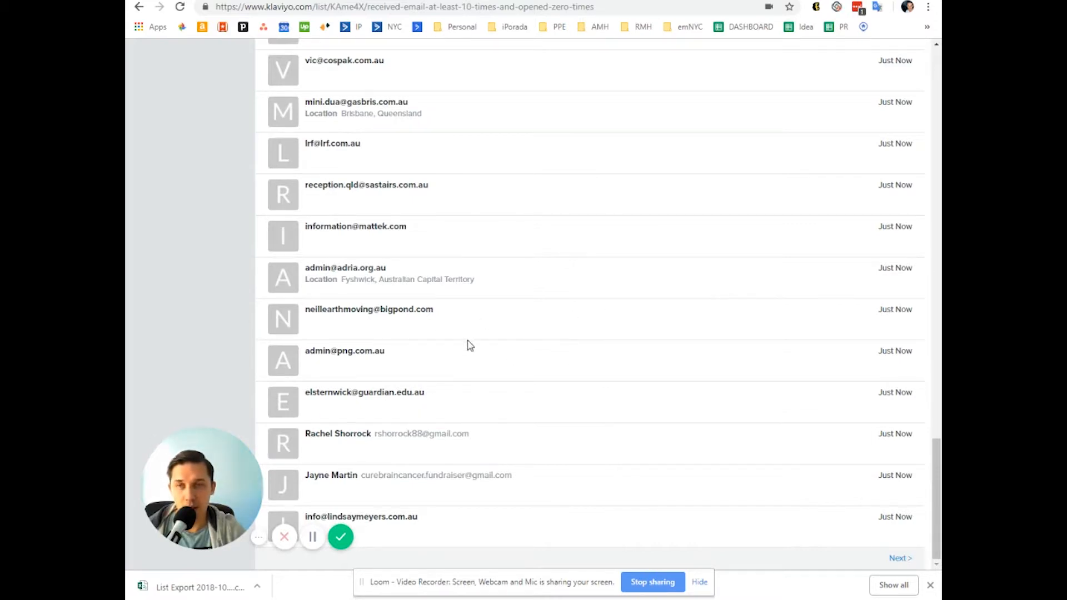
{"action": "mouse_move", "coordinate": [473, 284]}
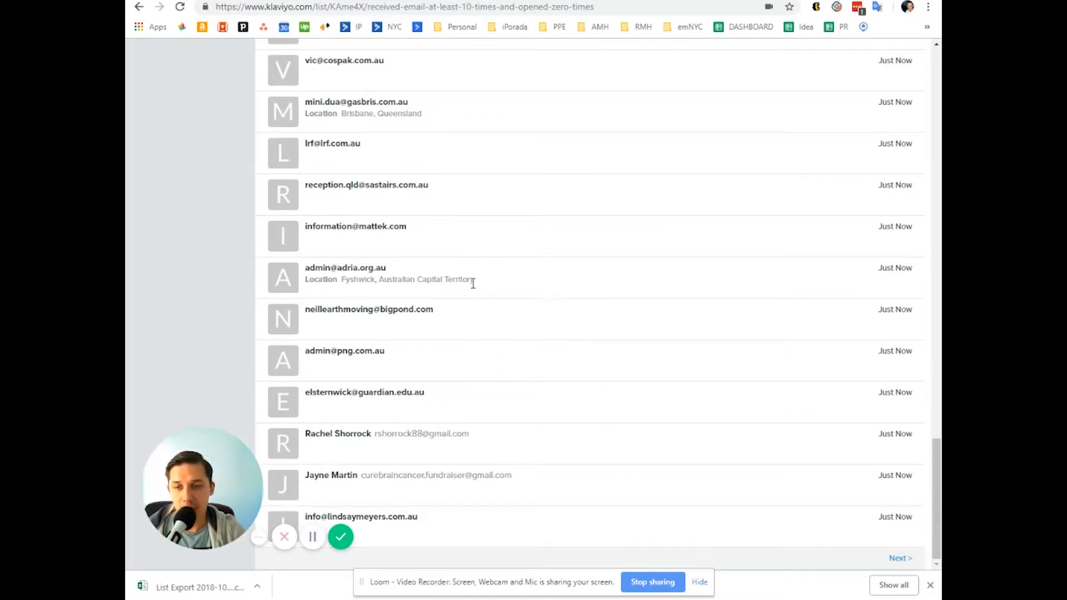
{"action": "scroll", "scroll_direction": "up", "scroll_amount": 3}
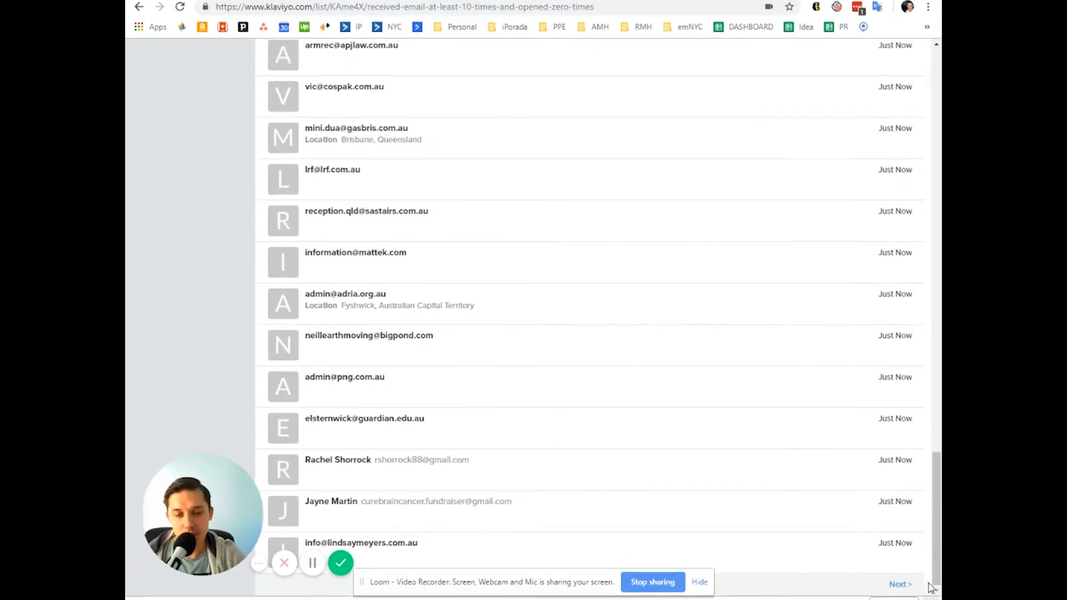
{"action": "left_click", "coordinate": [698, 581]}
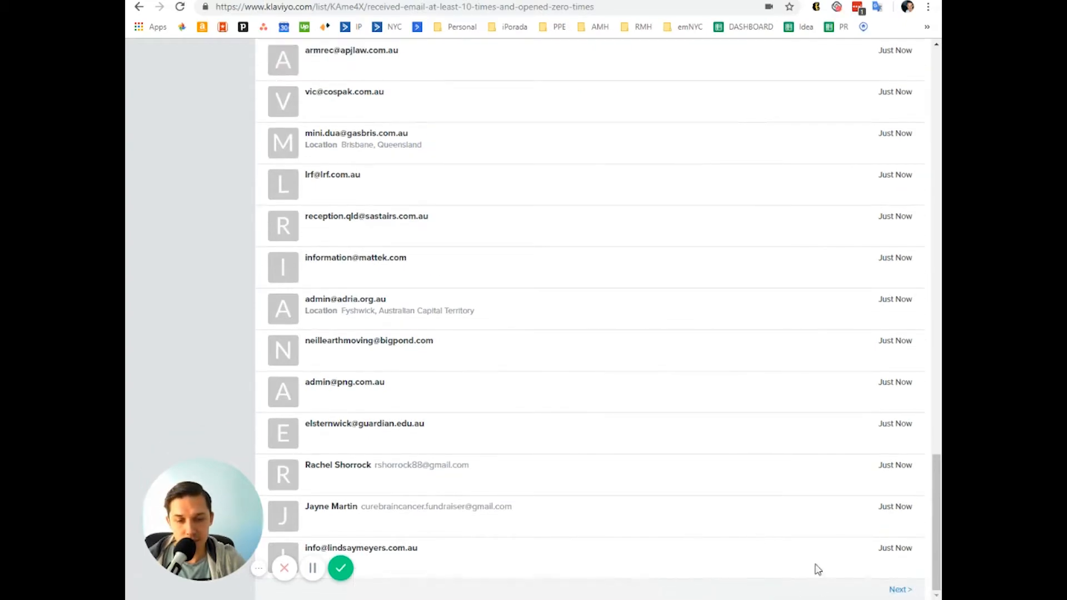
{"action": "left_click", "coordinate": [899, 588]}
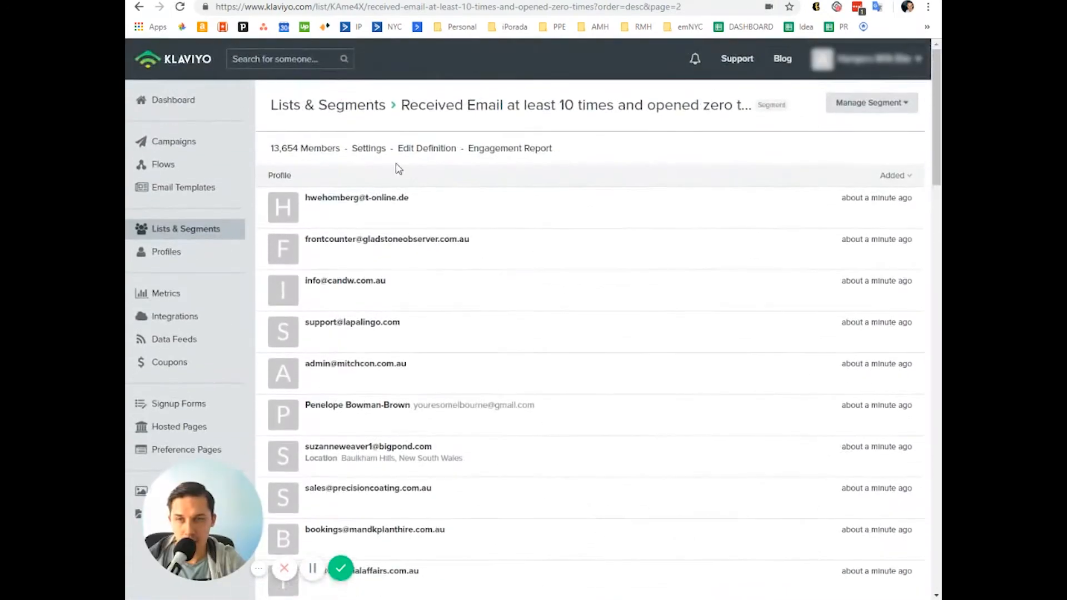
{"action": "scroll", "scroll_direction": "down", "scroll_amount": 3}
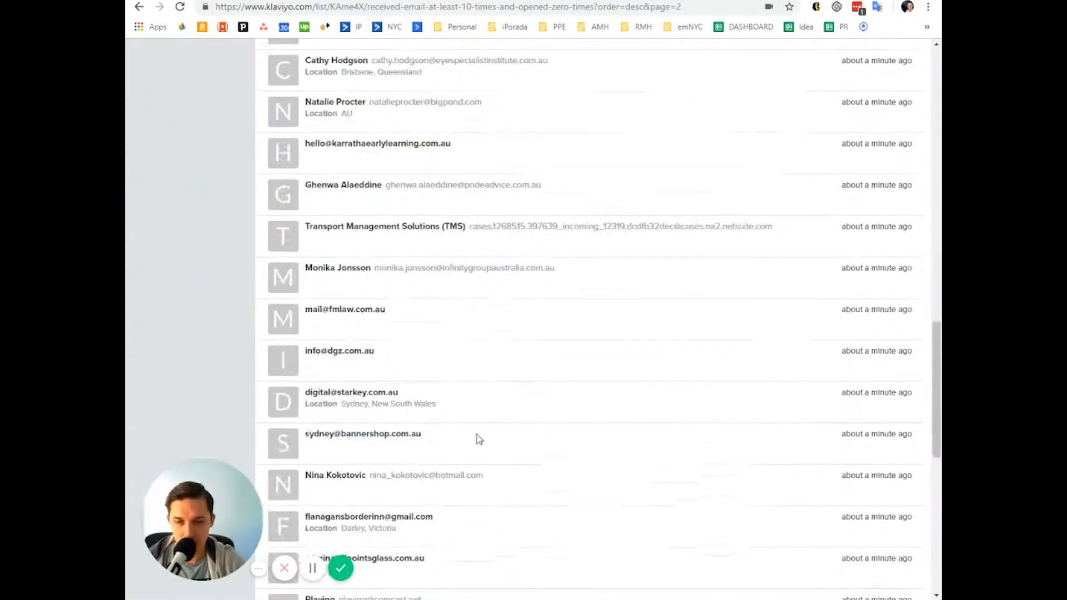
{"action": "mouse_move", "coordinate": [470, 313]}
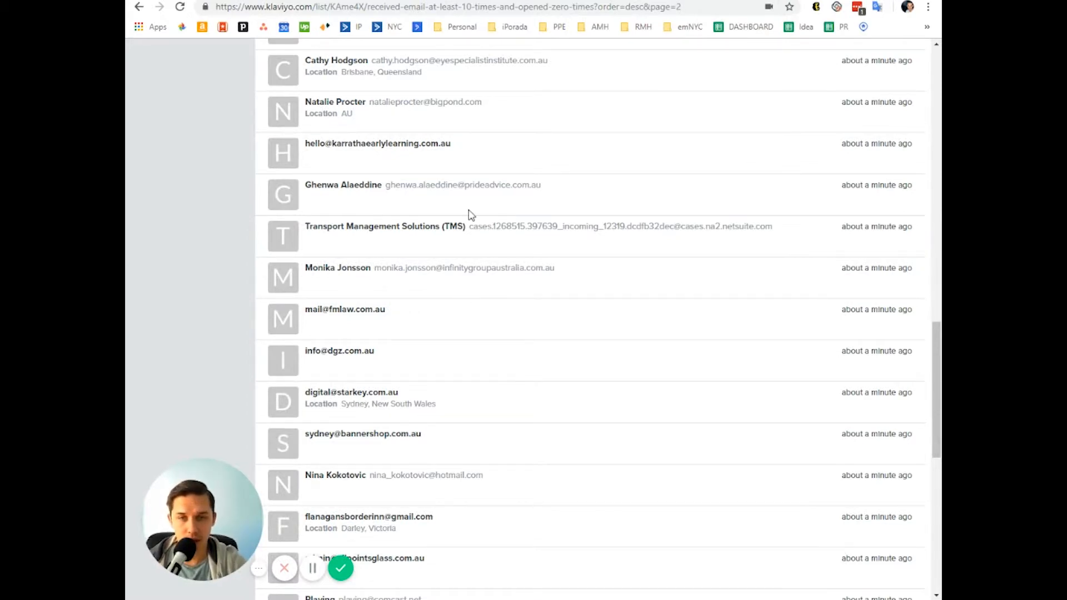
{"action": "mouse_move", "coordinate": [578, 239]}
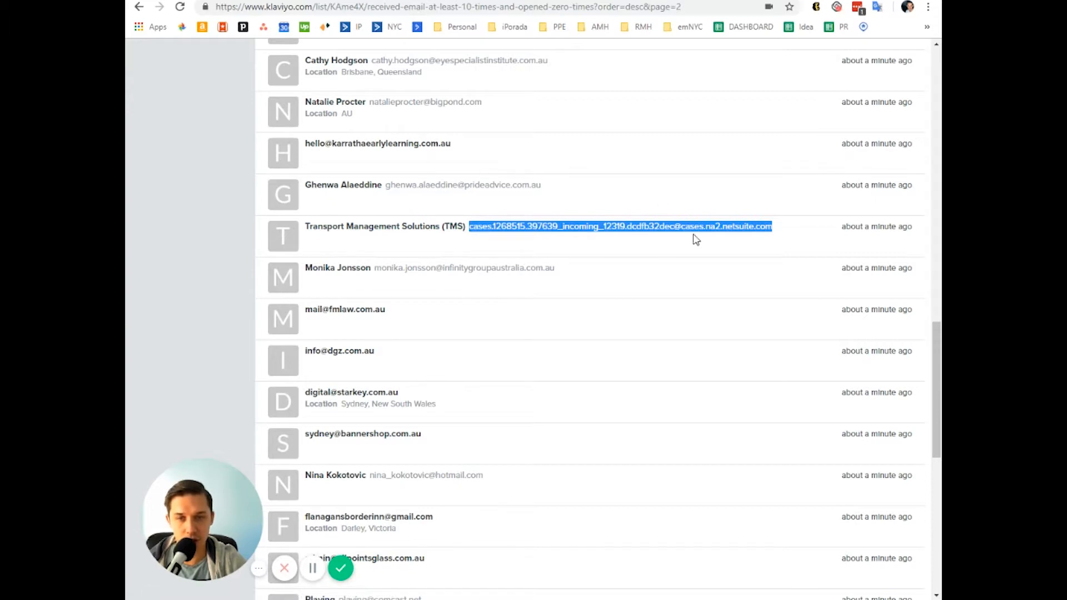
{"action": "mouse_move", "coordinate": [803, 233]}
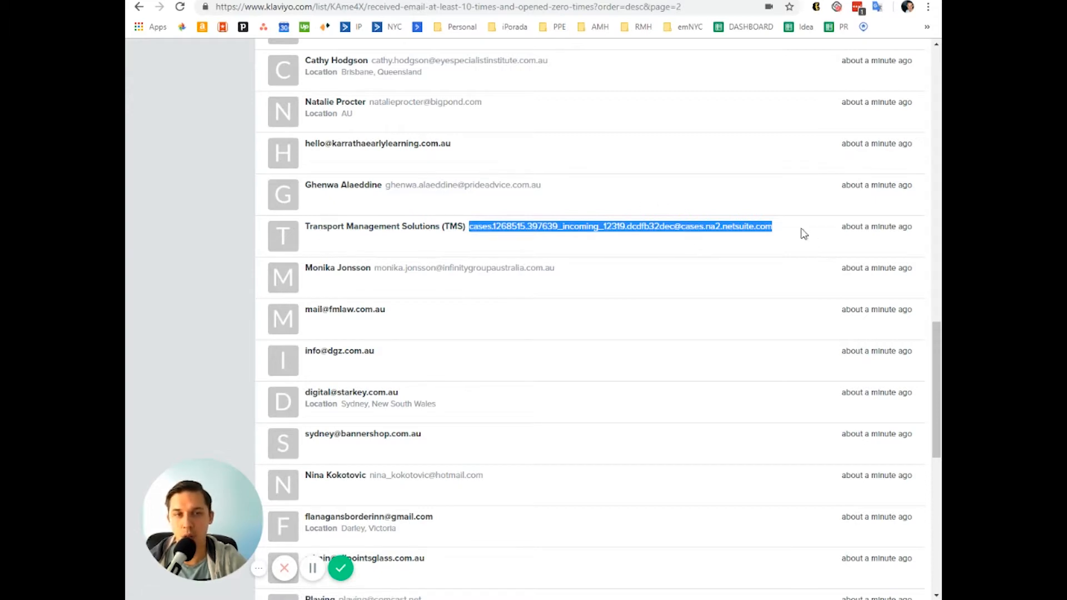
{"action": "mouse_move", "coordinate": [733, 240]}
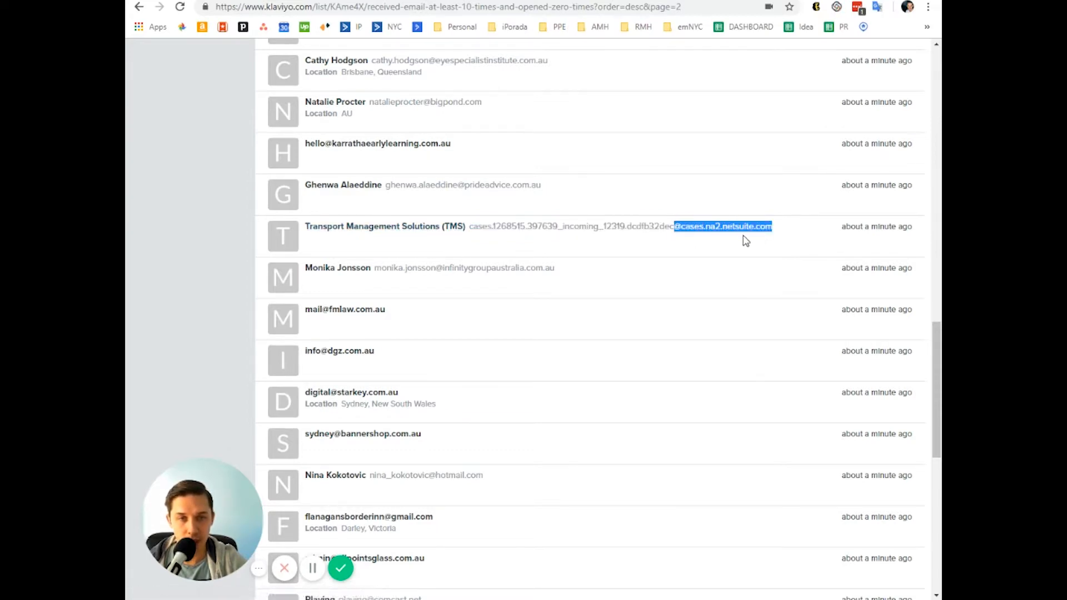
{"action": "mouse_move", "coordinate": [401, 239]}
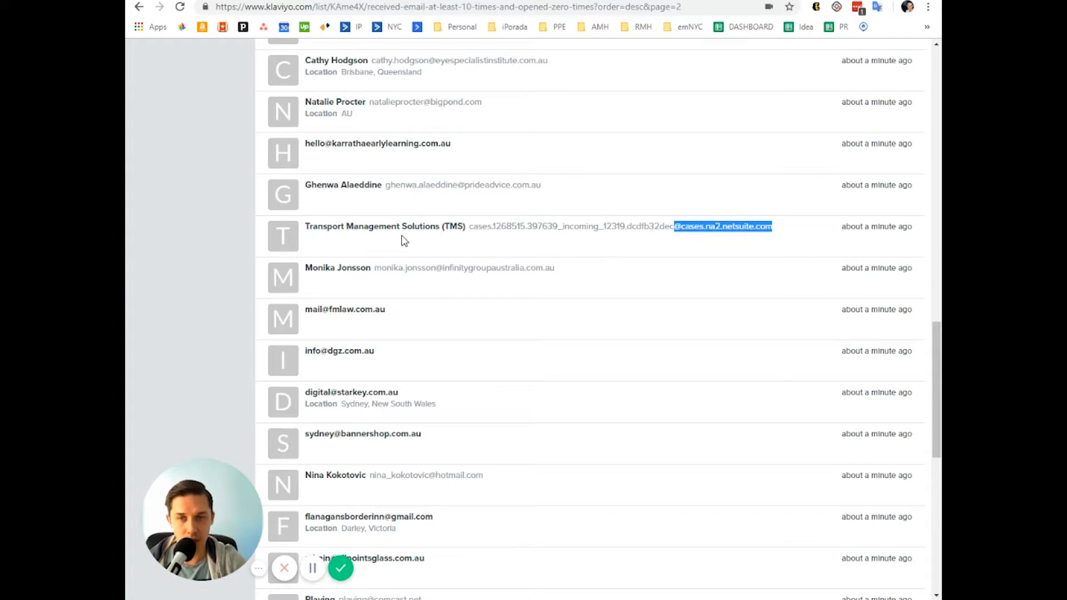
{"action": "mouse_move", "coordinate": [525, 243]}
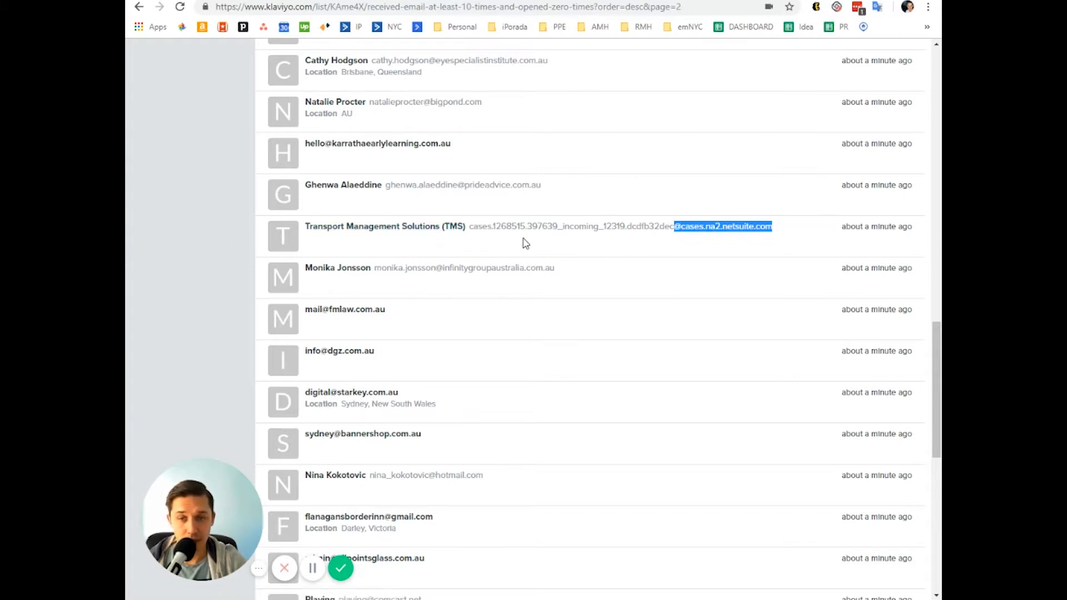
{"action": "mouse_move", "coordinate": [607, 272]}
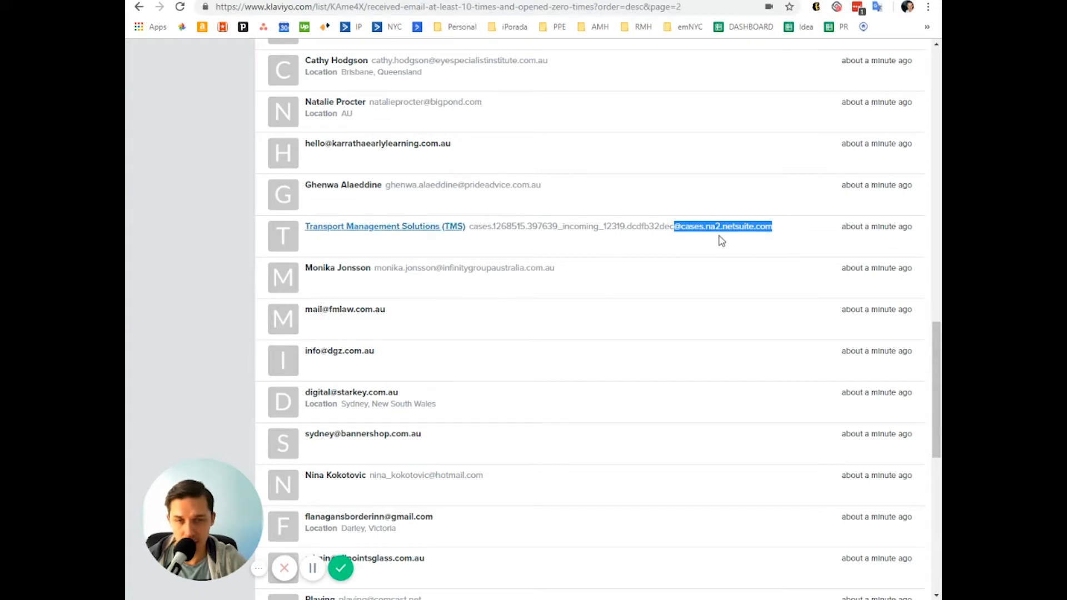
{"action": "mouse_move", "coordinate": [533, 248]}
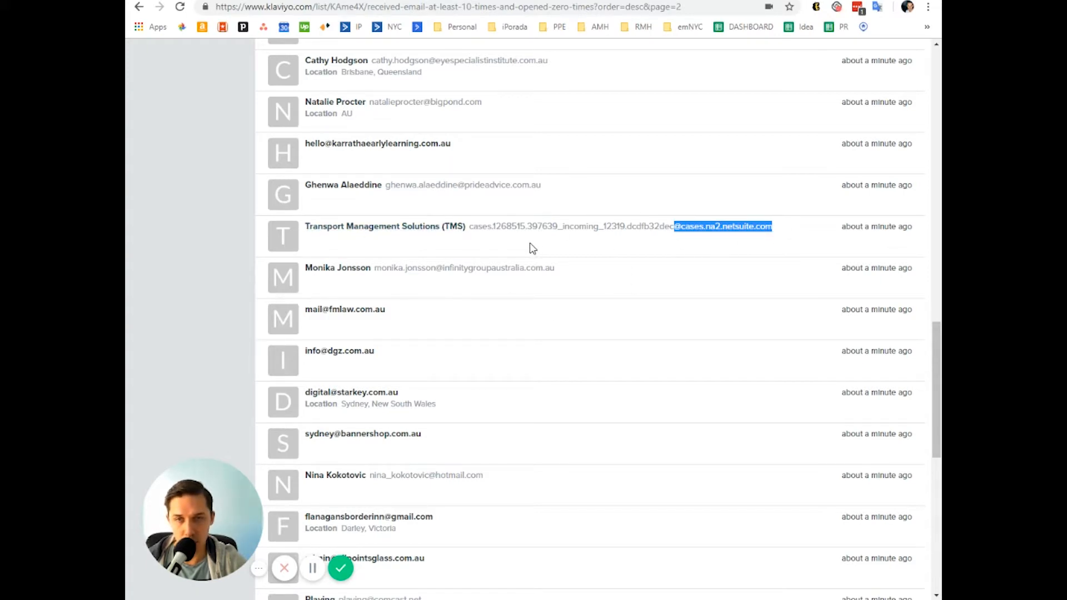
{"action": "mouse_move", "coordinate": [644, 238]}
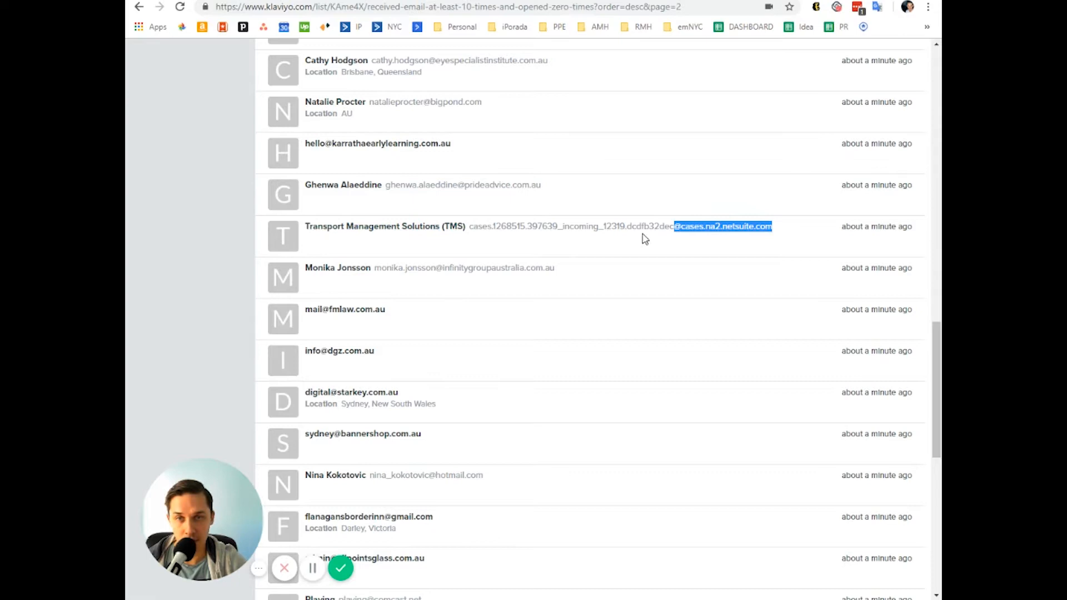
{"action": "mouse_move", "coordinate": [418, 254]}
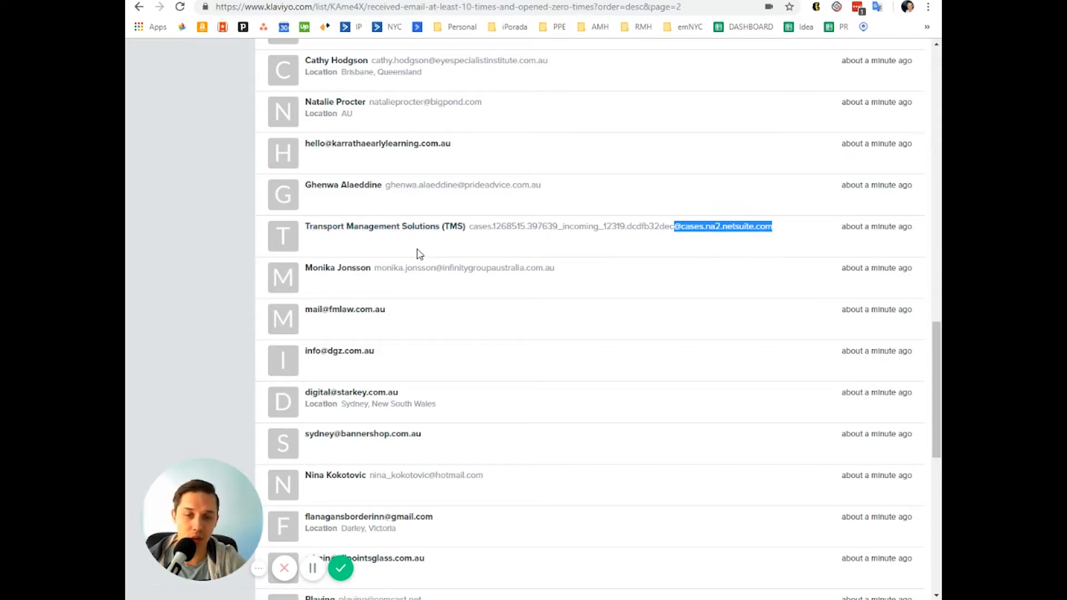
{"action": "scroll", "scroll_direction": "up", "scroll_amount": 3}
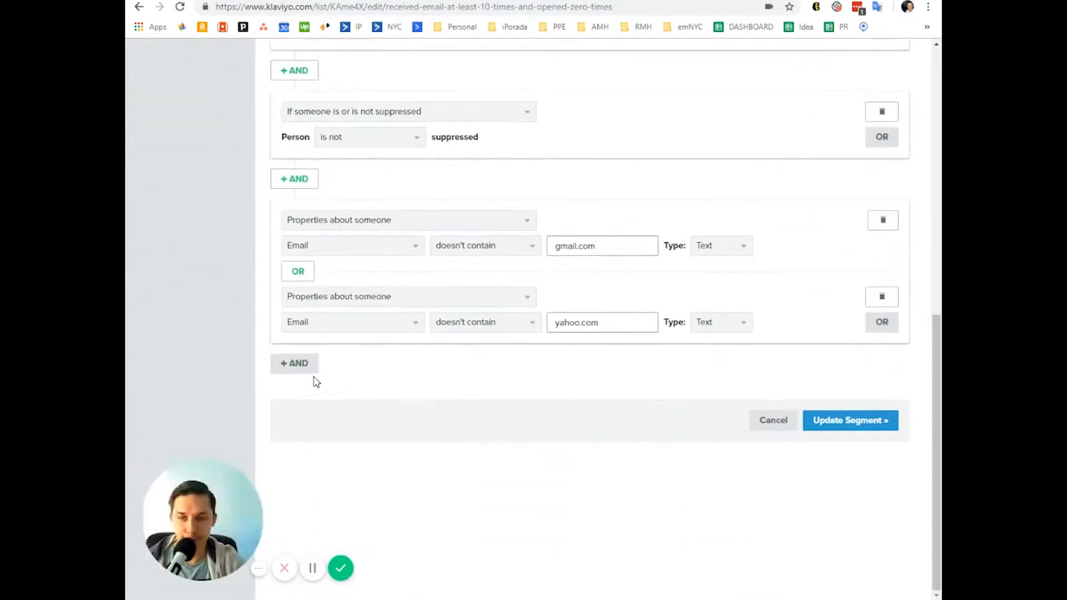
Step: Add a new AND condition based on properties about someone
{"action": "left_click", "coordinate": [294, 363]}
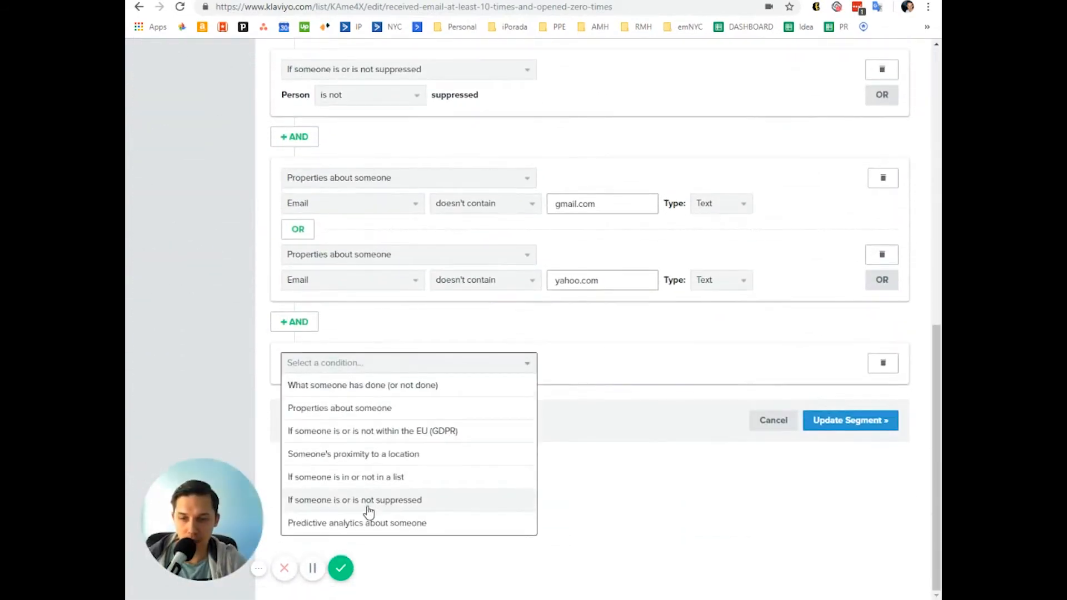
{"action": "left_click", "coordinate": [339, 407]}
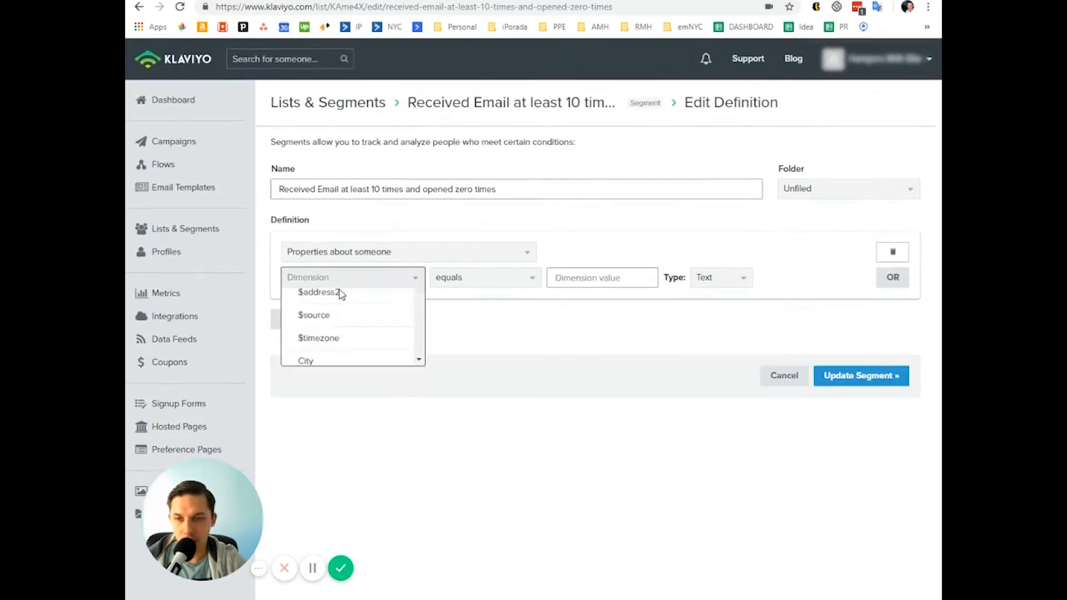
Step: Set the condition to Email contains 'noreply'
{"action": "type", "text": "em"}
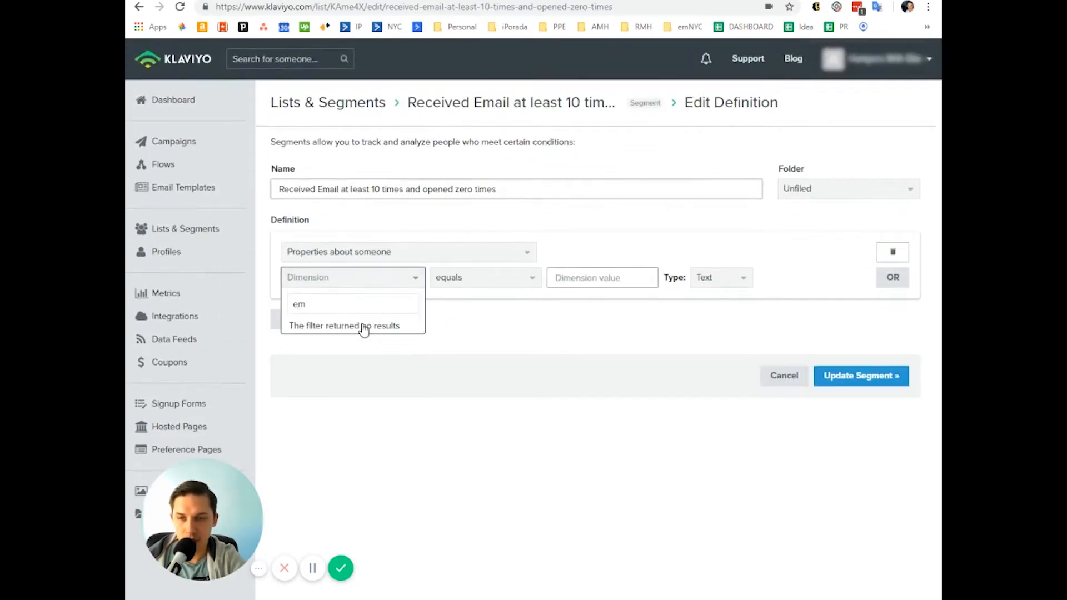
{"action": "type", "text": "ail"}
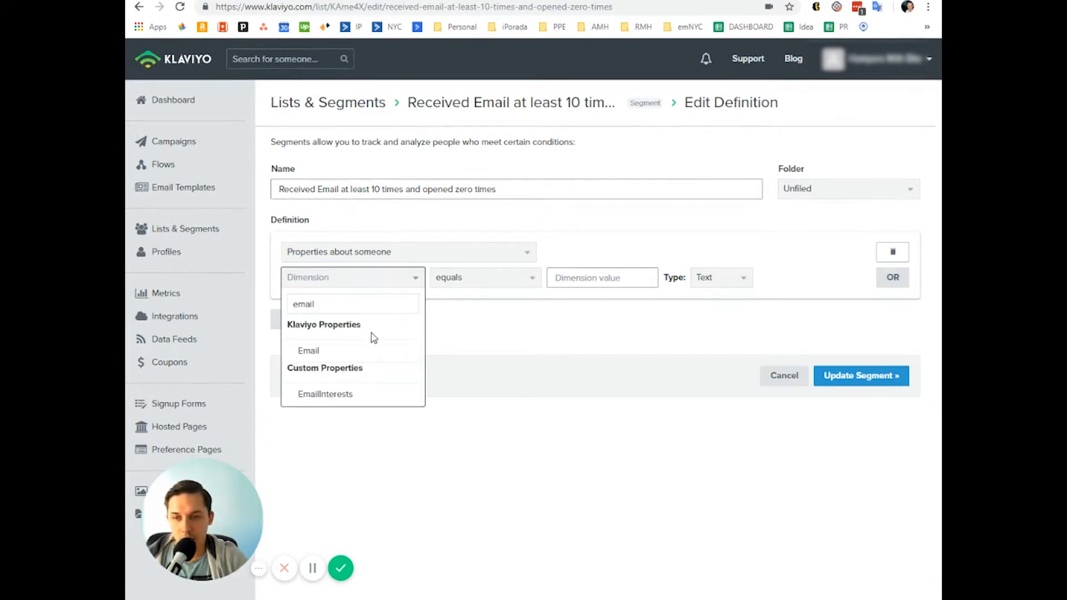
{"action": "left_click", "coordinate": [308, 350]}
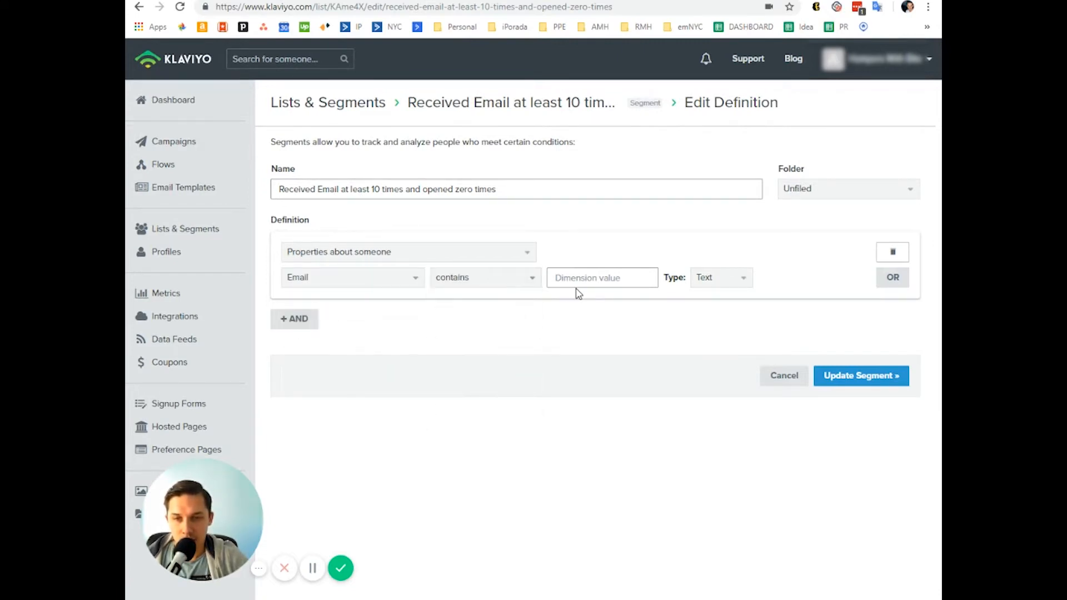
{"action": "type", "text": "non"}
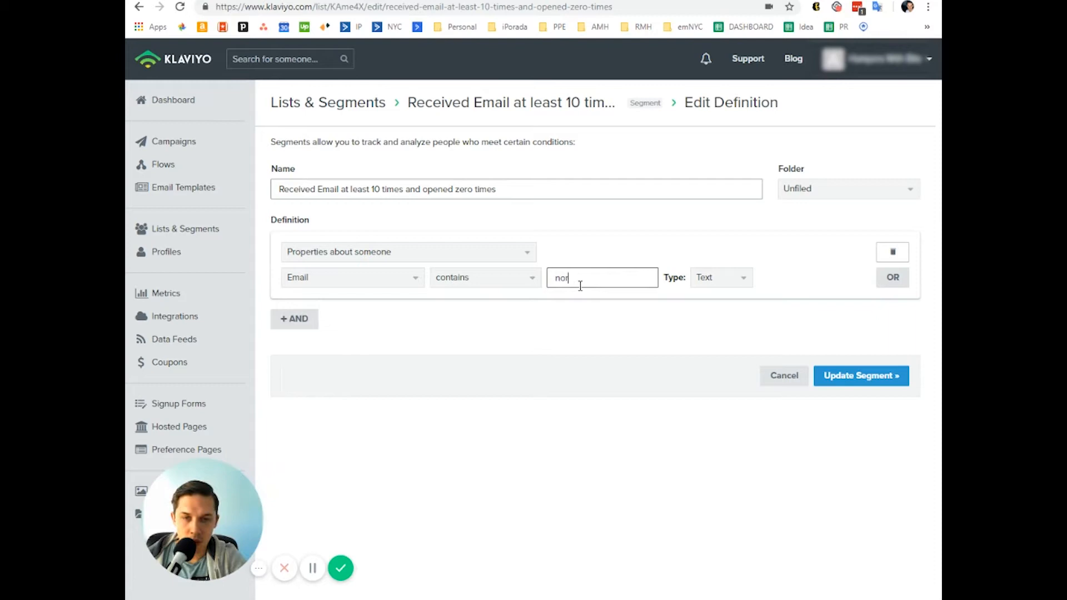
{"action": "type", "text": "reply"}
{"action": "type", "text": "emai"}
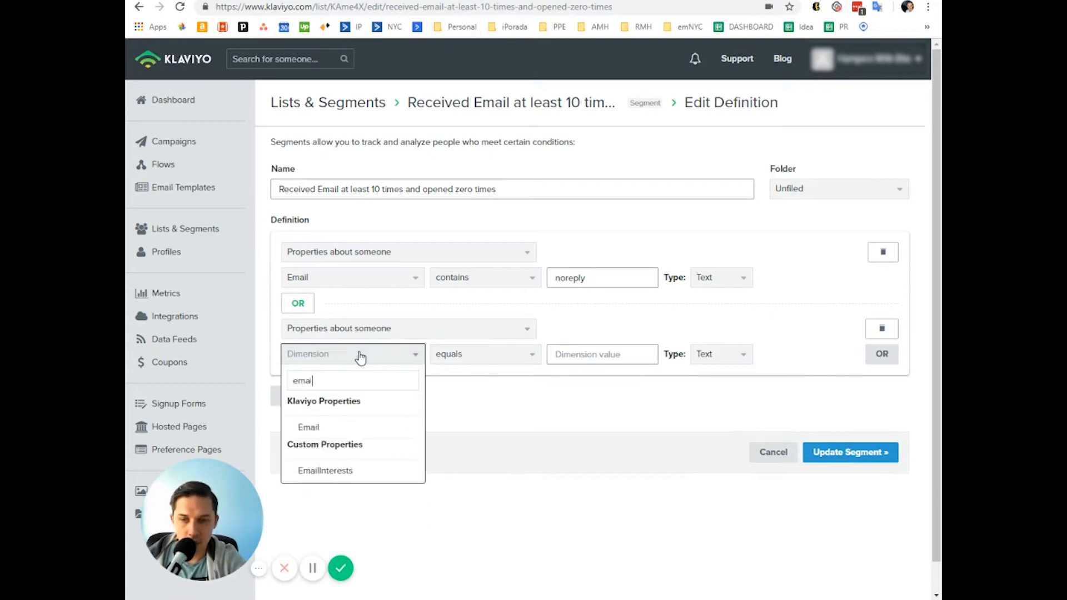
Step: Add an OR condition Email contains 'reply' and update the segment
{"action": "left_click", "coordinate": [309, 427]}
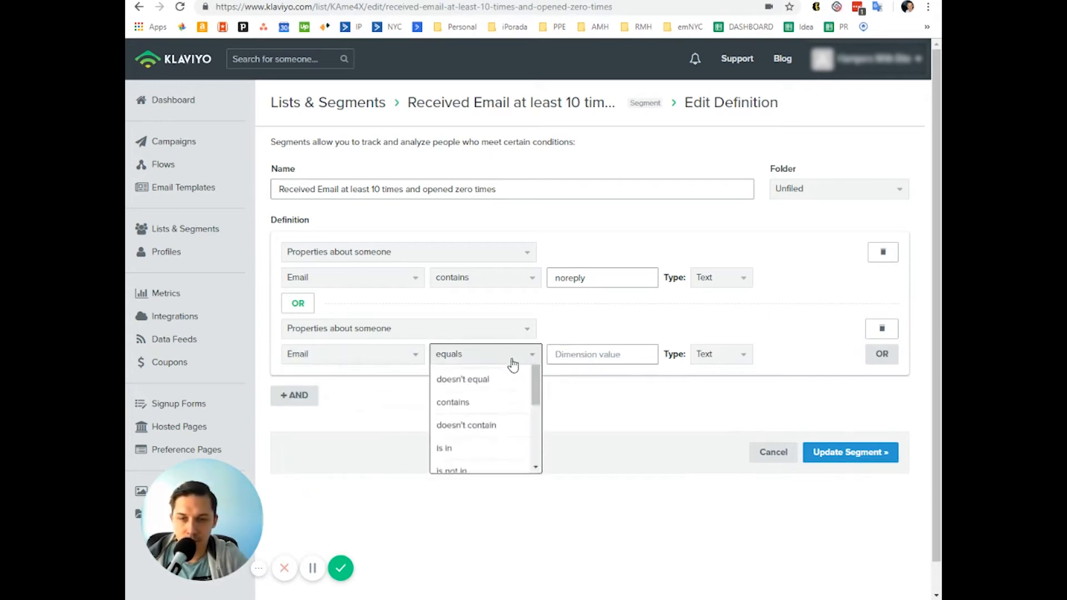
{"action": "left_click", "coordinate": [452, 402]}
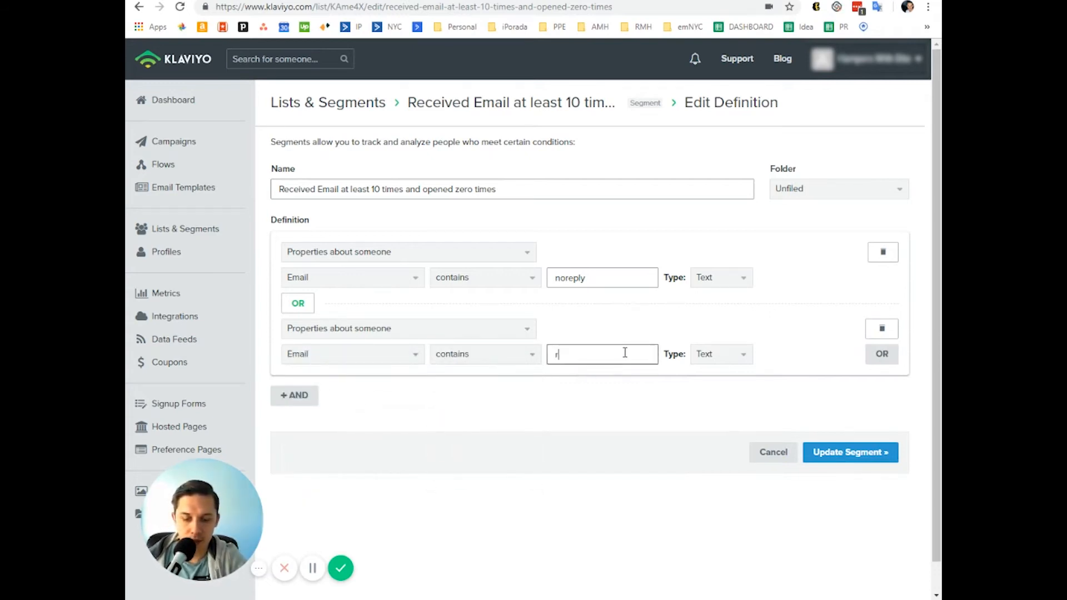
{"action": "left_click", "coordinate": [849, 452]}
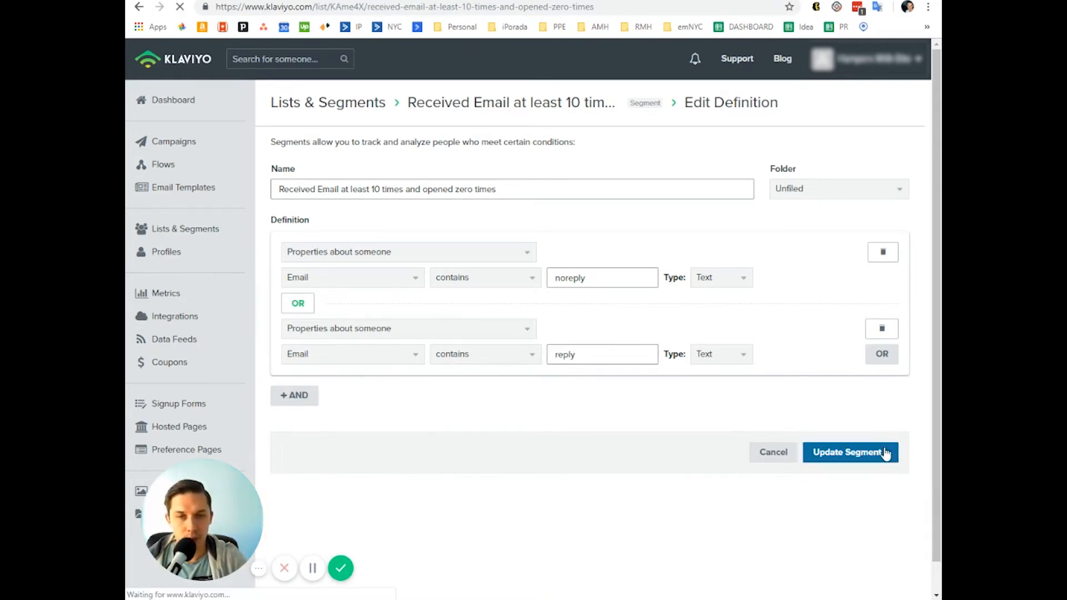
{"action": "left_click", "coordinate": [849, 452]}
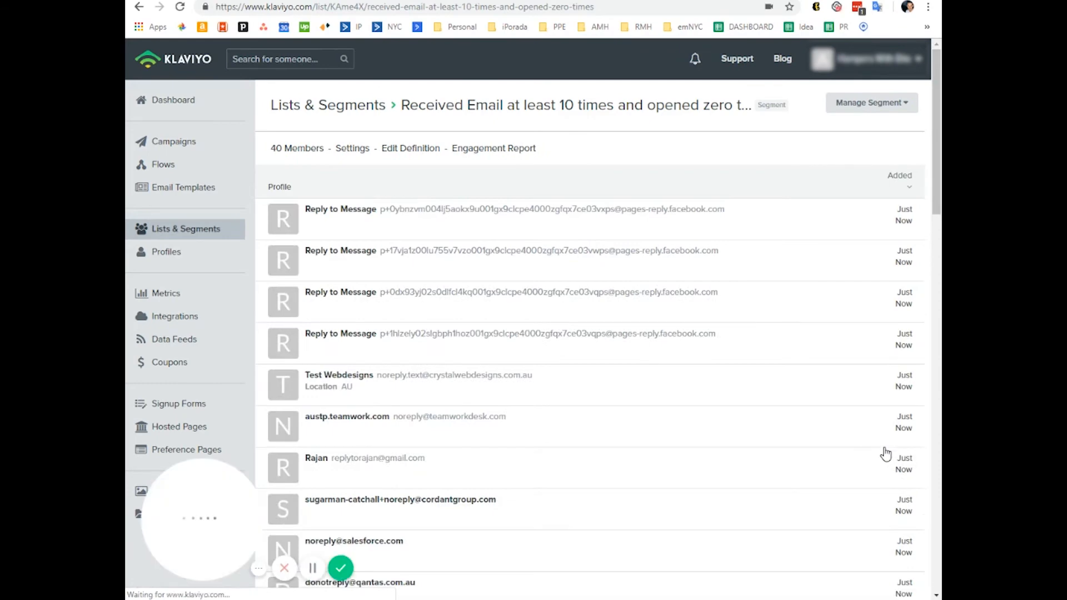
Step: Scroll through the 40 members to confirm their addresses contain noreply or reply
{"action": "scroll", "scroll_direction": "down", "scroll_amount": 3}
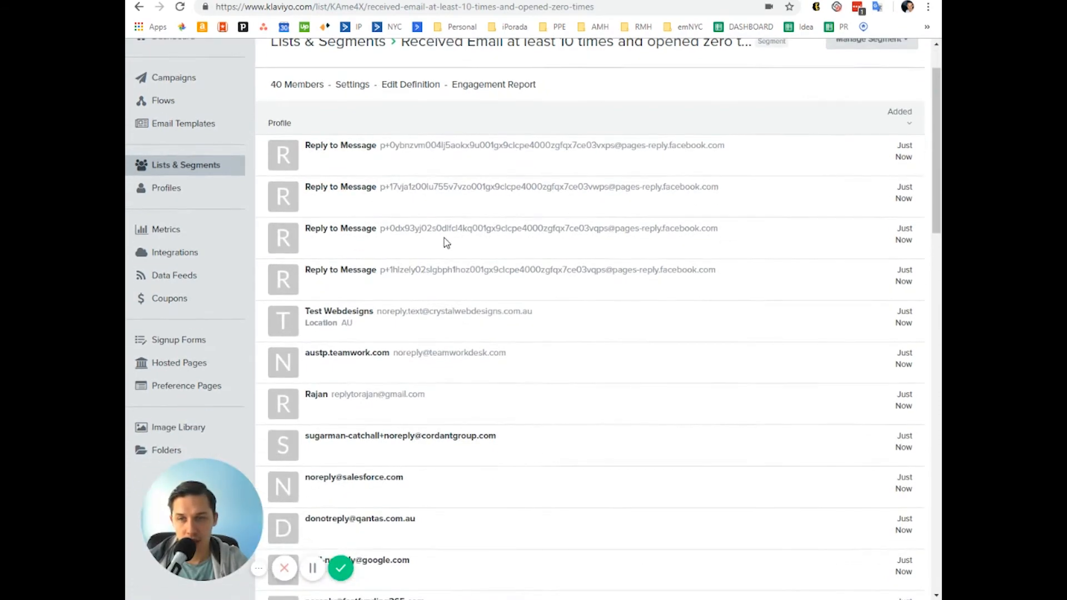
{"action": "scroll", "scroll_direction": "down", "scroll_amount": 3}
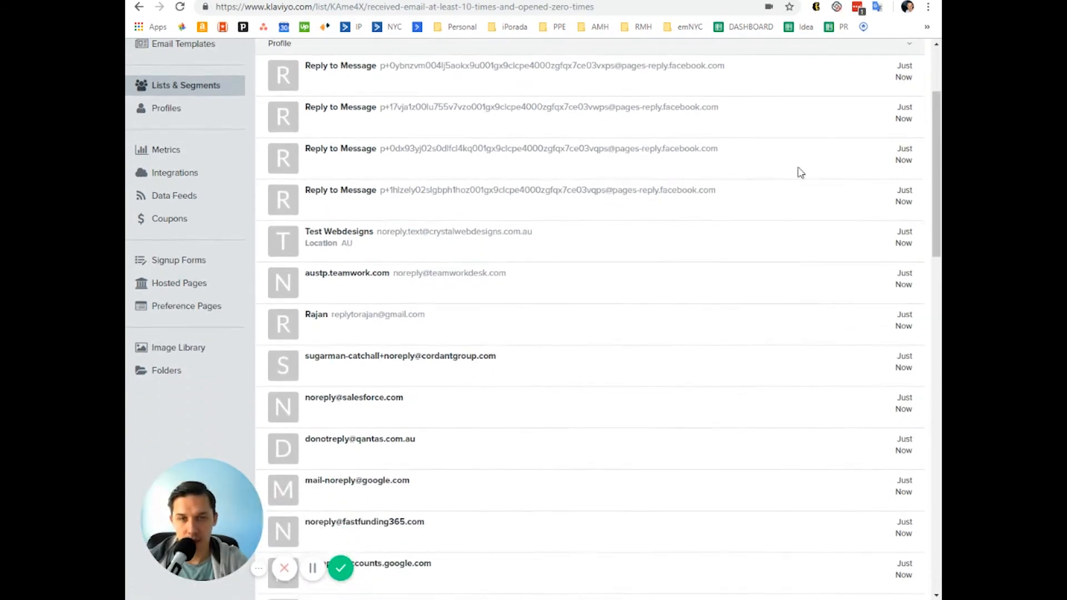
{"action": "scroll", "scroll_direction": "down", "scroll_amount": 3}
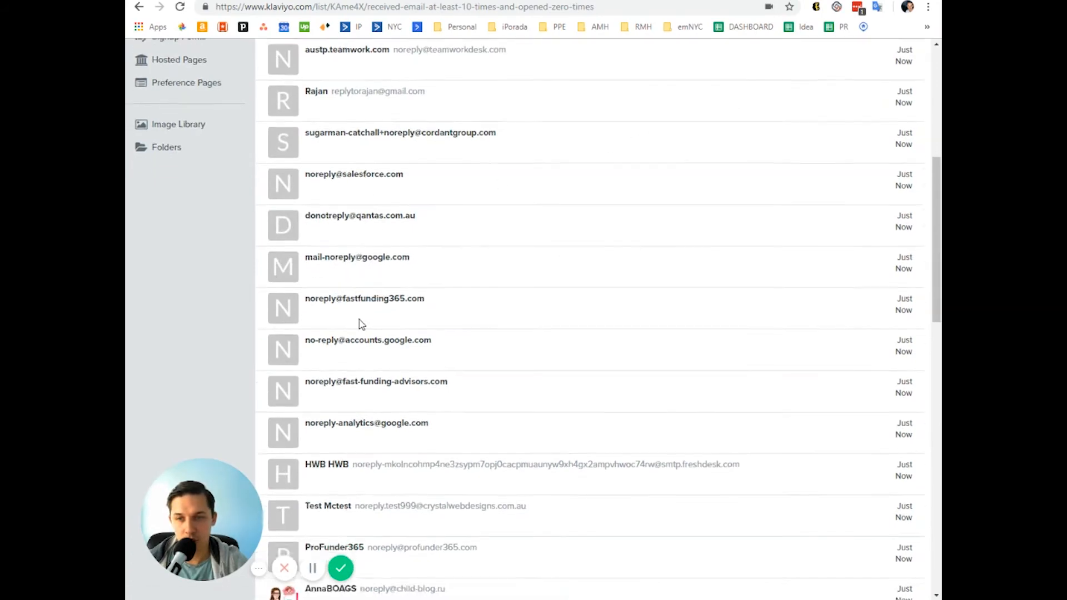
{"action": "scroll", "scroll_direction": "down", "scroll_amount": 3}
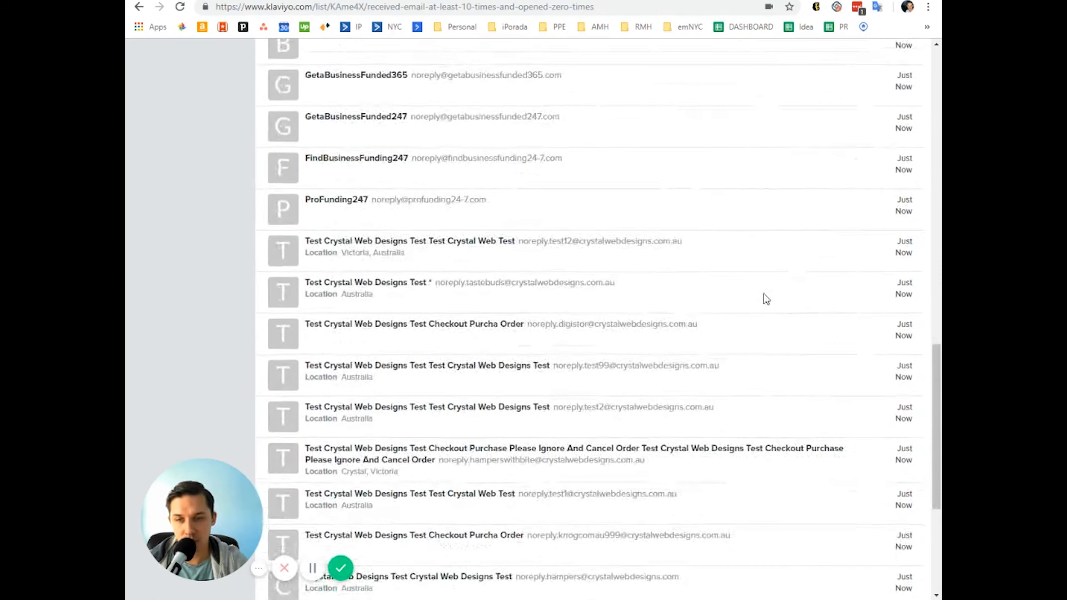
{"action": "scroll", "scroll_direction": "up", "scroll_amount": 3}
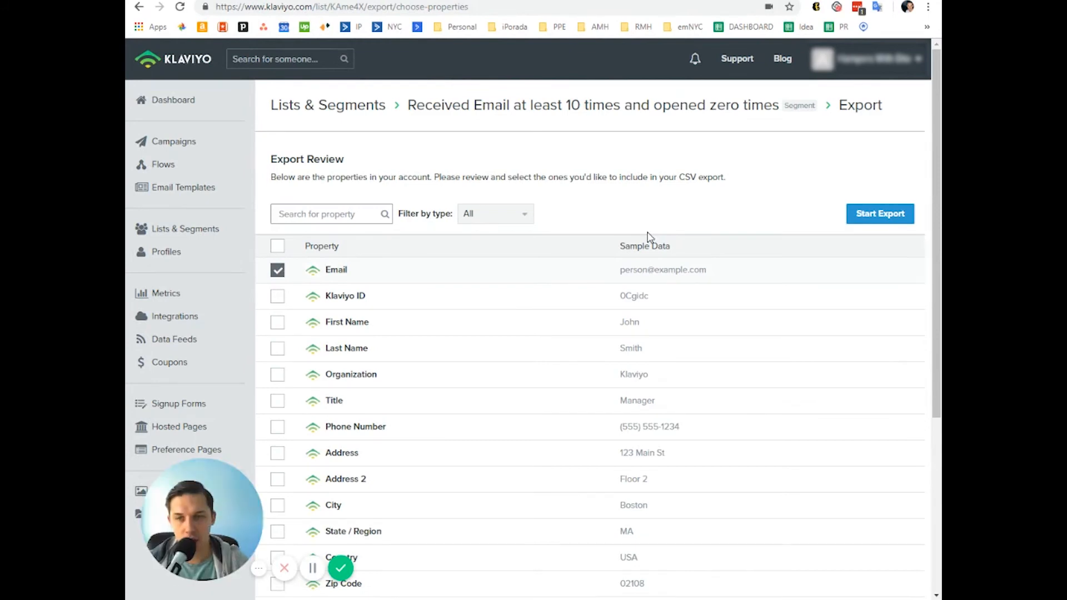
Step: Export the 40 segment members' emails to CSV and return to Lists & Segments
{"action": "left_click", "coordinate": [878, 213]}
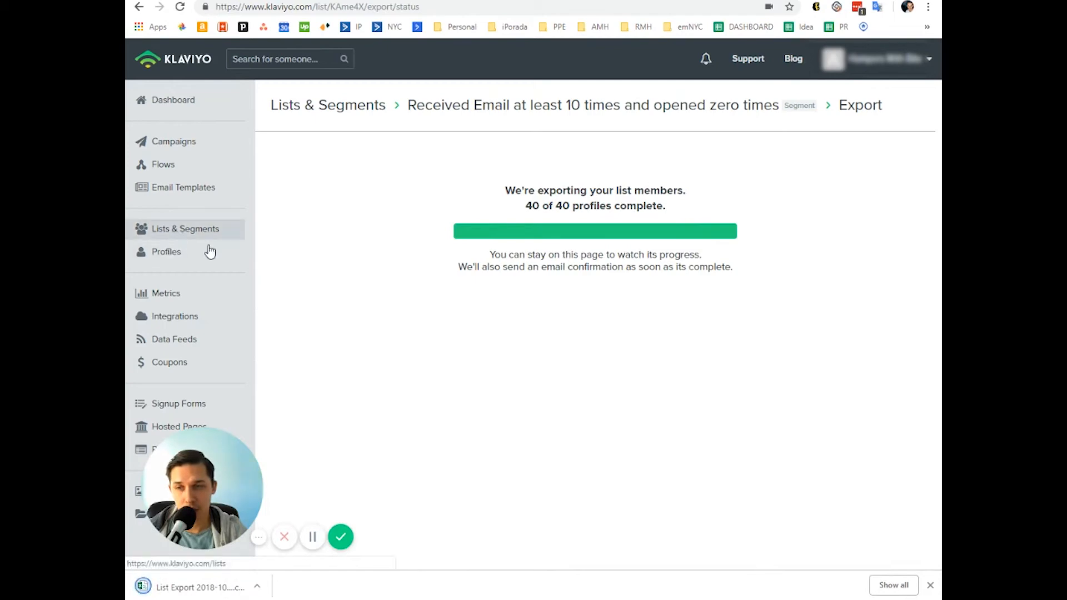
{"action": "left_click", "coordinate": [185, 228]}
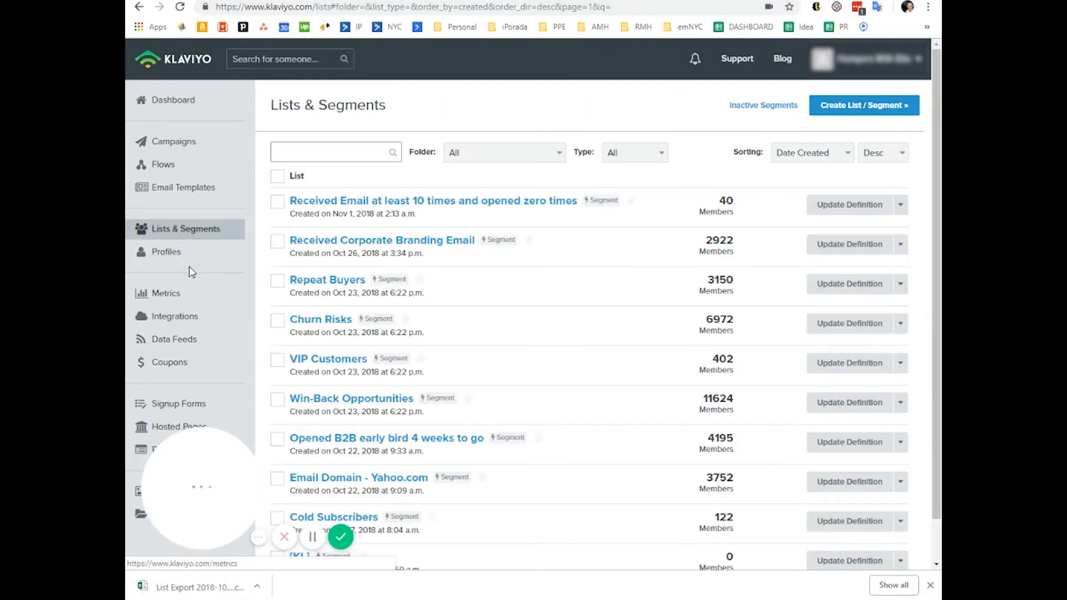
Step: Choose 'List Export 2018-10-31 (2).csv' from the Desktop as the suppression list upload
{"action": "left_click", "coordinate": [166, 251]}
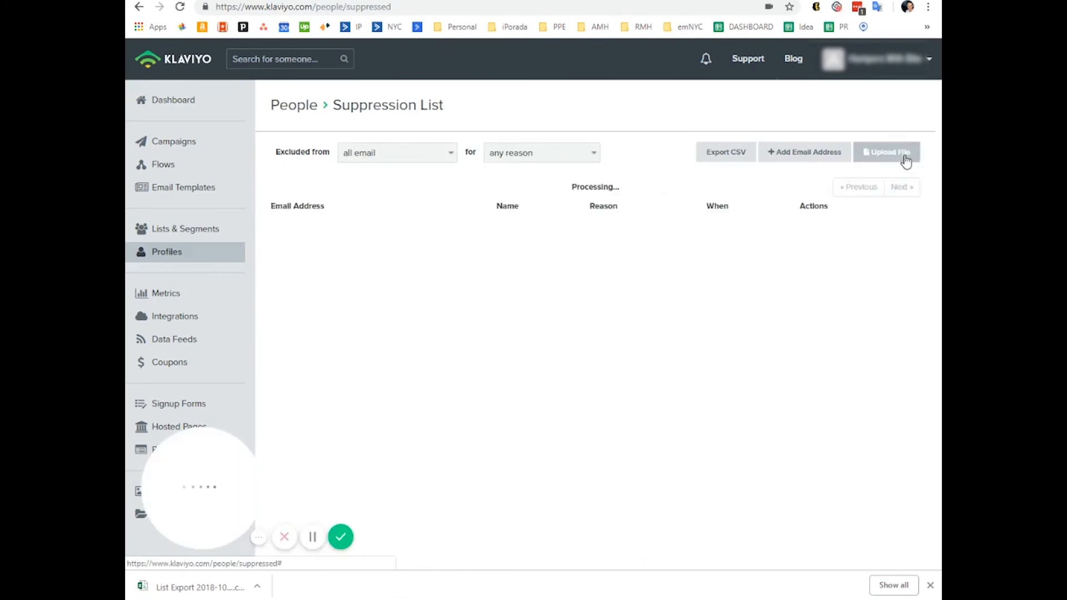
{"action": "left_click", "coordinate": [886, 152]}
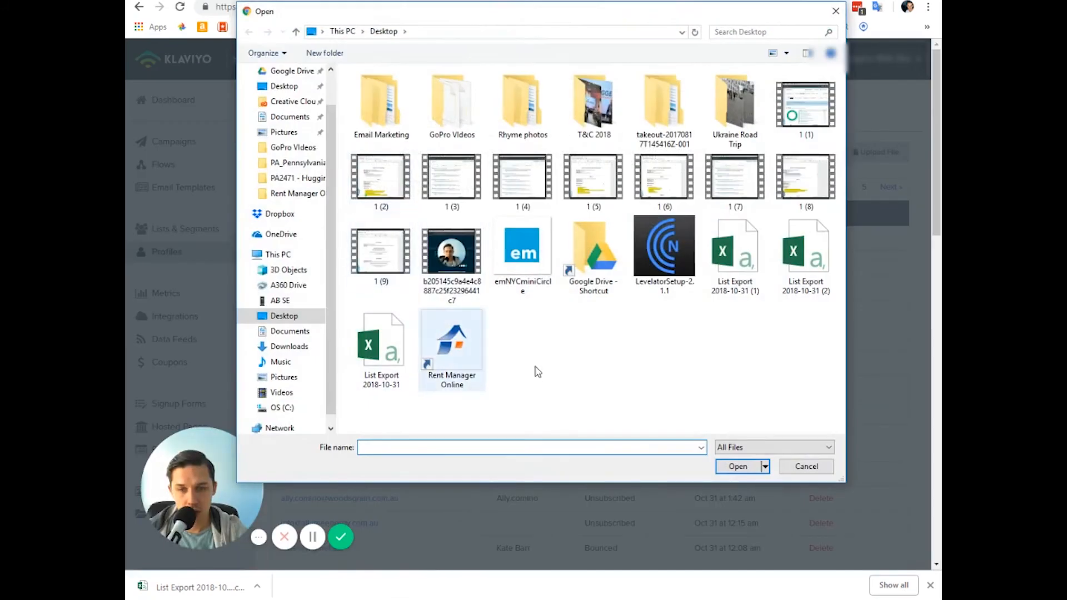
{"action": "left_click", "coordinate": [737, 466]}
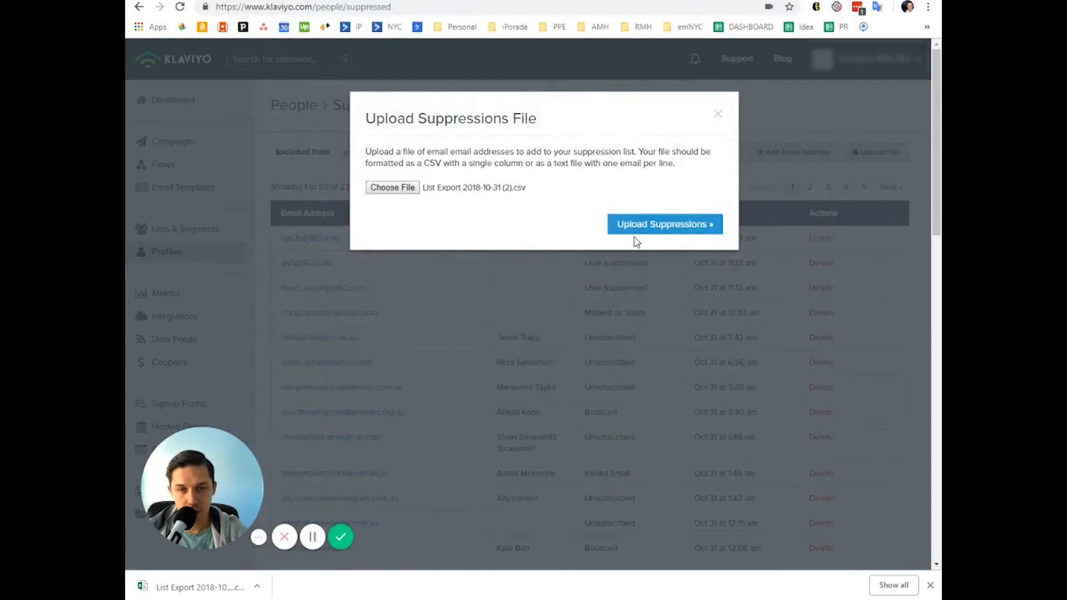